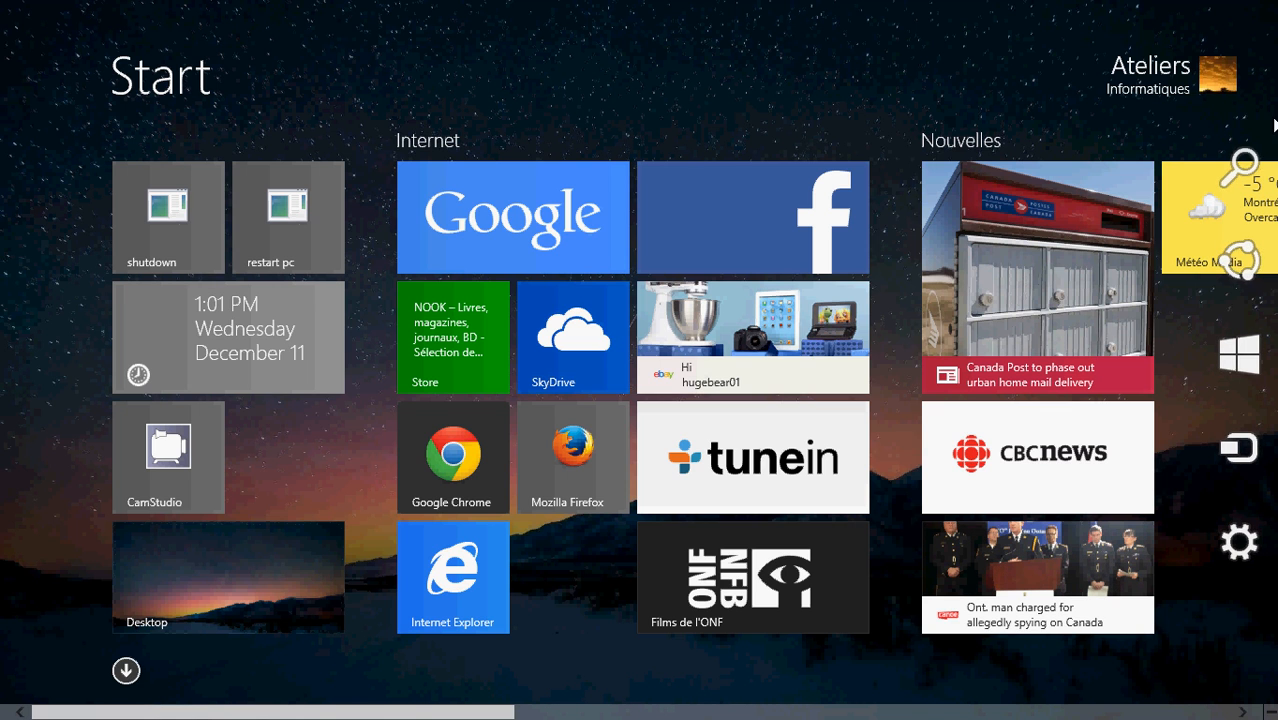
mouse_move(1270, 120)
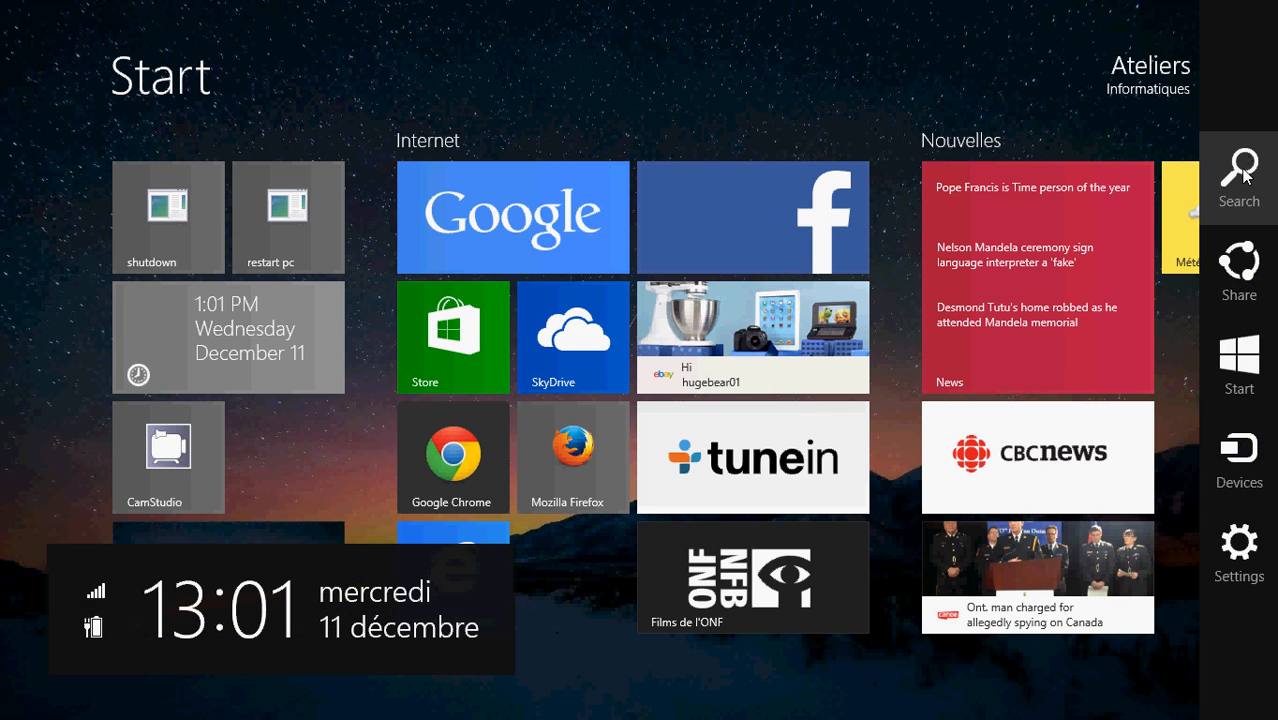
Step: Search the Start screen for 'sharing' and limit results to Settings
left_click(1240, 176)
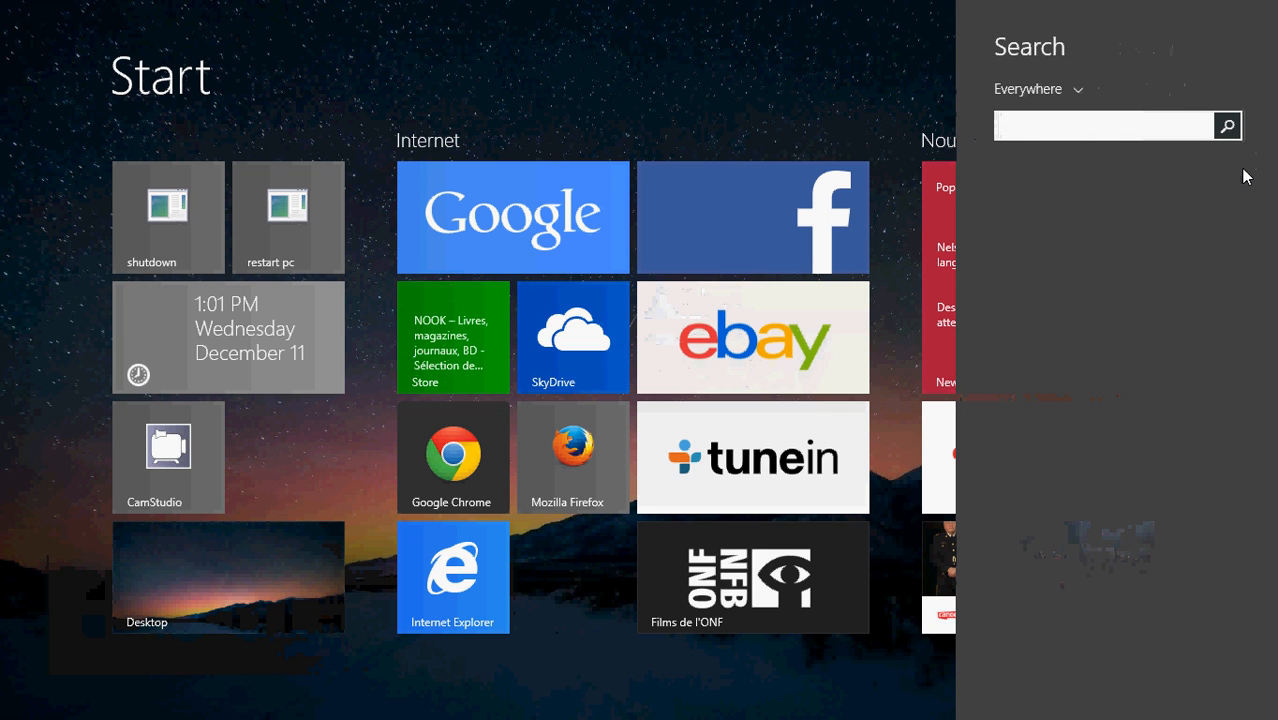
type("sharin")
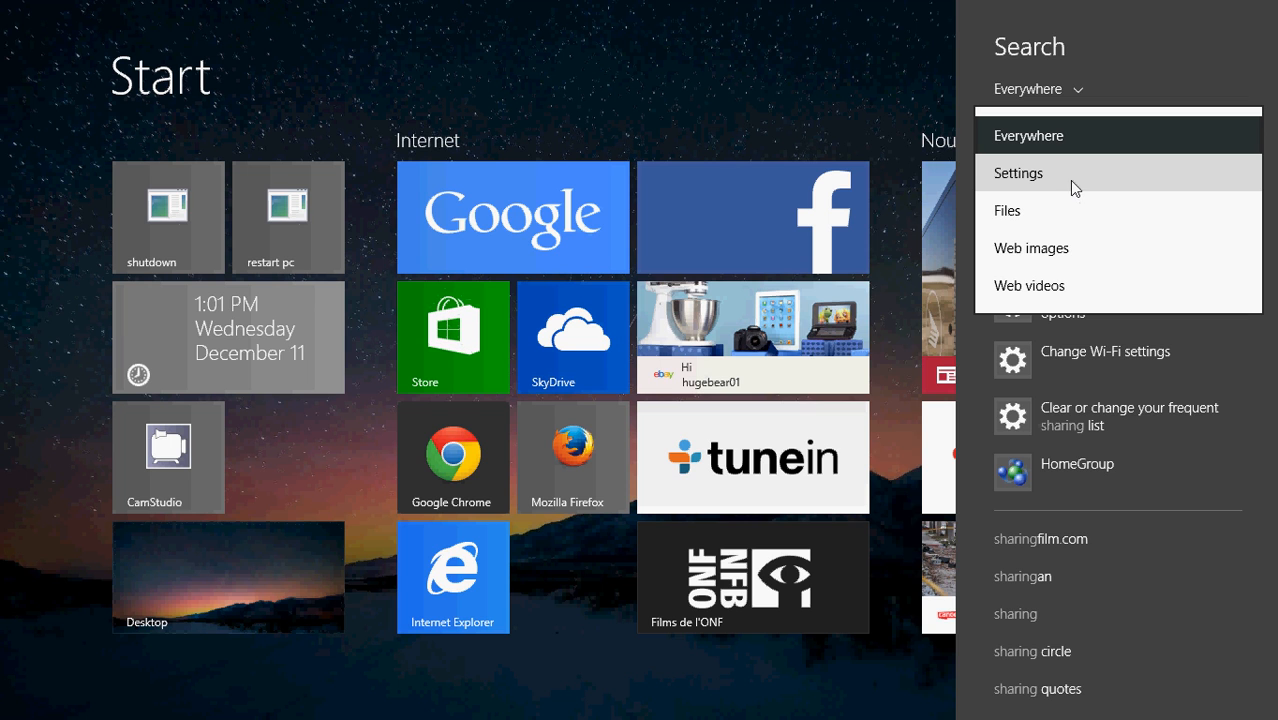
left_click(1018, 172)
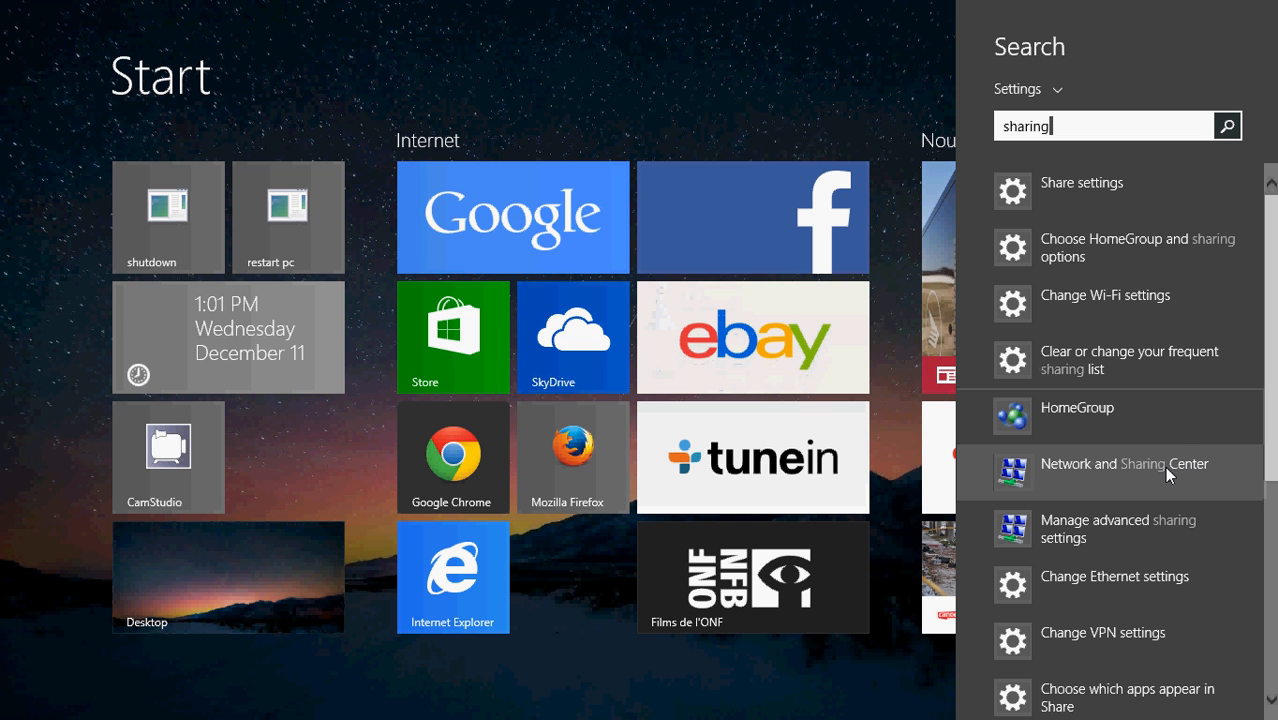
Step: Open Network and Sharing Center from the search results
left_click(1112, 464)
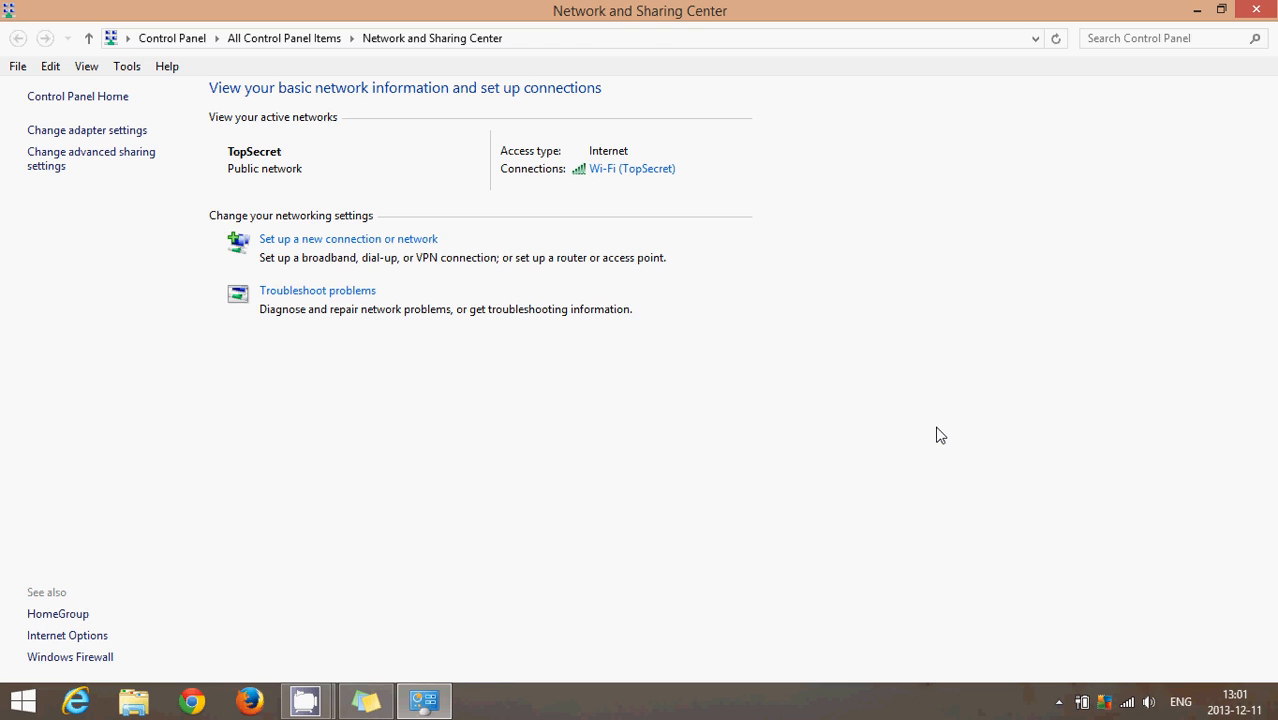
mouse_move(184, 250)
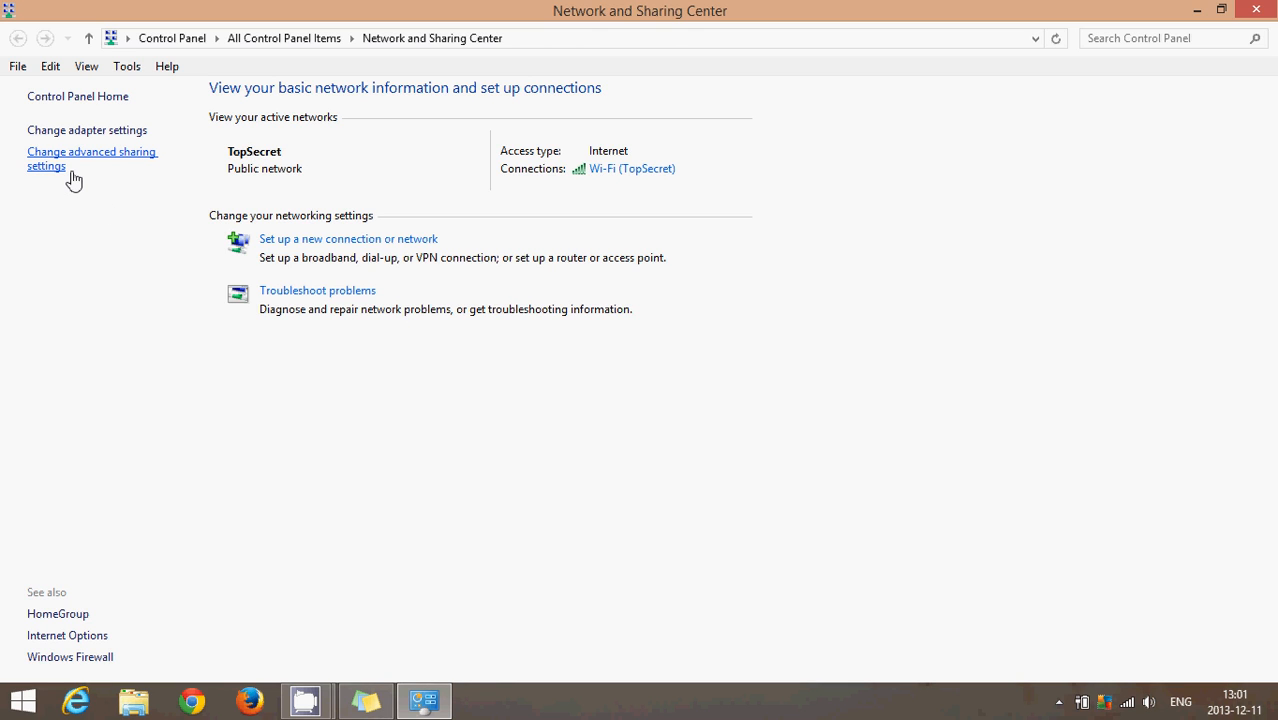
mouse_move(94, 164)
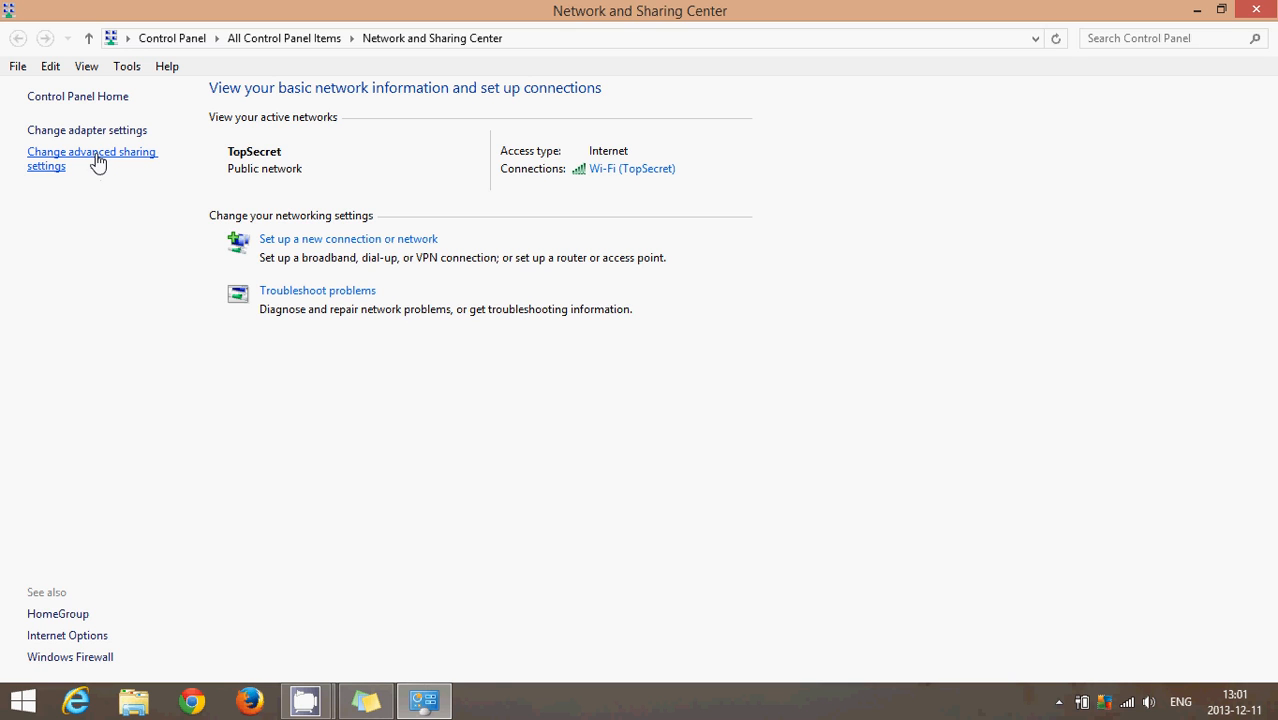
Step: Open Change advanced sharing settings from the left pane
left_click(92, 152)
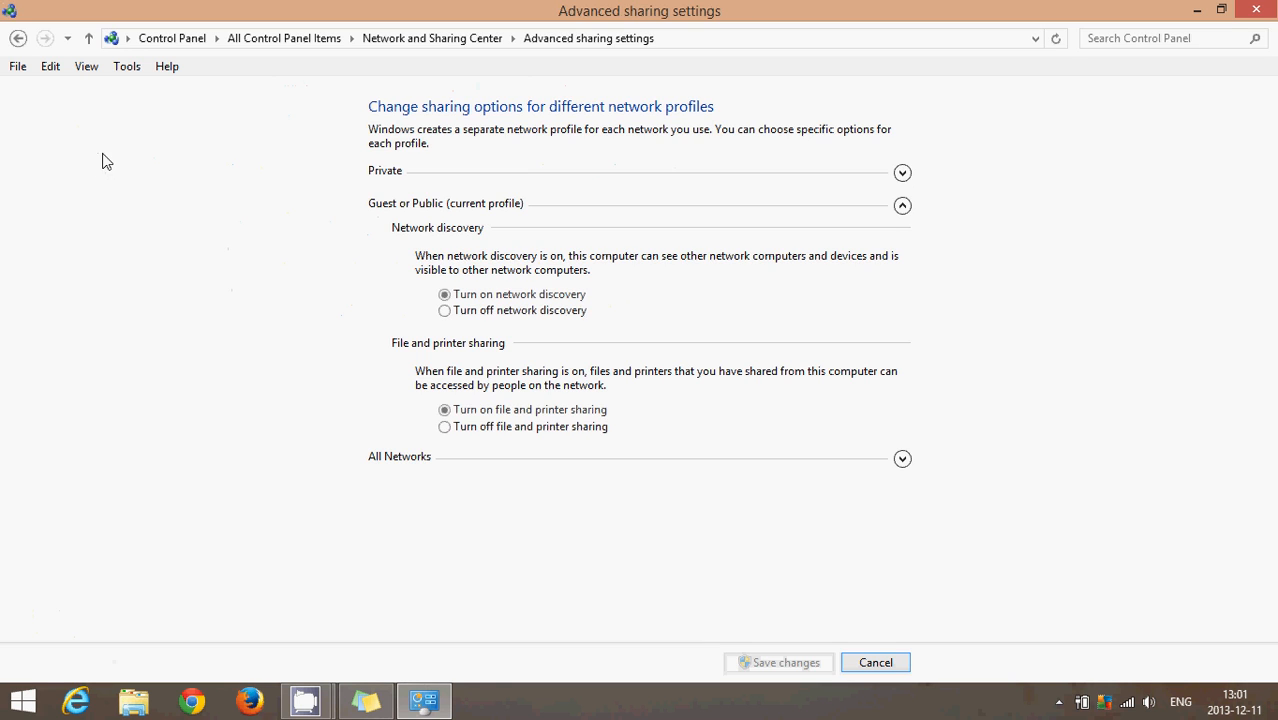
mouse_move(1128, 316)
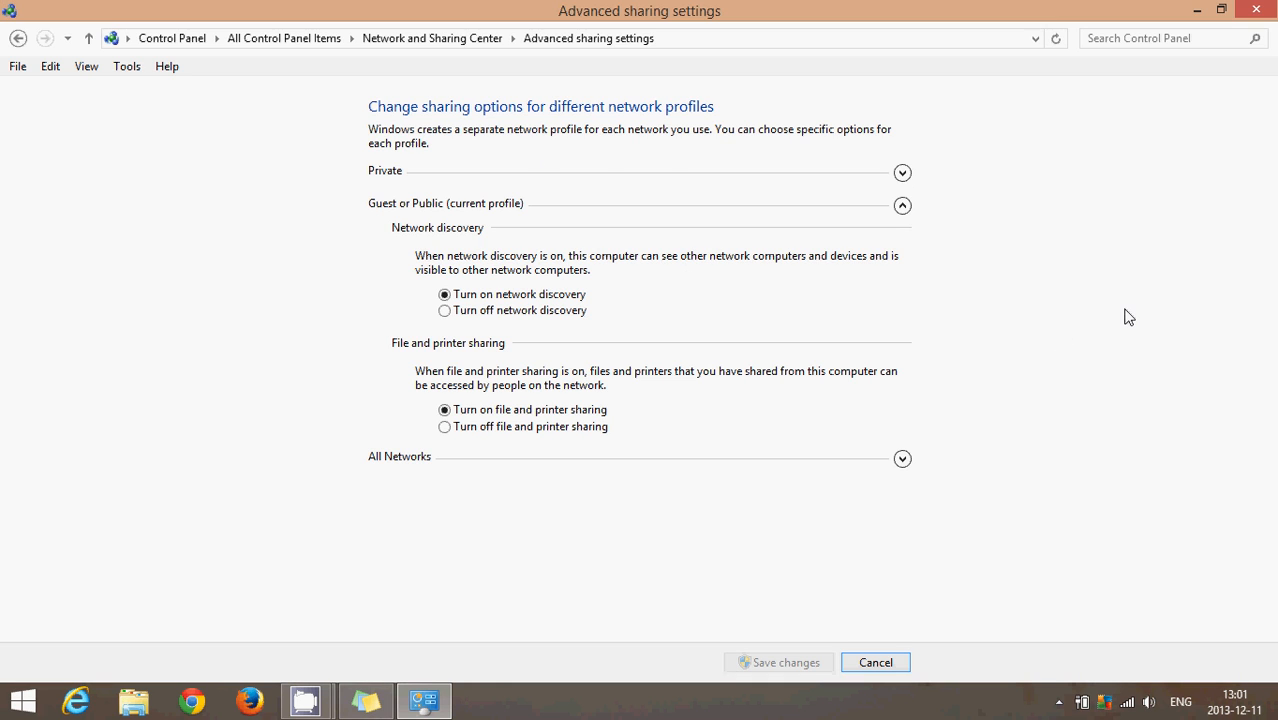
mouse_move(680, 290)
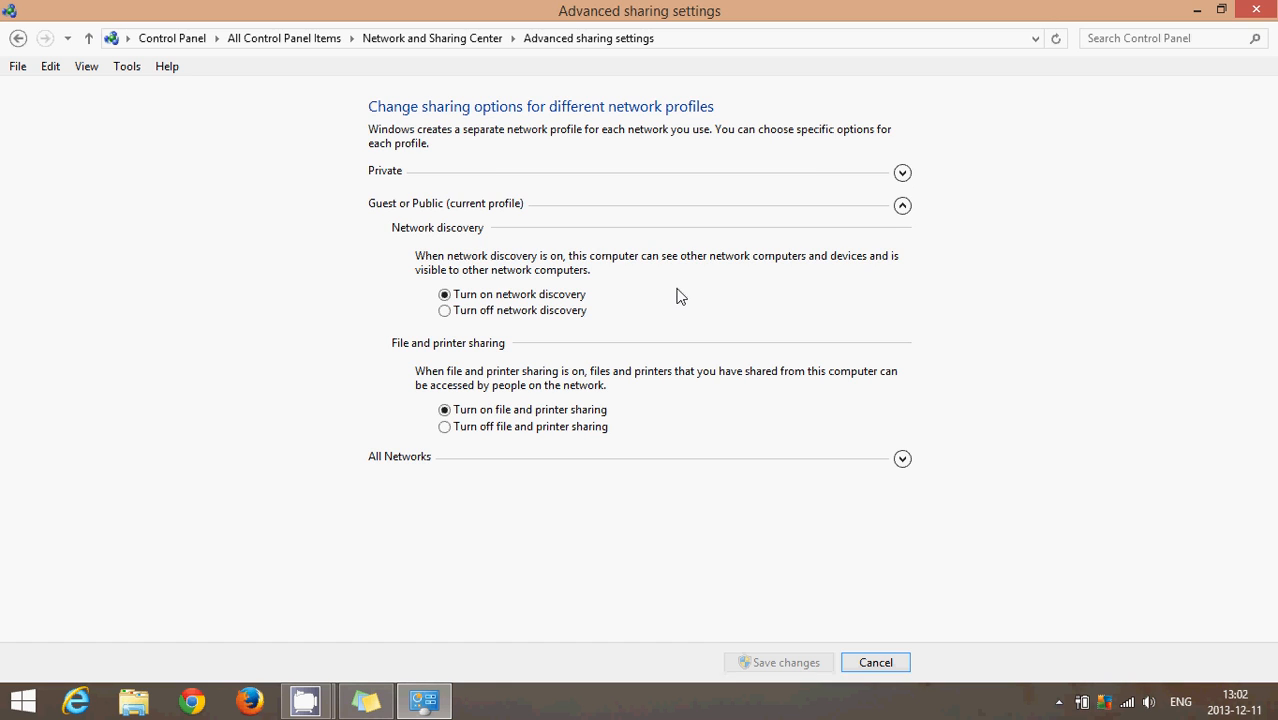
mouse_move(664, 312)
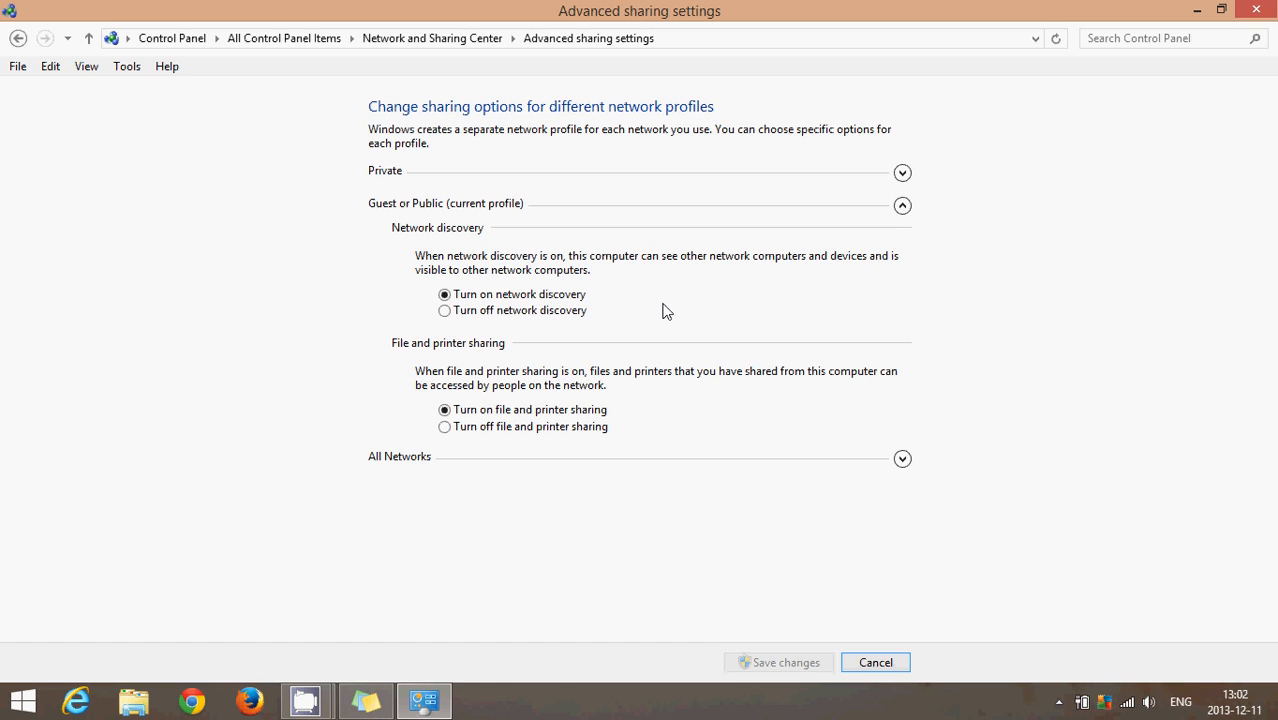
mouse_move(668, 420)
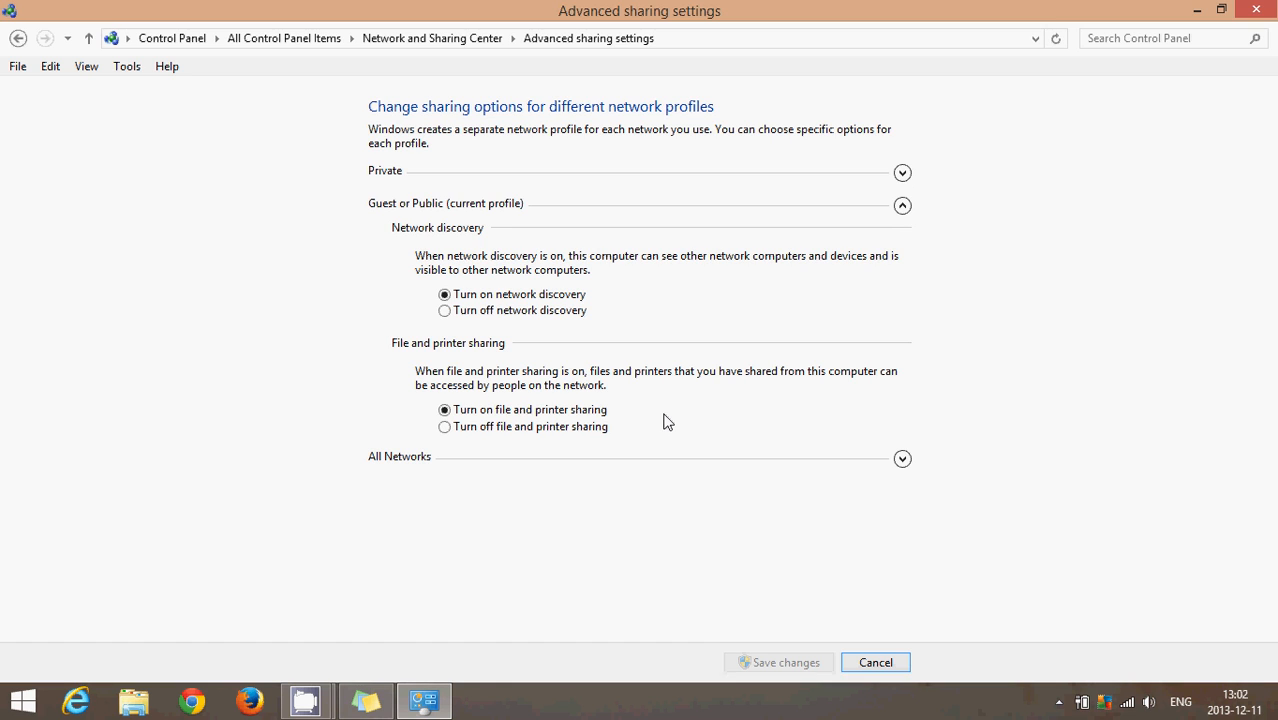
mouse_move(892, 468)
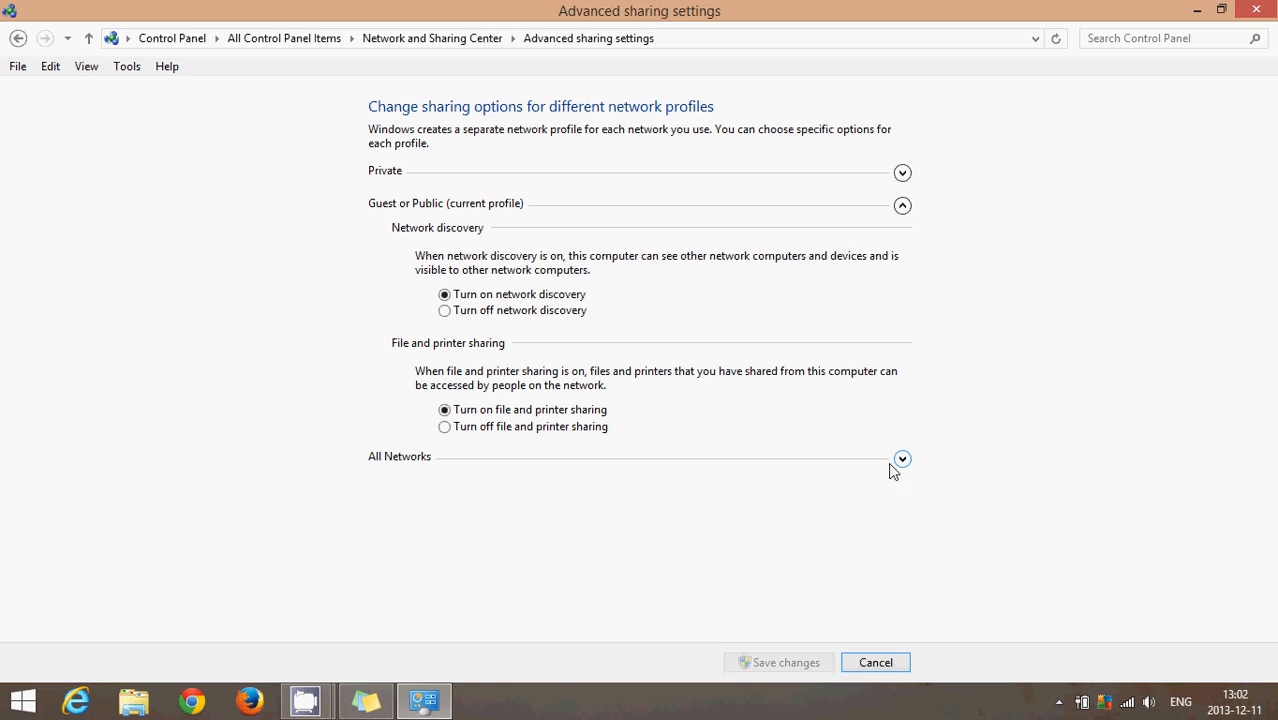
mouse_move(902, 458)
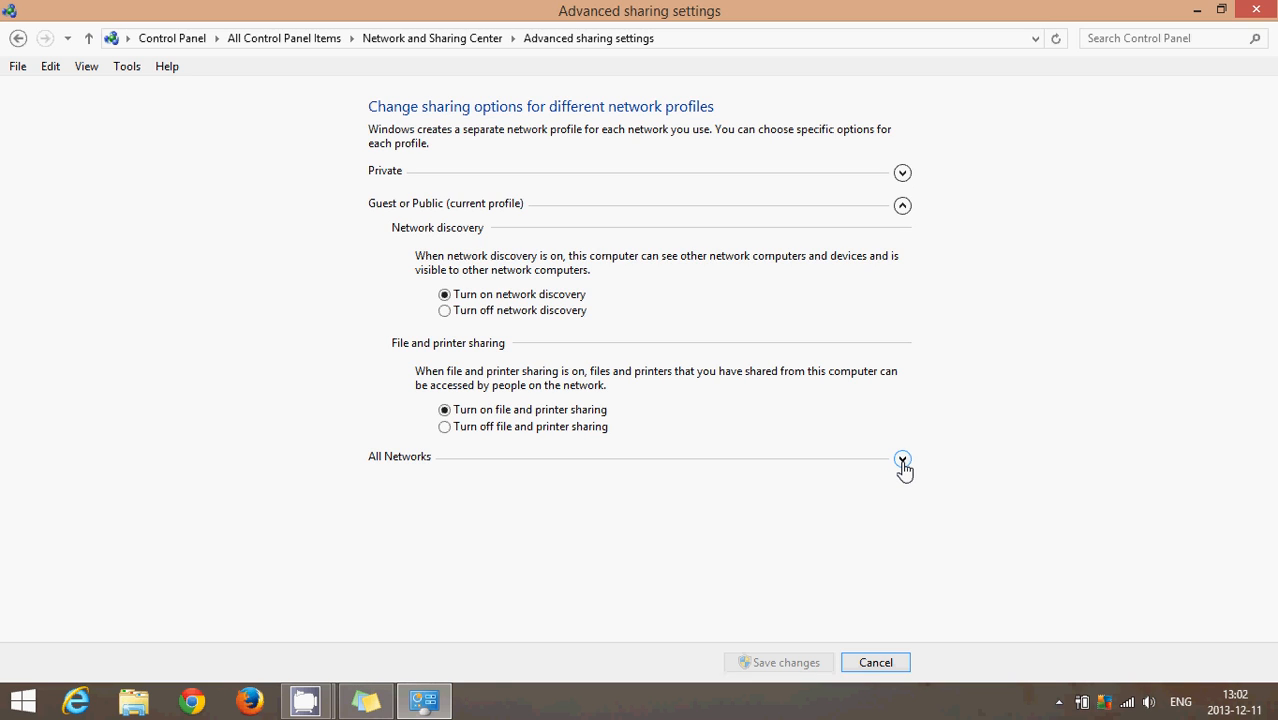
Step: Expand the All Networks section showing Public folder and password protected sharing
left_click(900, 458)
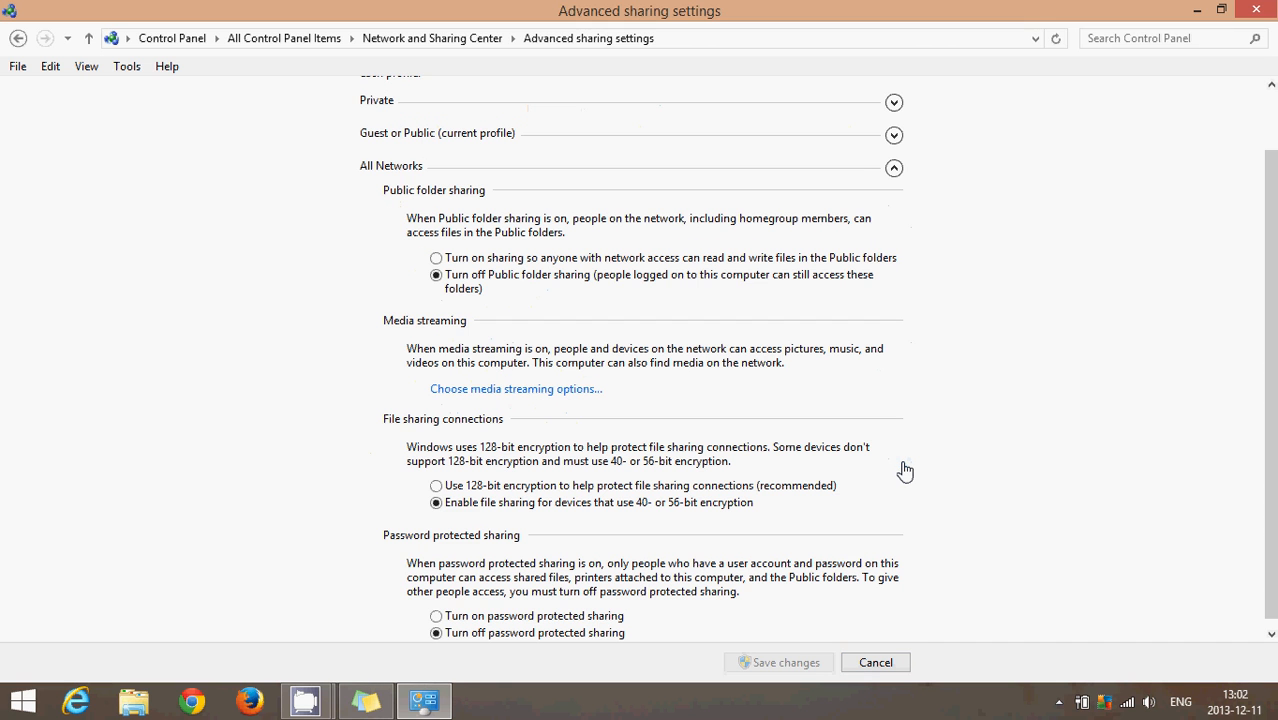
mouse_move(1028, 374)
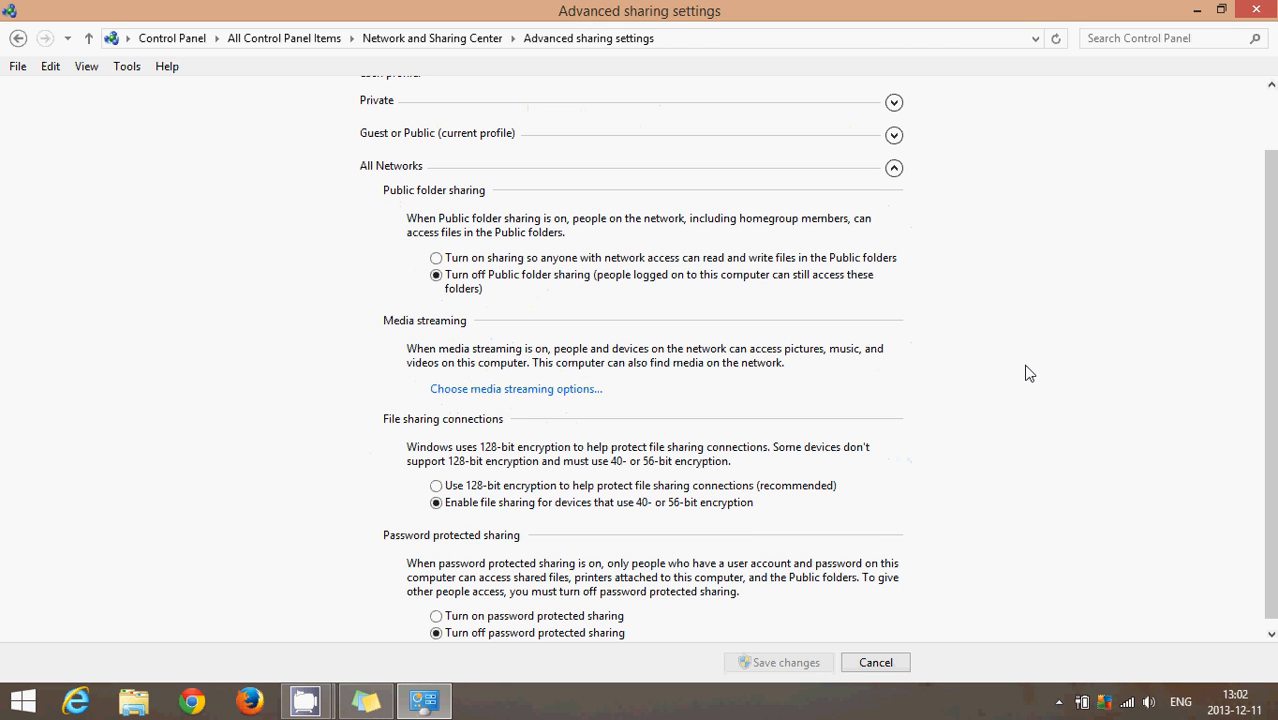
mouse_move(560, 294)
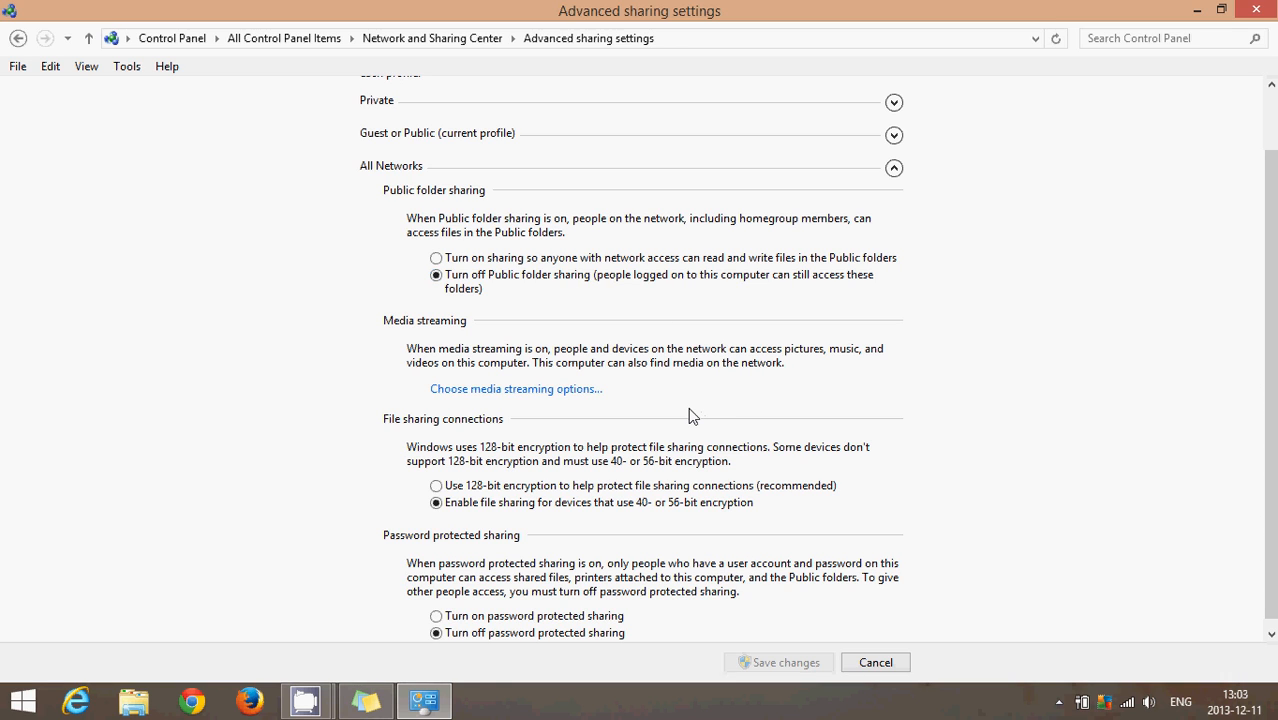
mouse_move(448, 436)
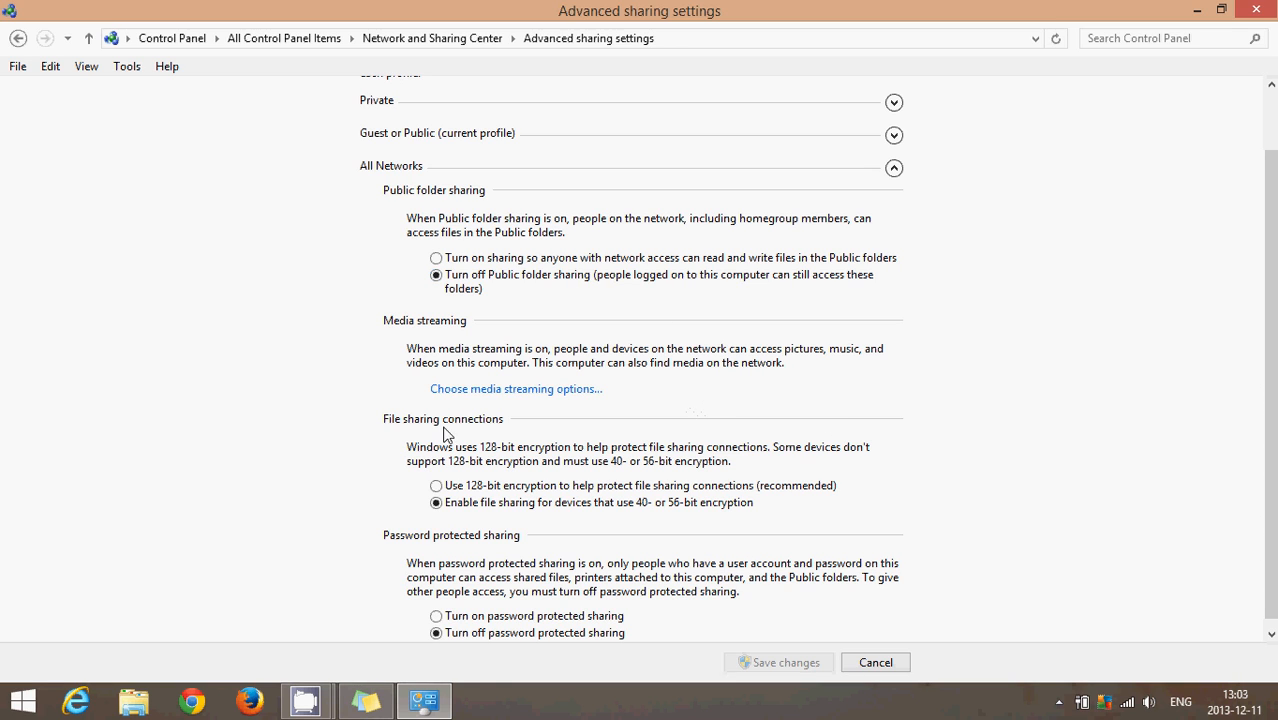
mouse_move(544, 522)
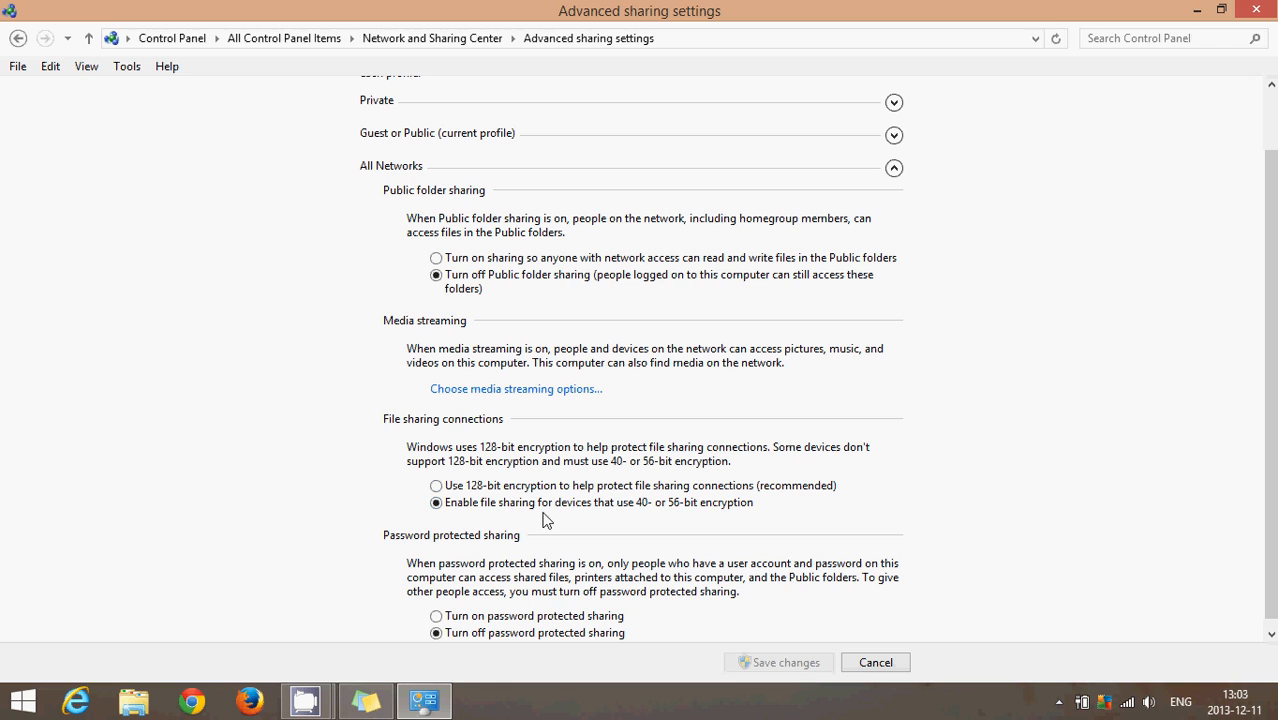
mouse_move(574, 524)
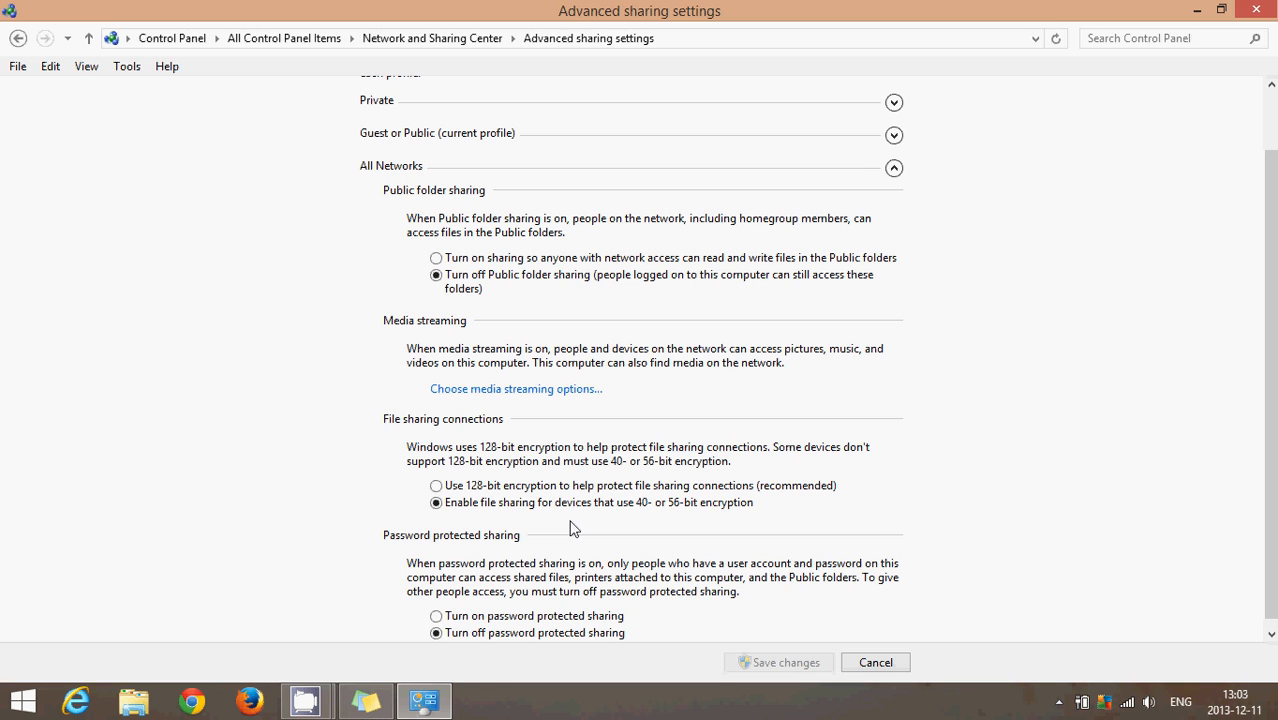
mouse_move(592, 480)
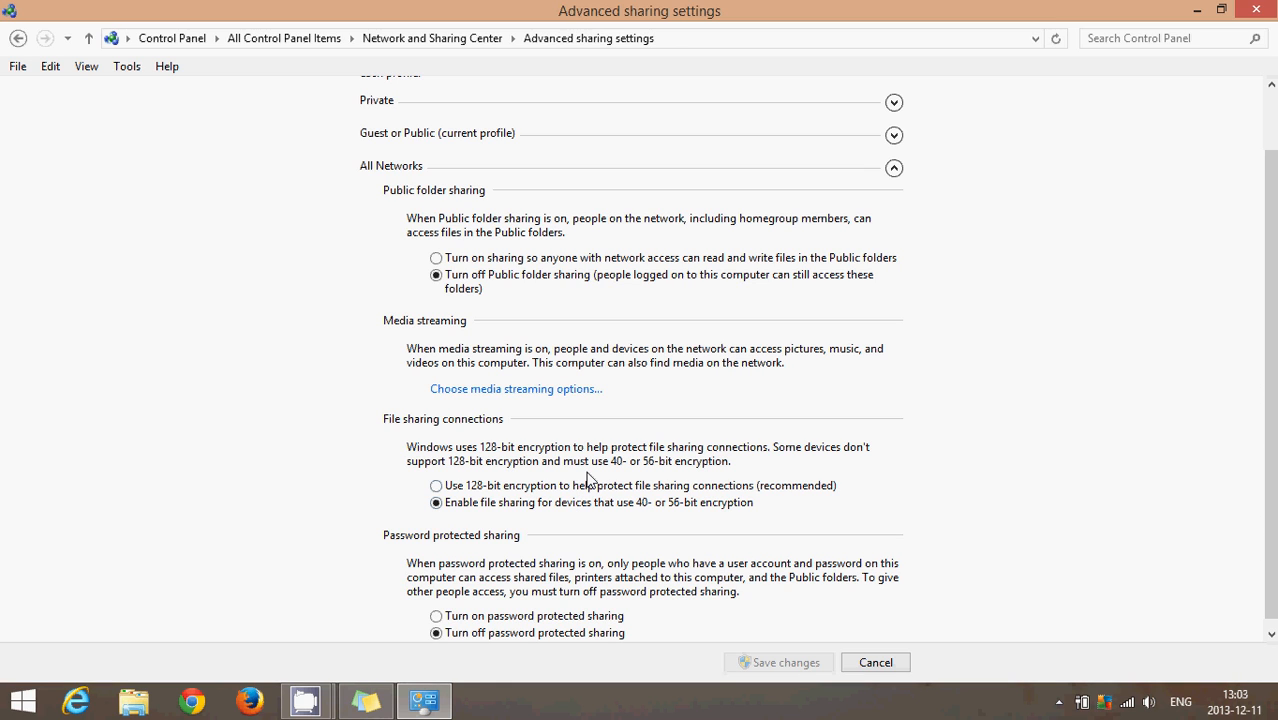
mouse_move(580, 490)
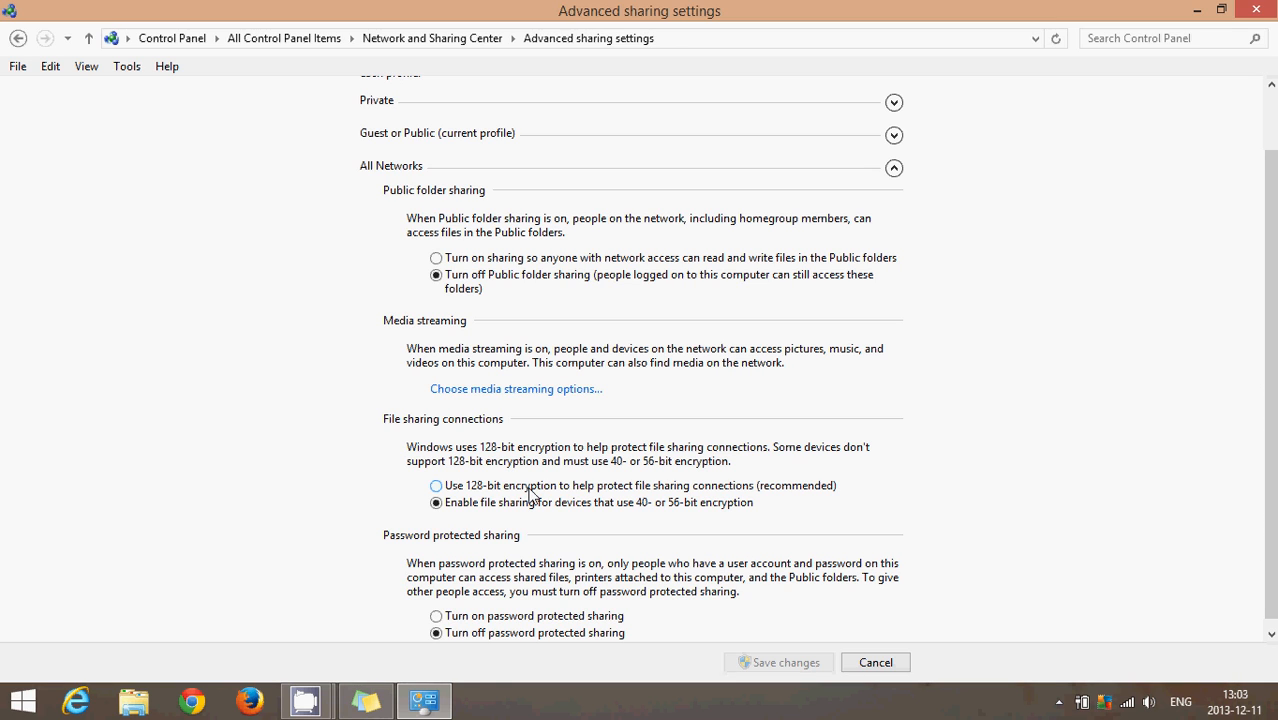
mouse_move(1068, 494)
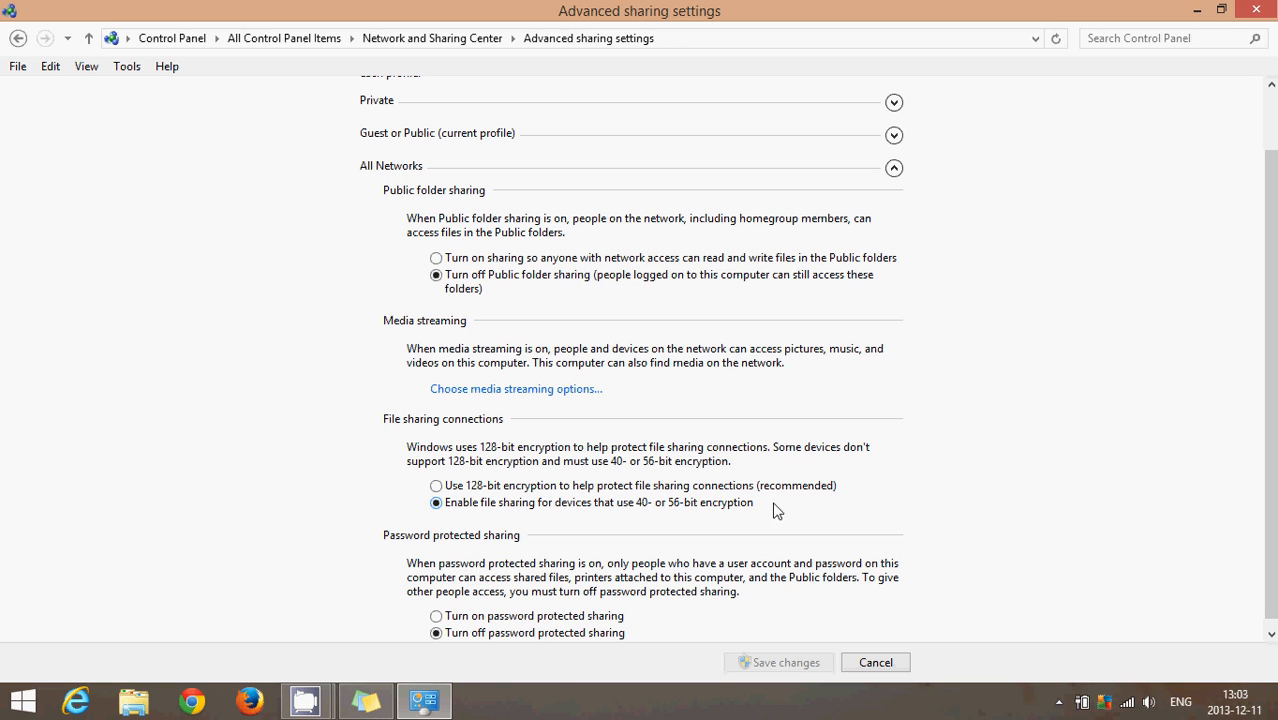
mouse_move(1048, 536)
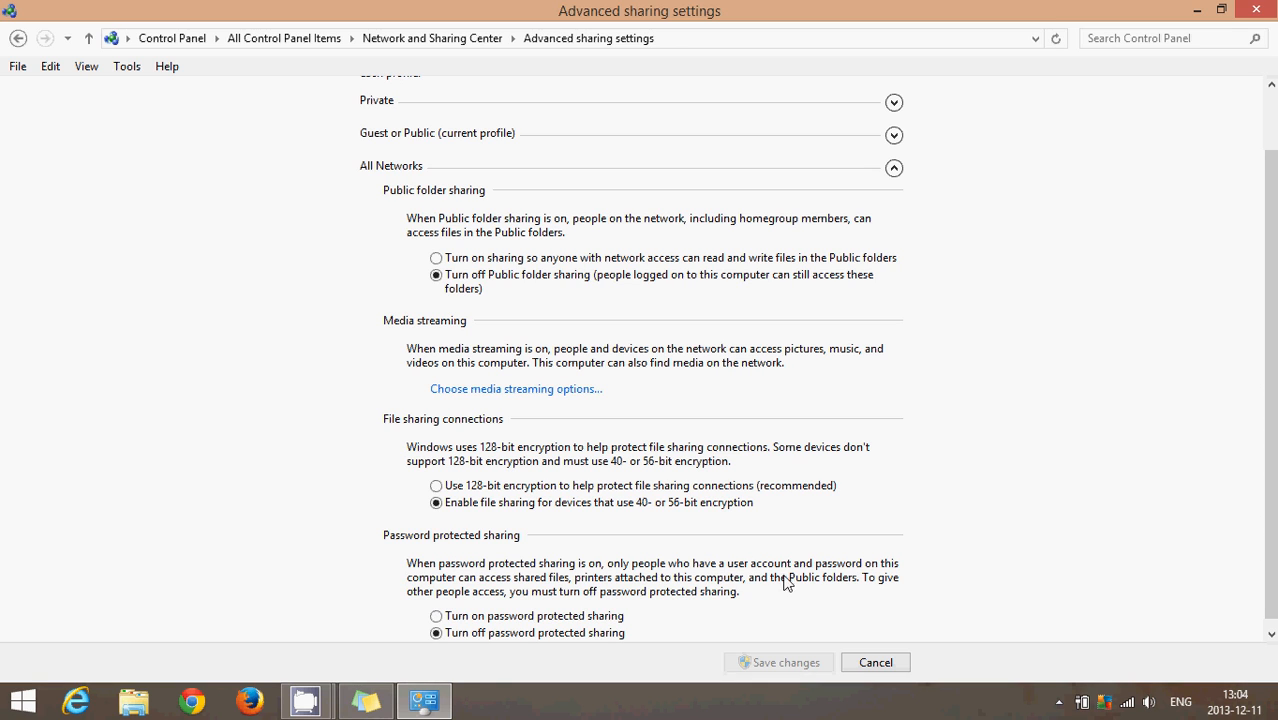
mouse_move(1044, 576)
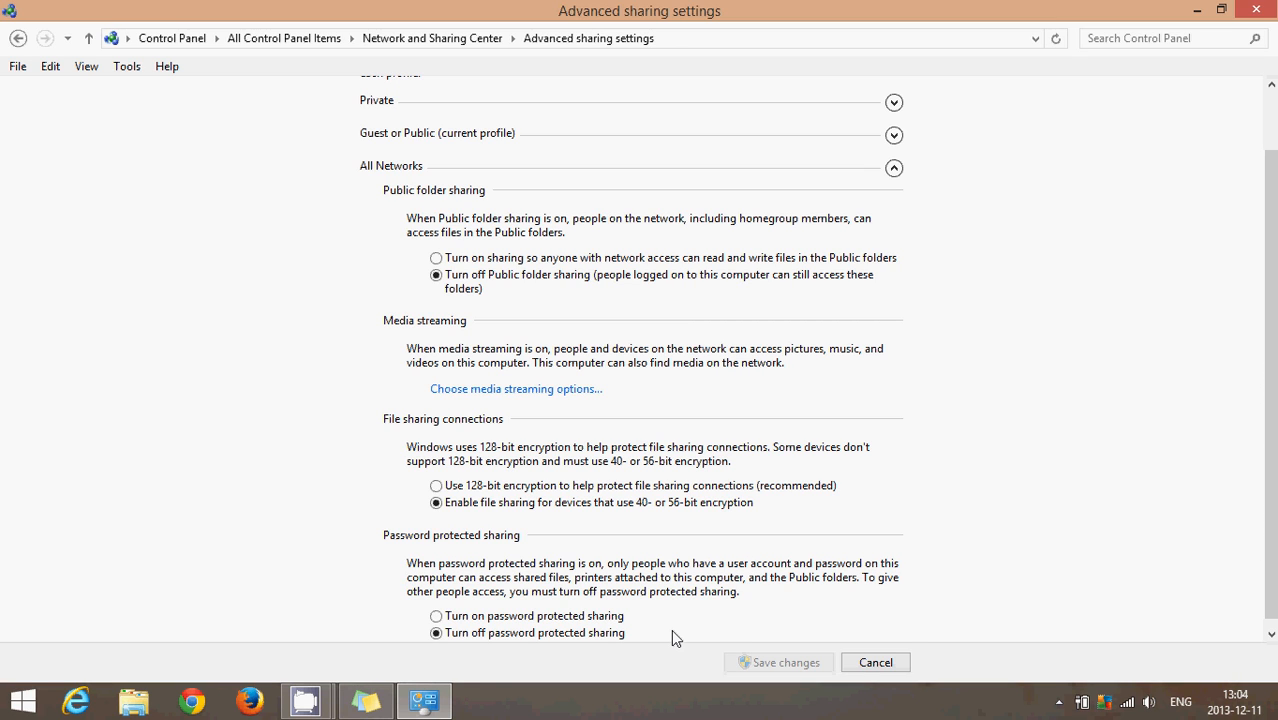
mouse_move(1044, 486)
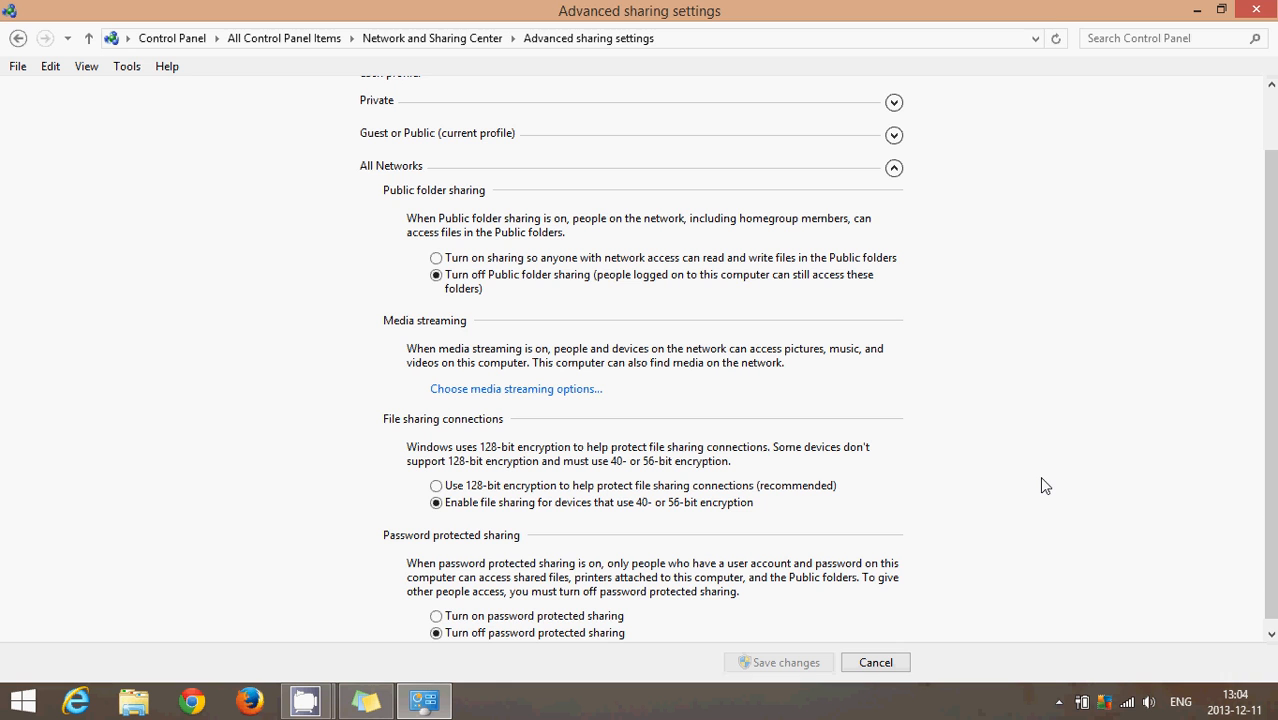
mouse_move(1266, 138)
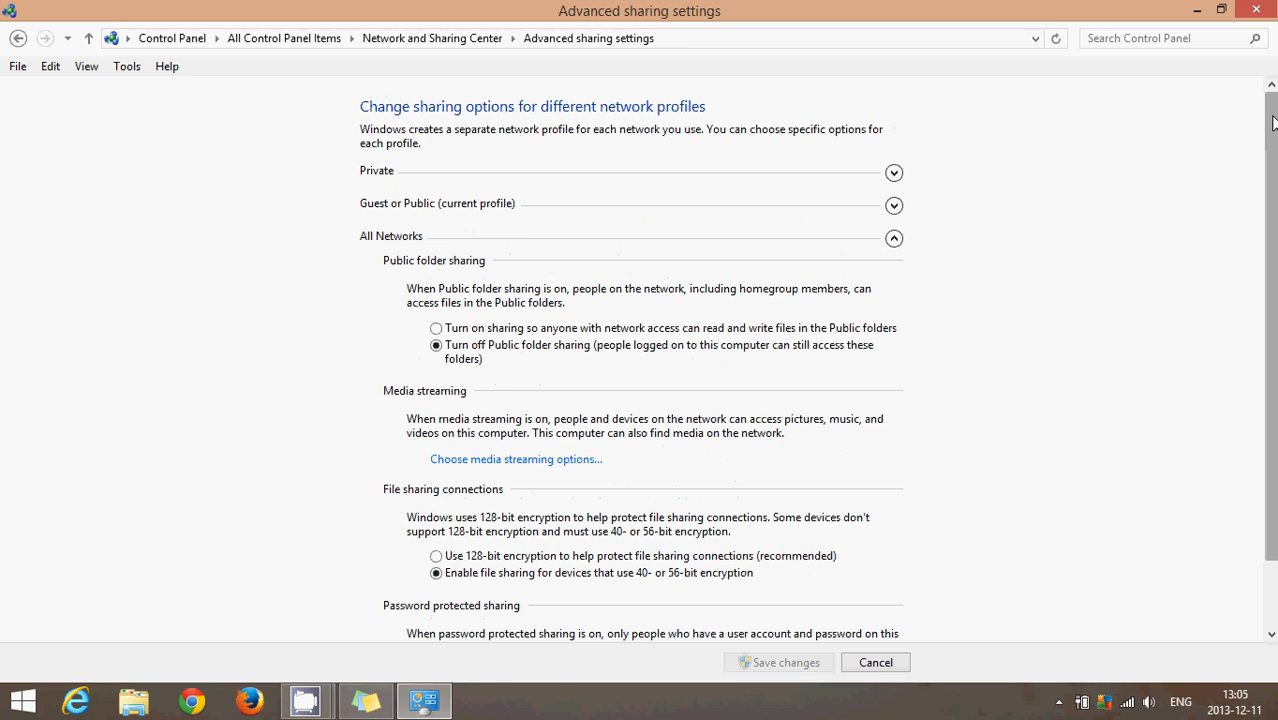
mouse_move(1040, 472)
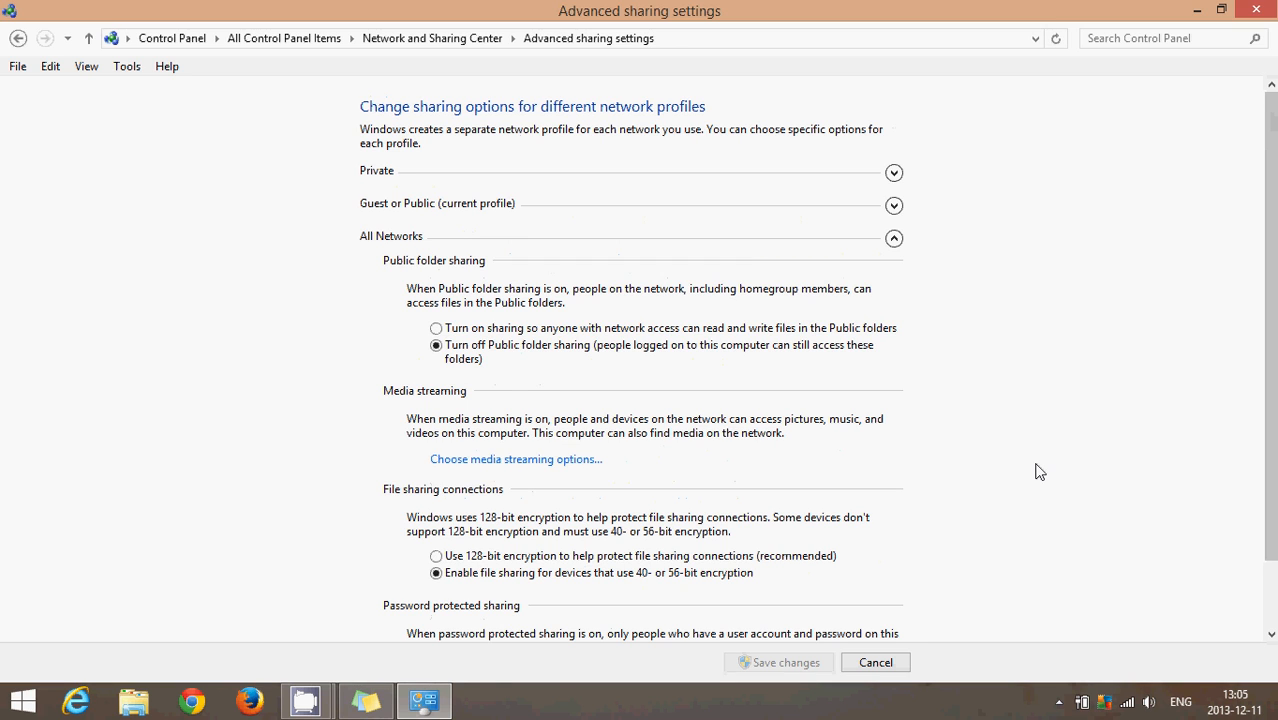
mouse_move(784, 672)
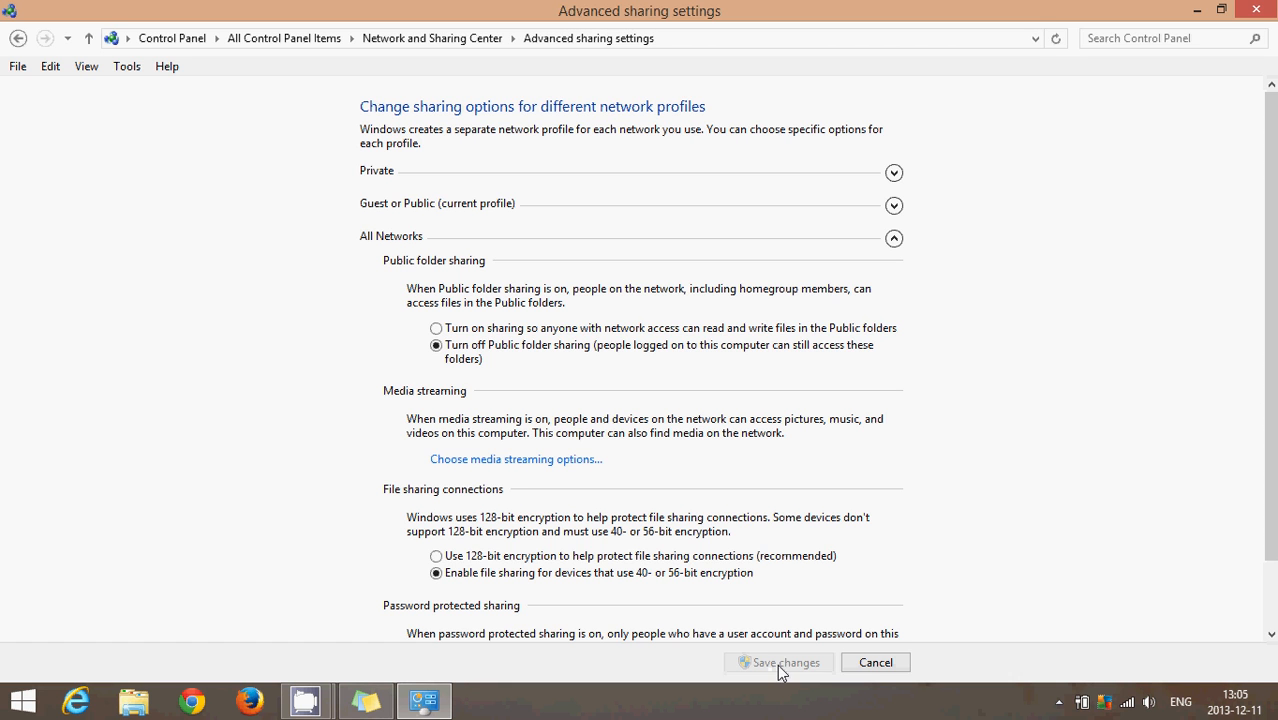
mouse_move(1228, 158)
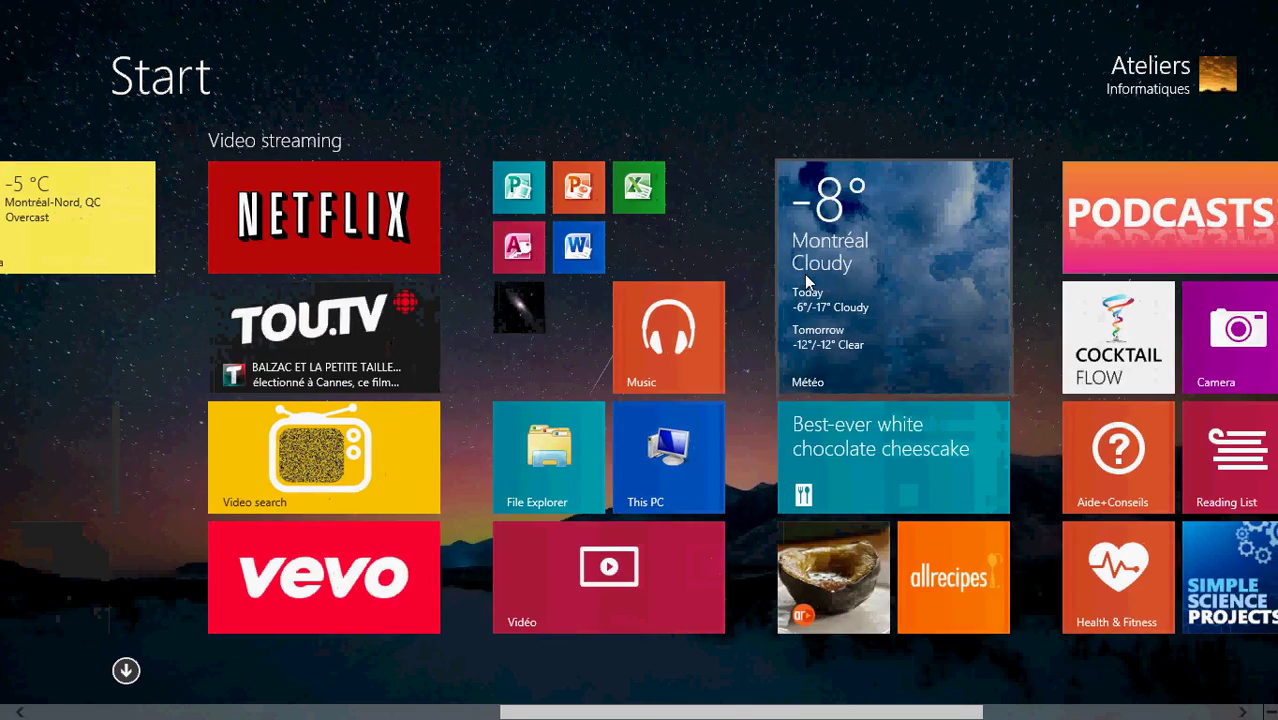
scroll("right", 3)
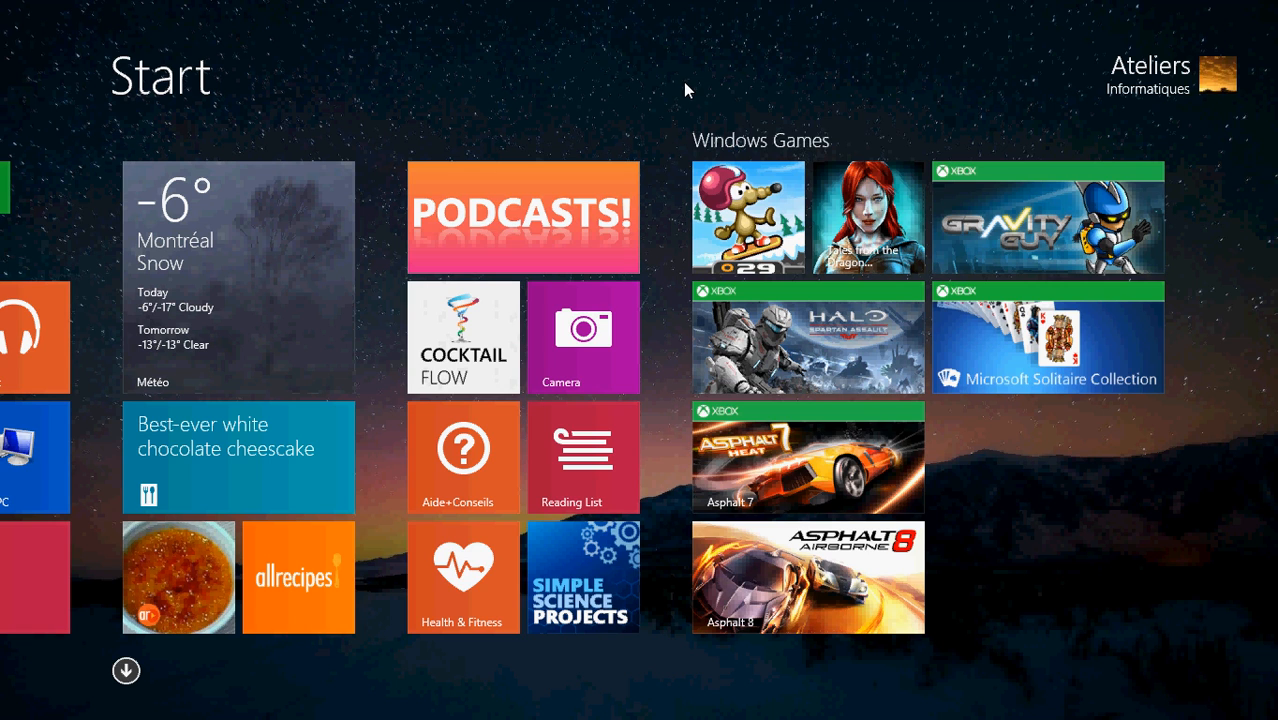
scroll("right", 3)
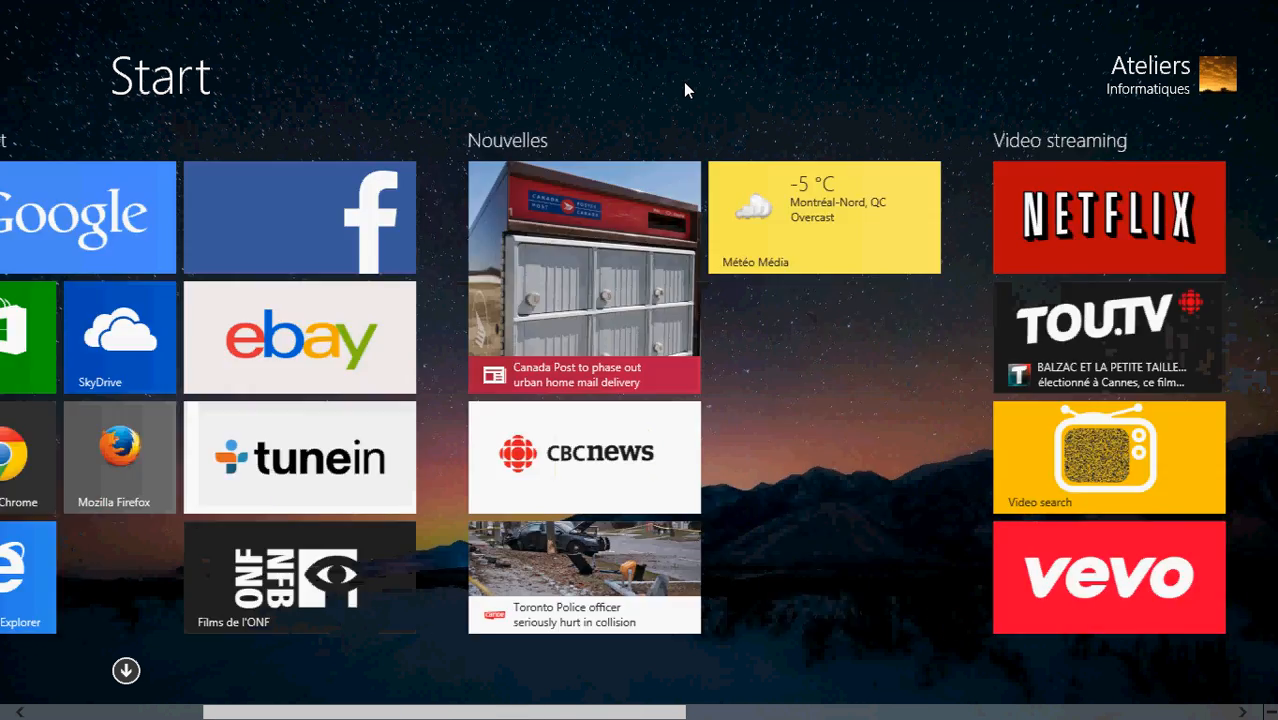
scroll("right", 3)
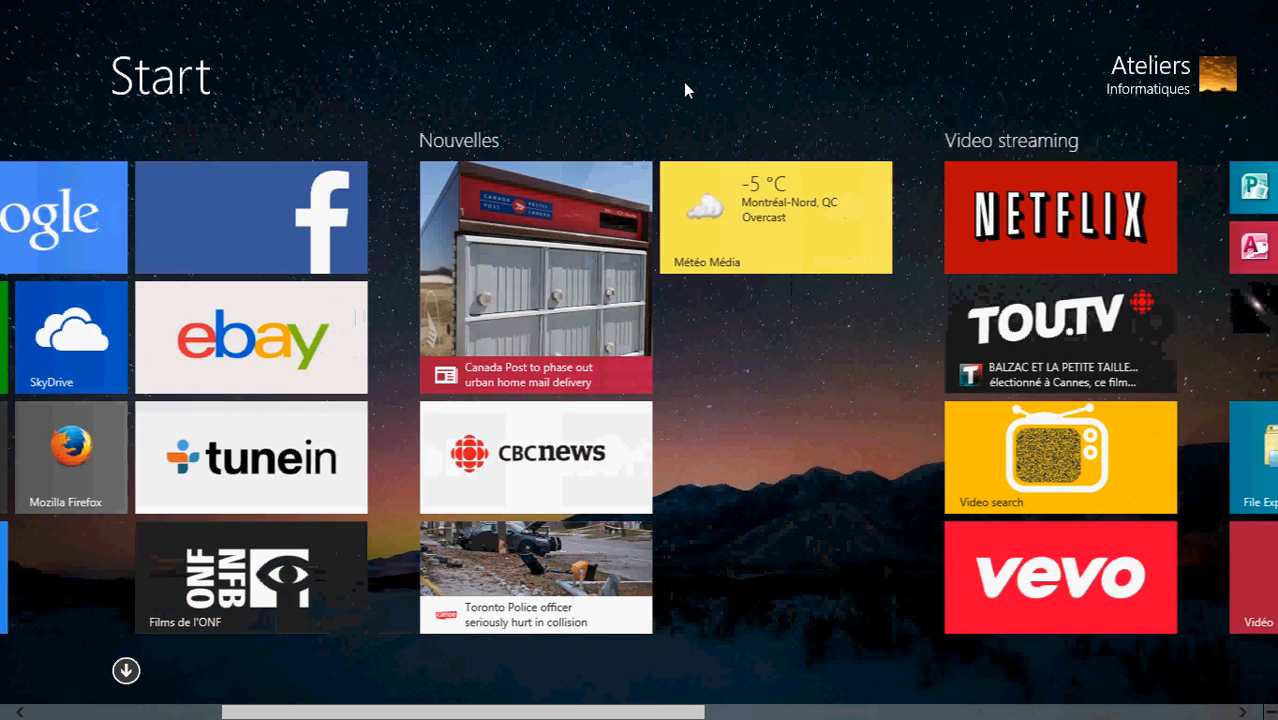
scroll("right", 3)
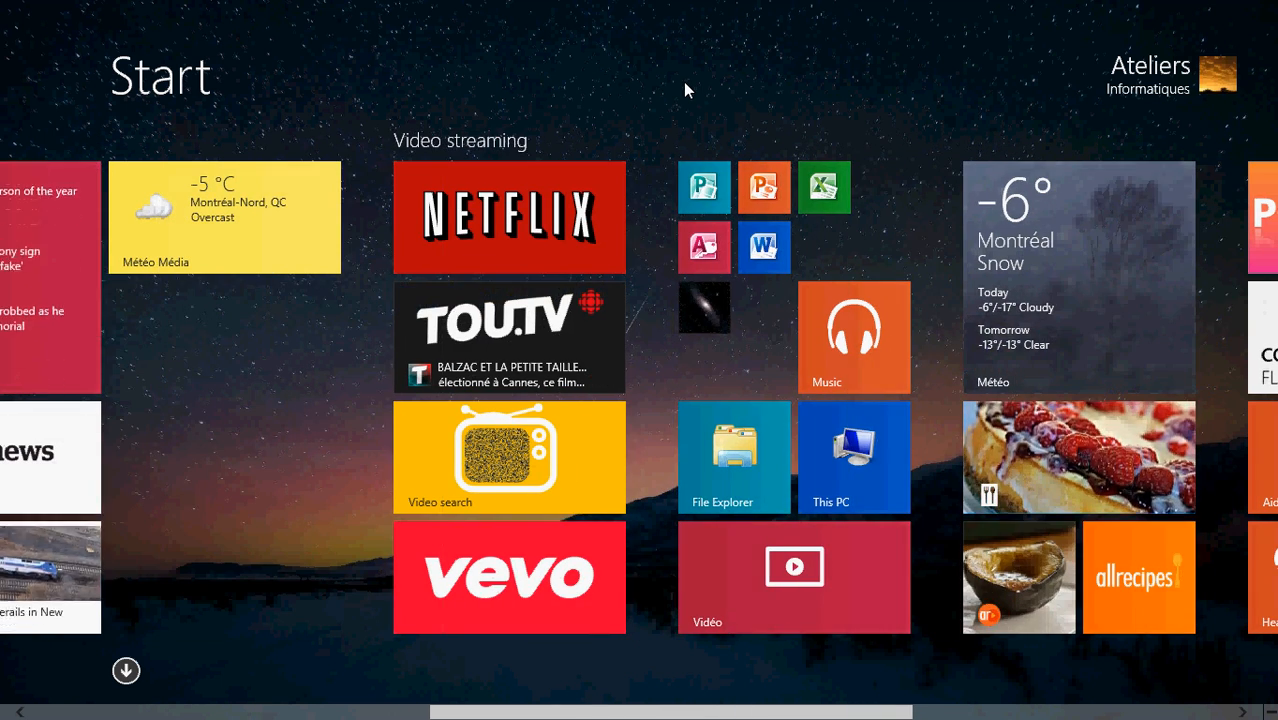
mouse_move(742, 492)
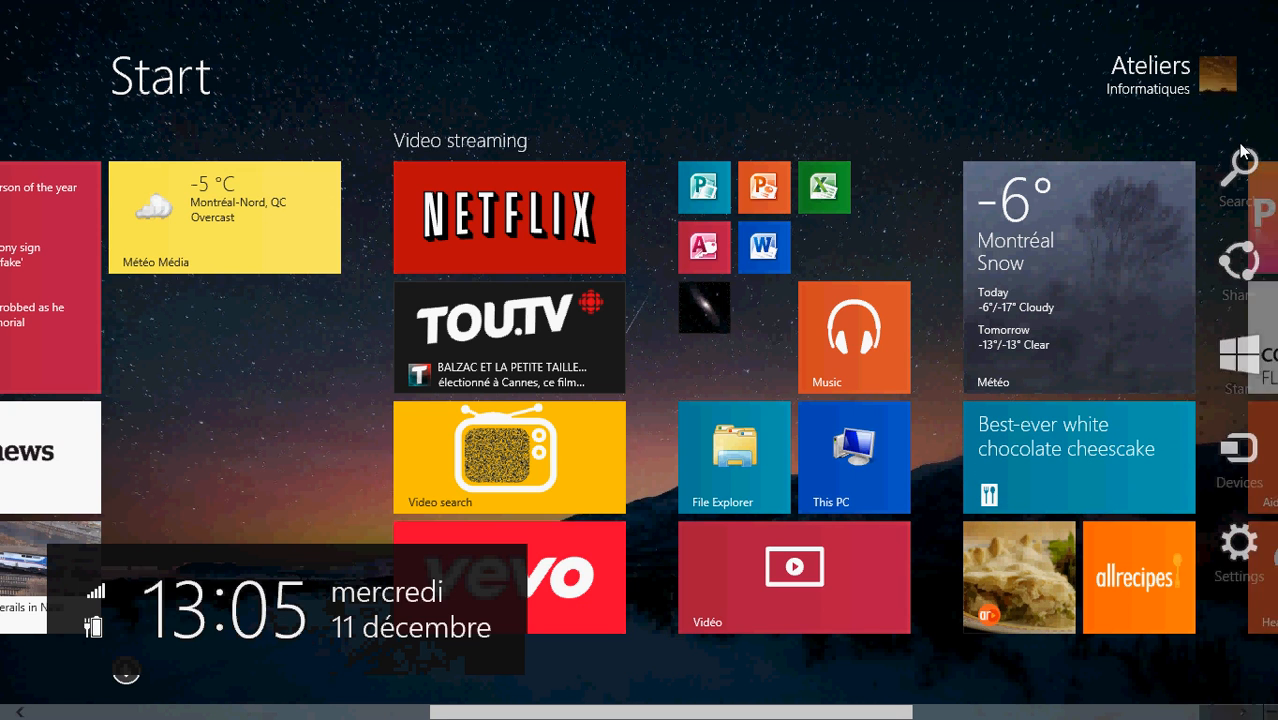
Step: Search the Start screen for 'file expl' and launch File Explorer to This PC
left_click(1242, 166)
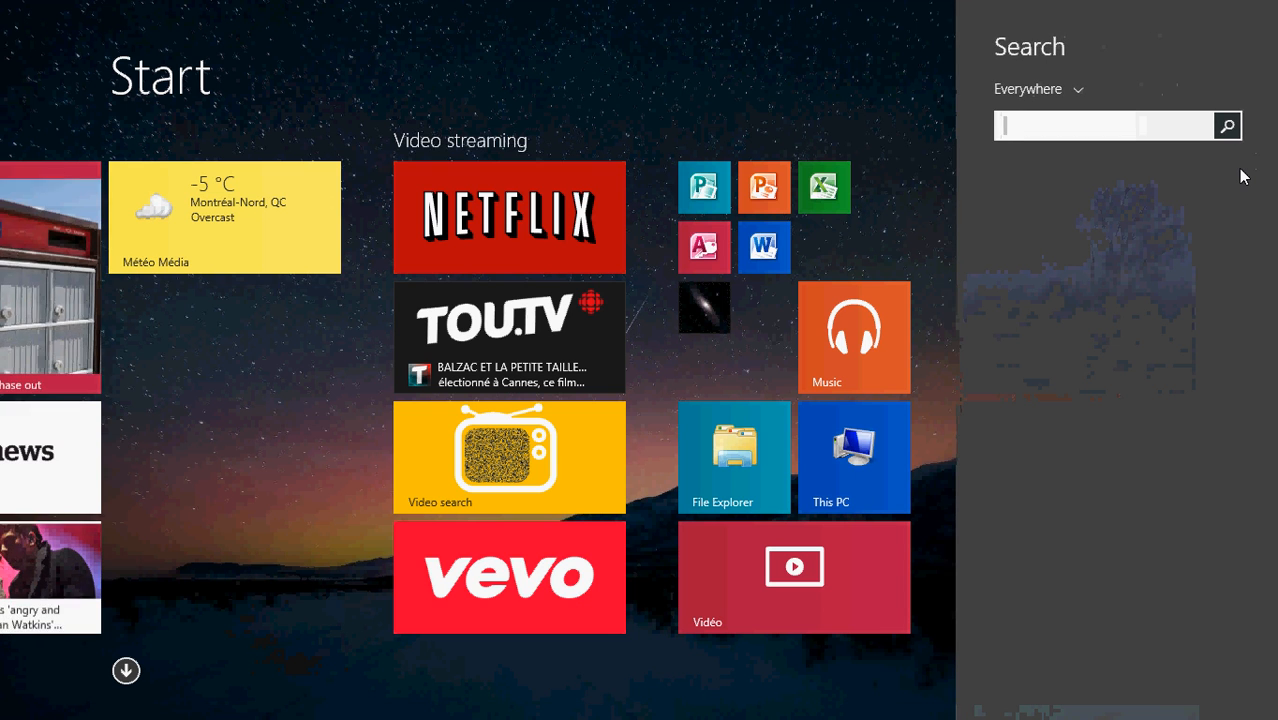
type("file explorer")
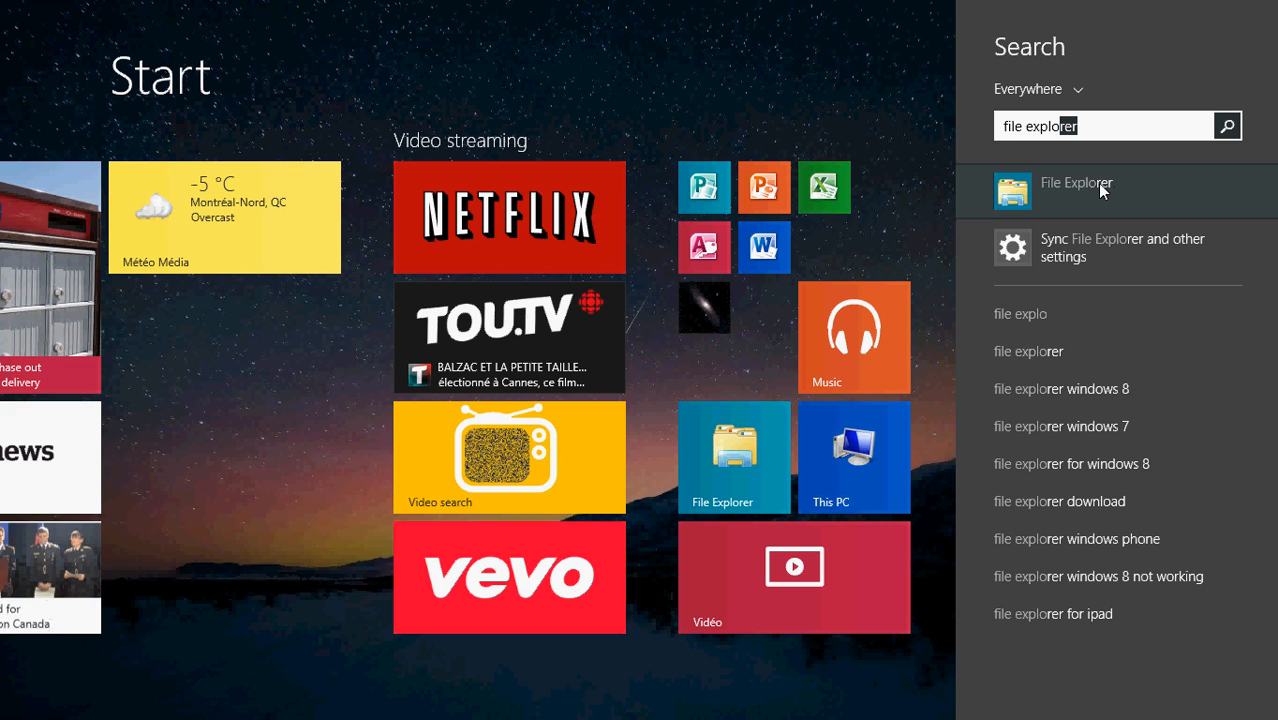
left_click(1076, 182)
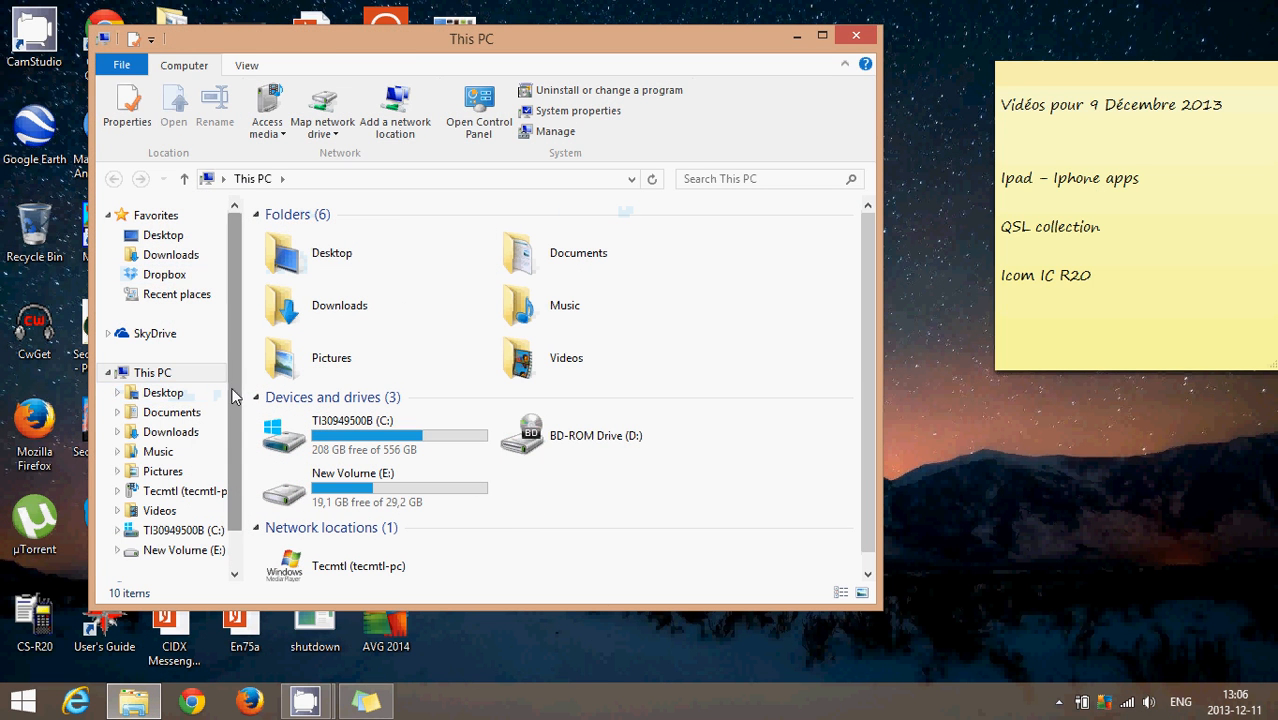
Step: Show the Network computers, try GÉRARD-PC and cancel its credentials prompt
scroll("down", 3)
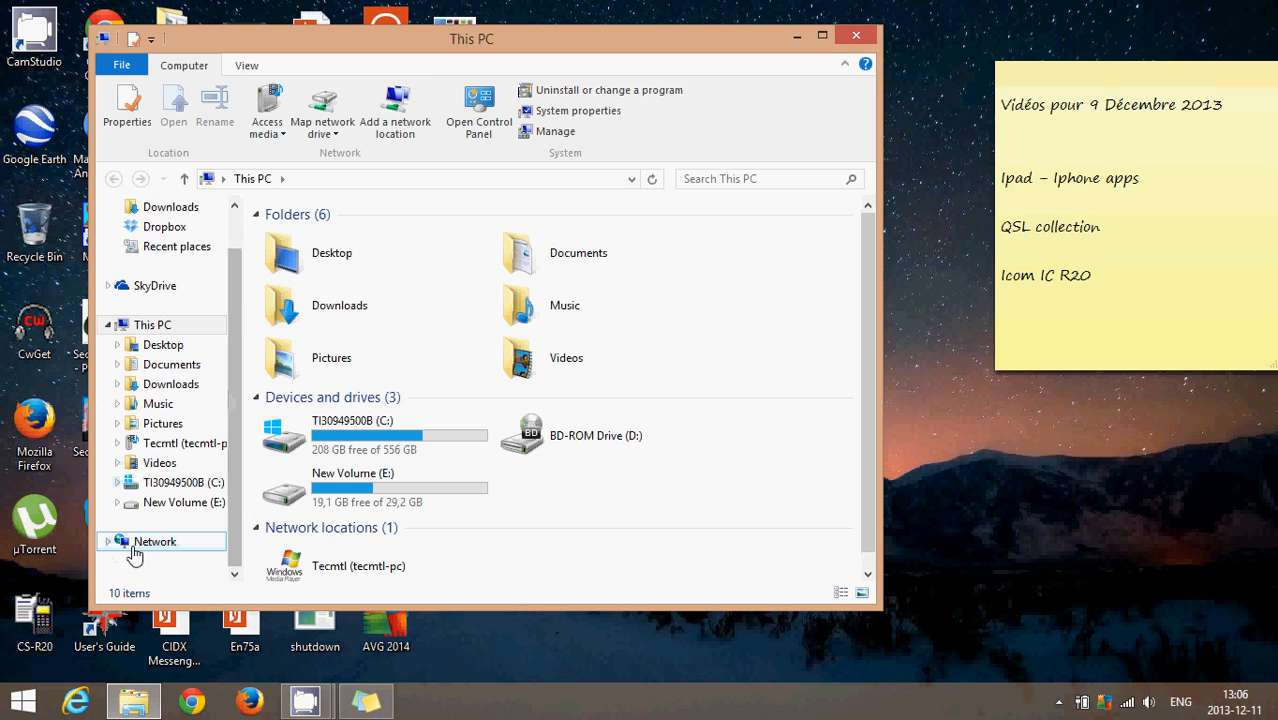
mouse_move(176, 552)
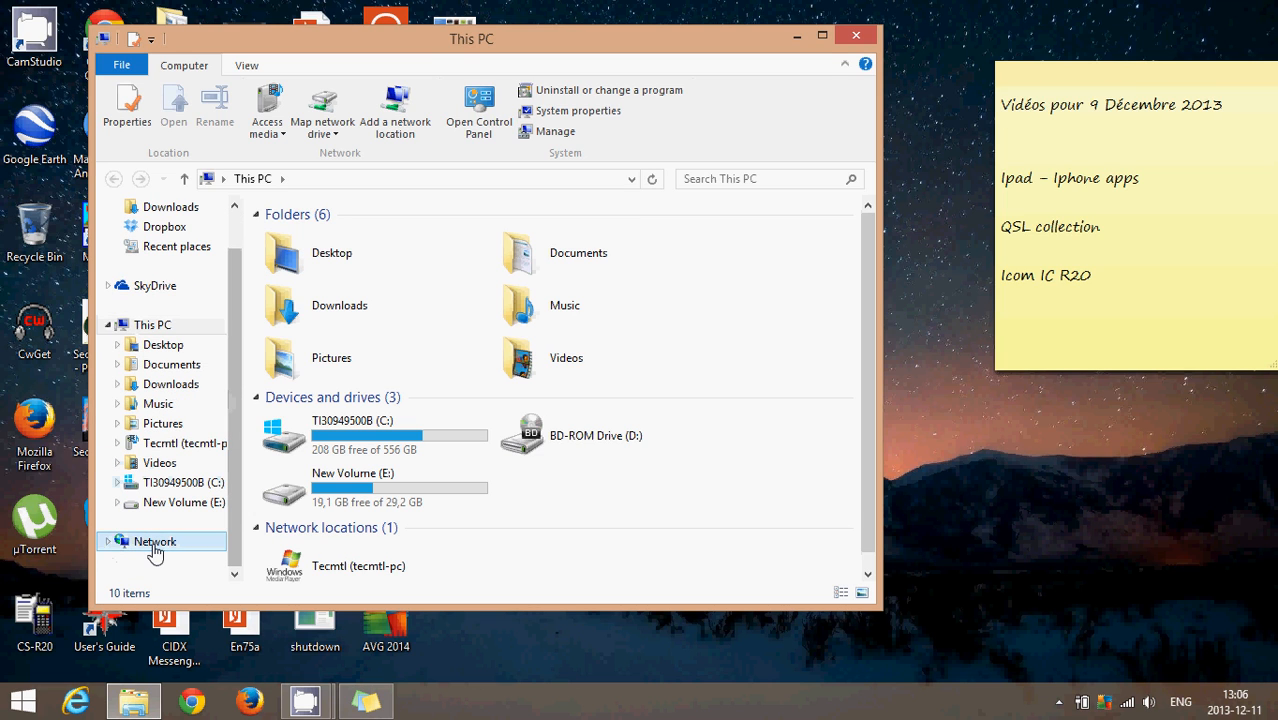
left_click(156, 540)
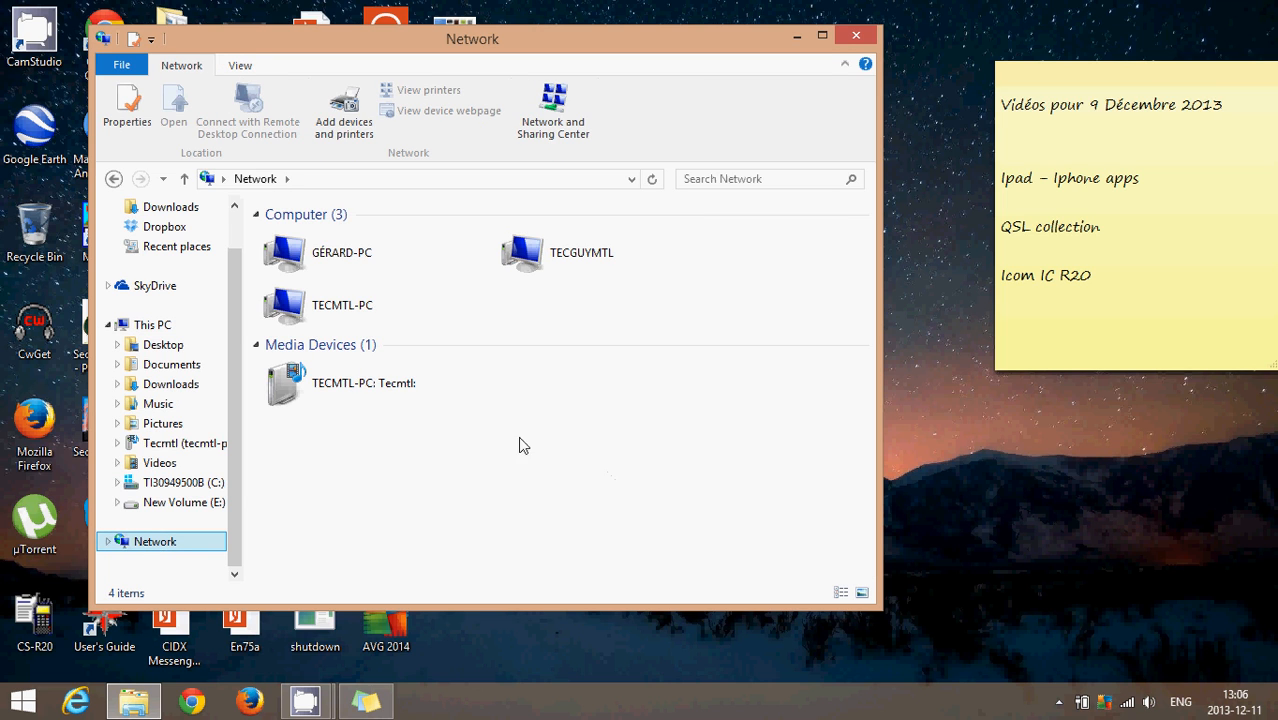
mouse_move(676, 408)
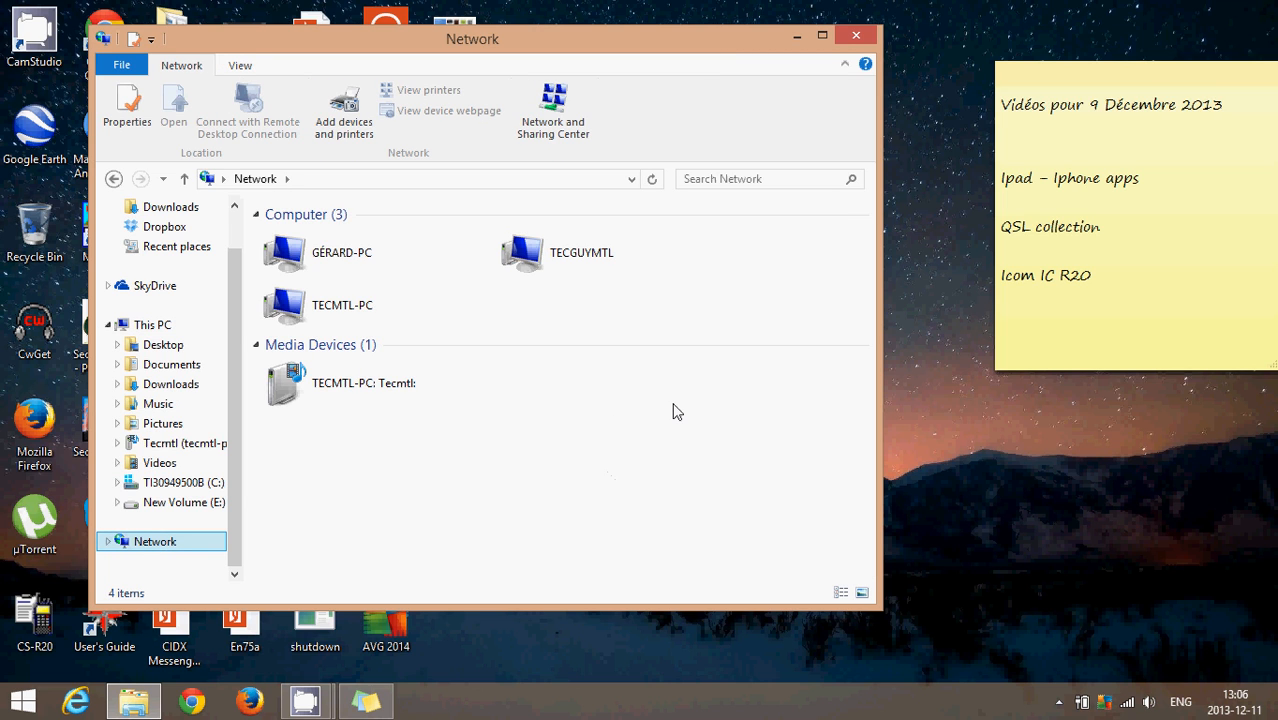
left_click(580, 252)
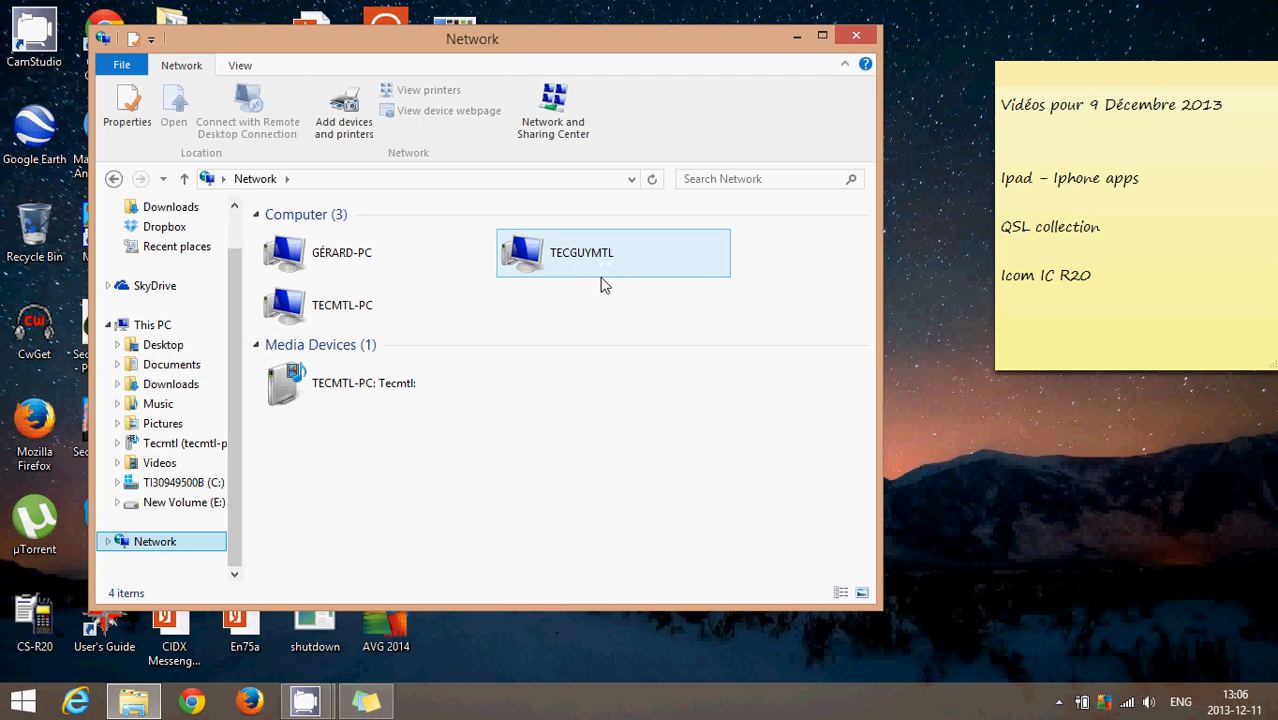
left_click(340, 252)
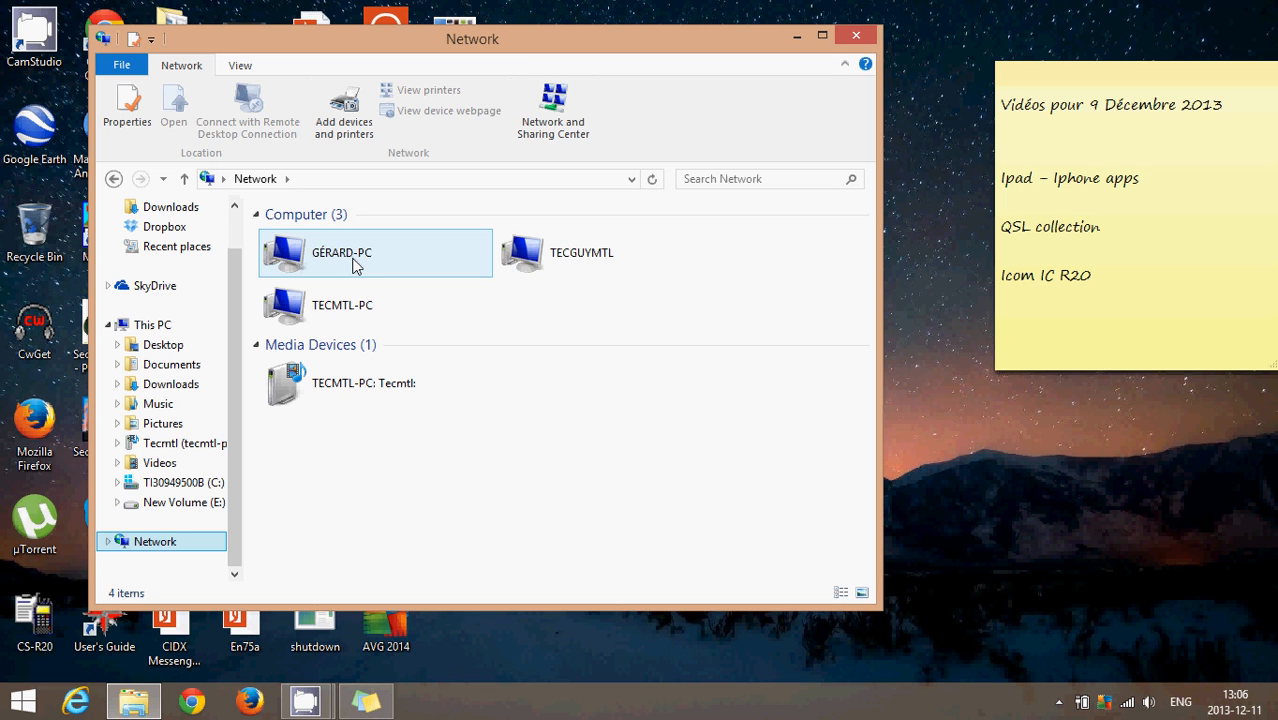
double_click(342, 252)
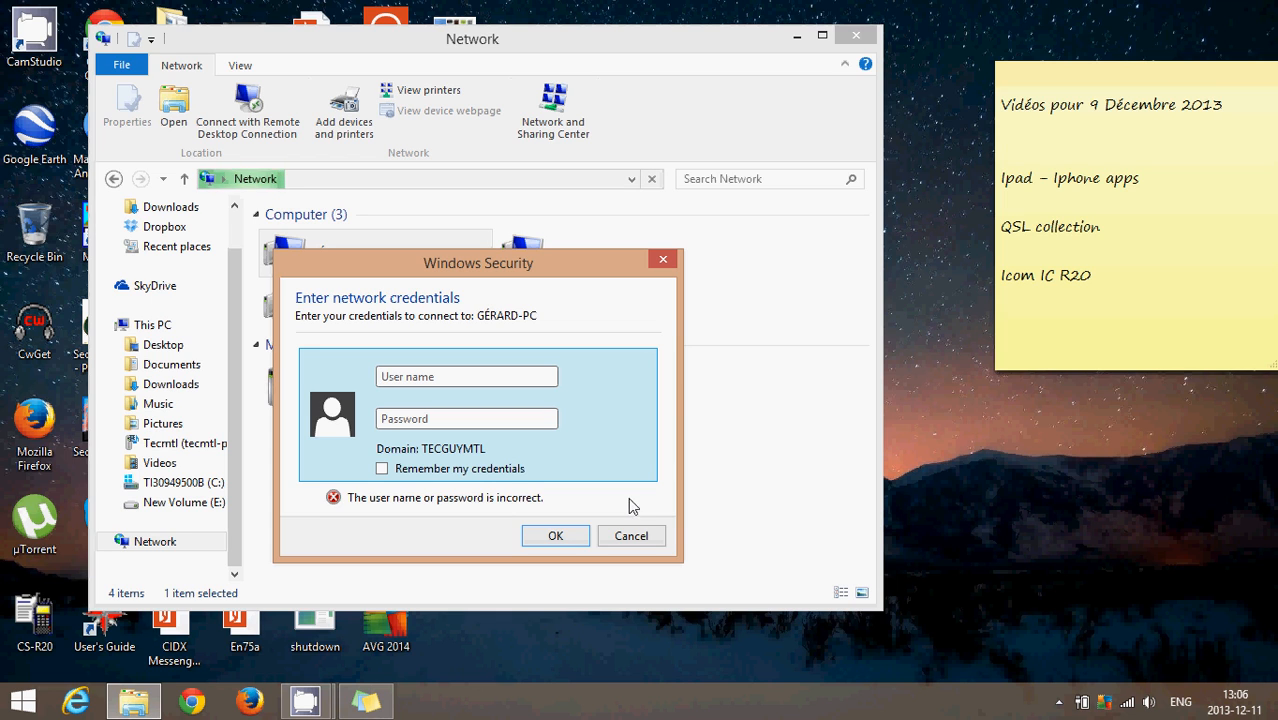
left_click(632, 536)
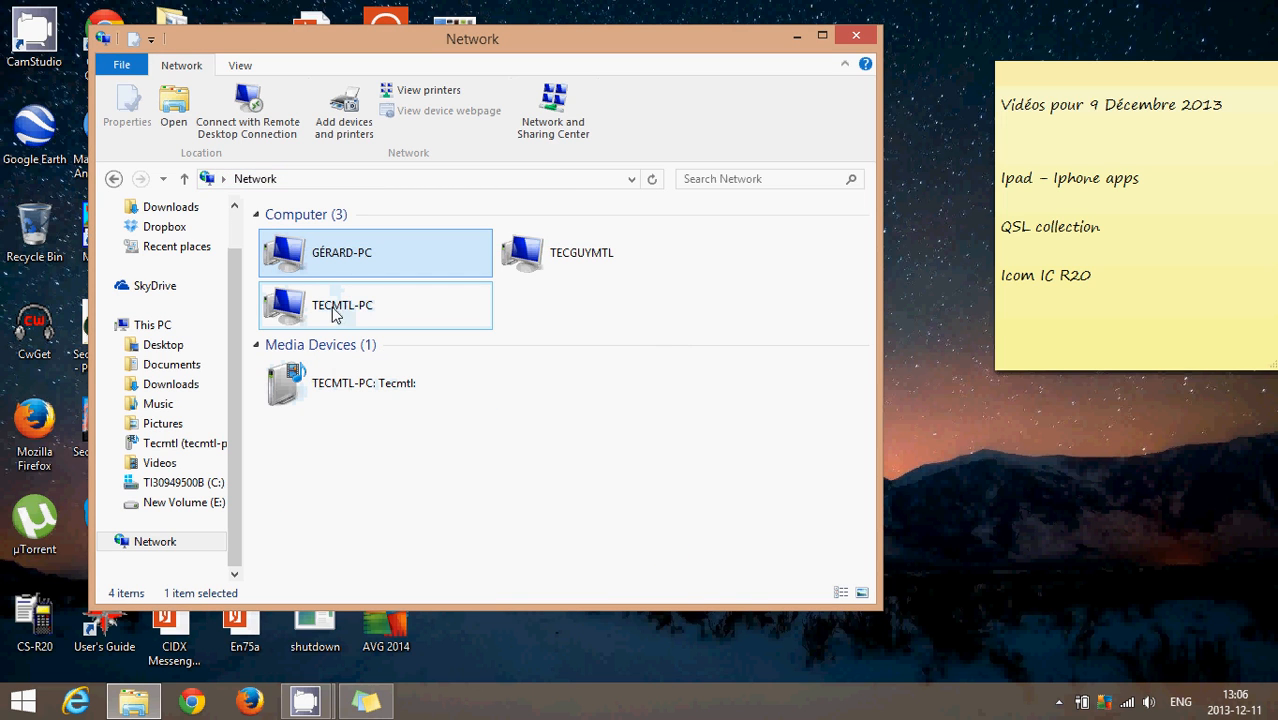
mouse_move(372, 316)
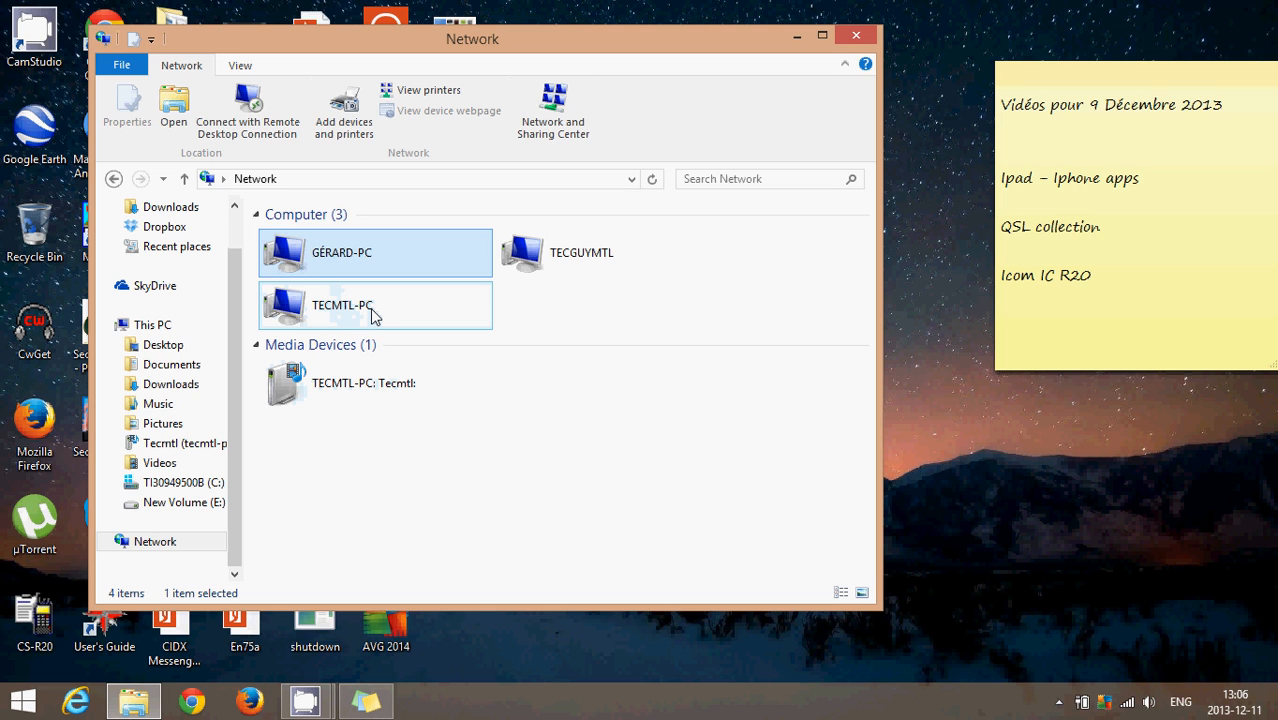
Step: Browse TECMTL-PC into Users, Tecmtl and Desktop, then go back
left_click(356, 304)
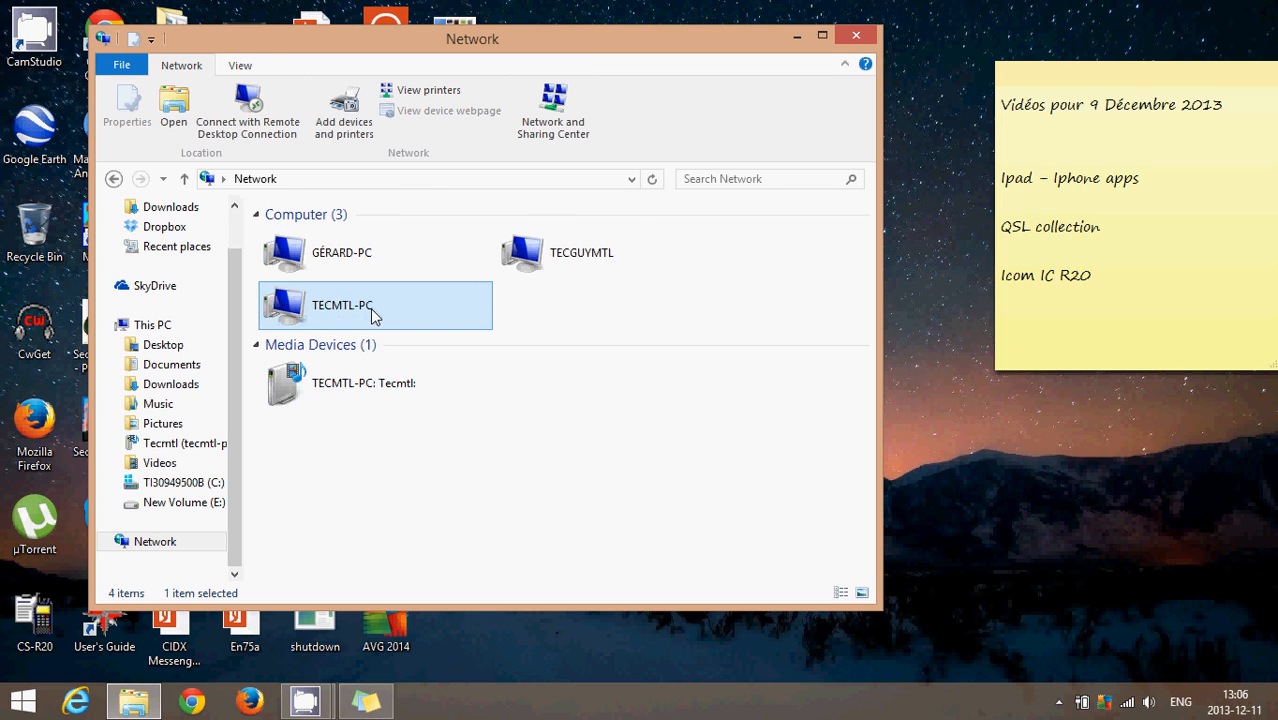
double_click(344, 304)
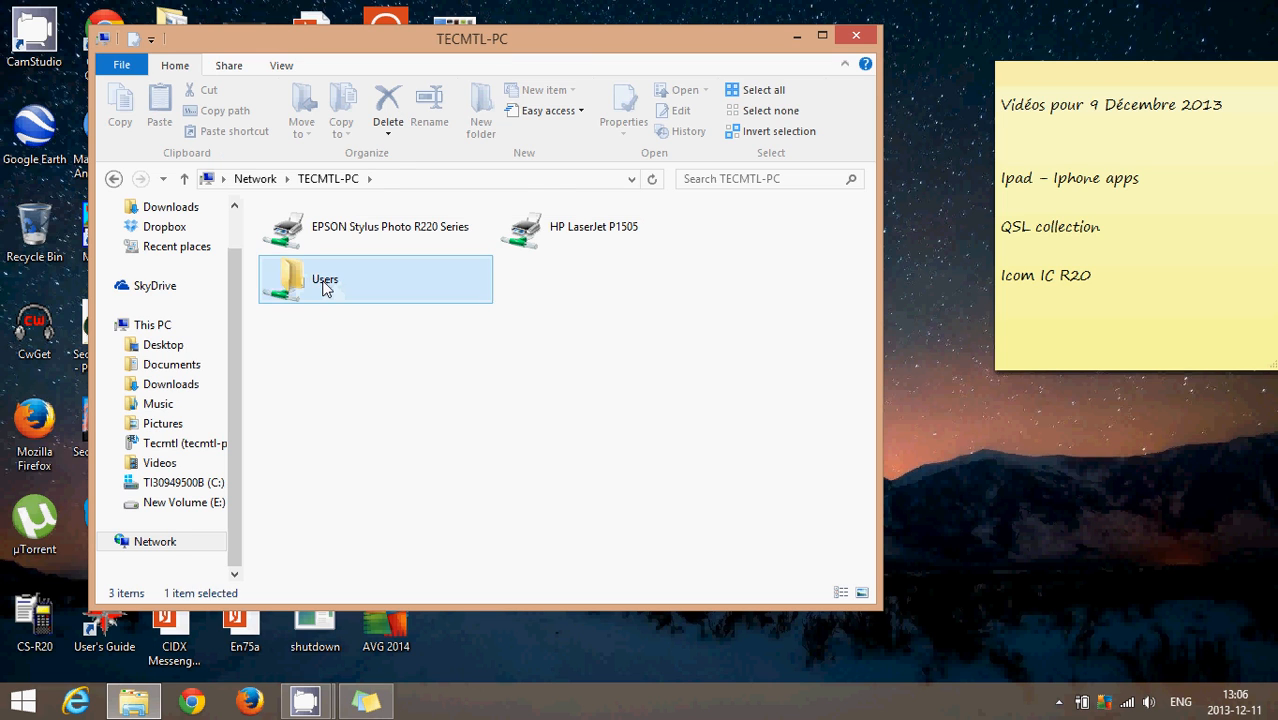
double_click(324, 280)
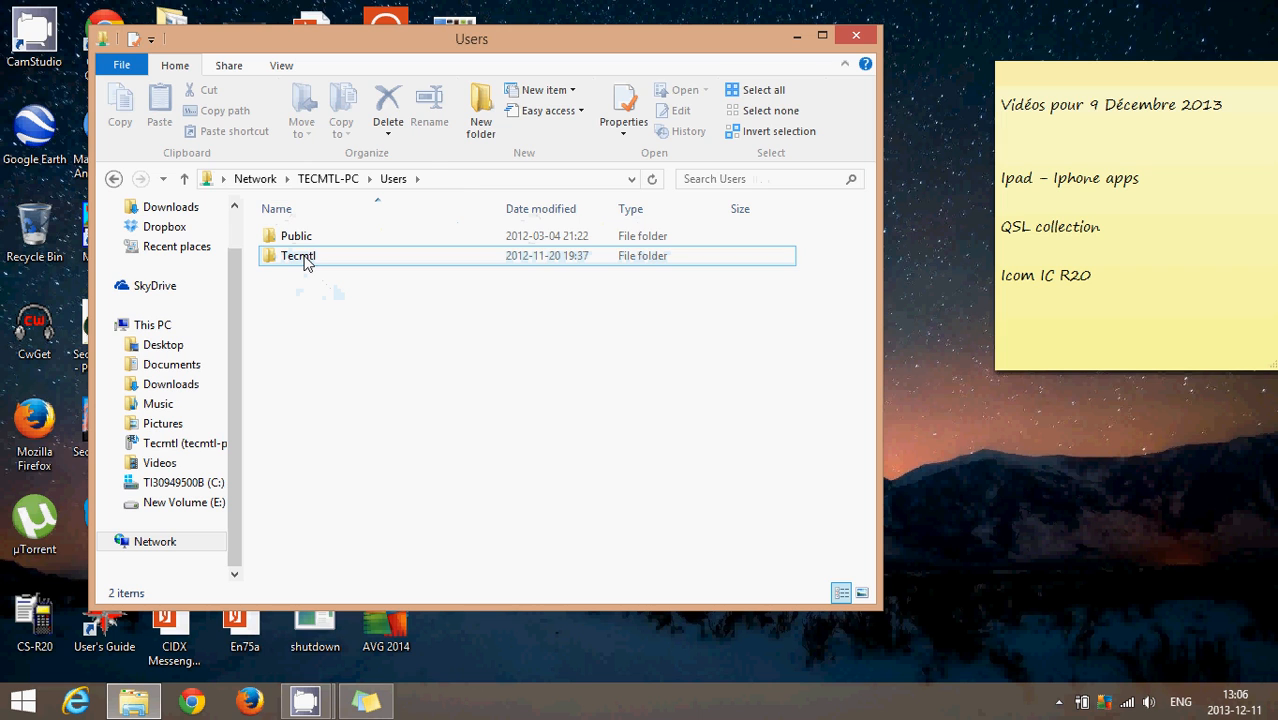
double_click(298, 256)
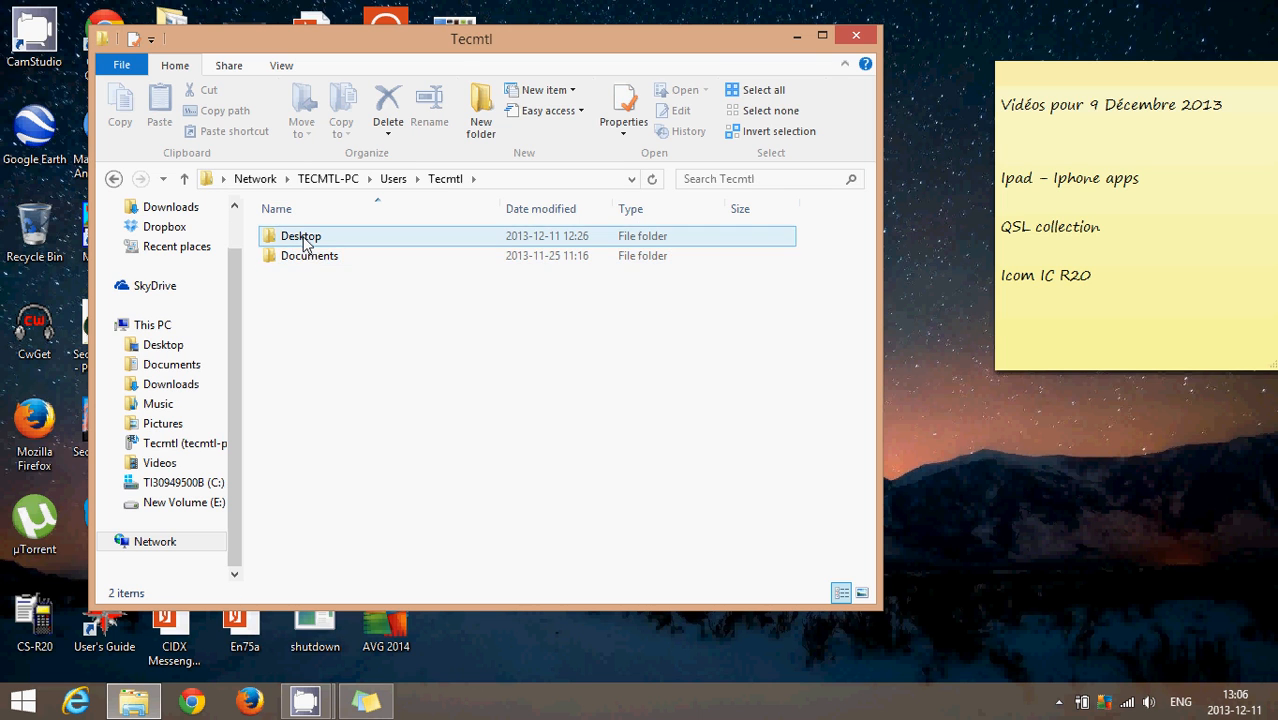
double_click(300, 236)
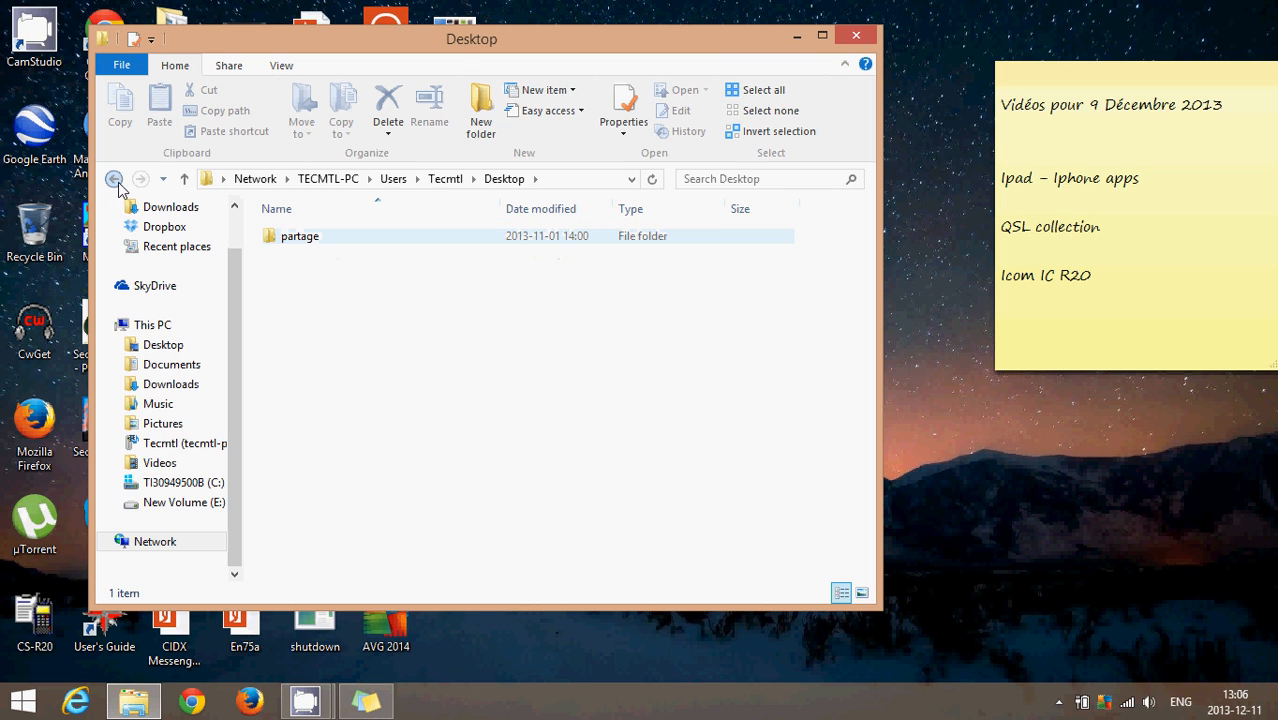
left_click(170, 364)
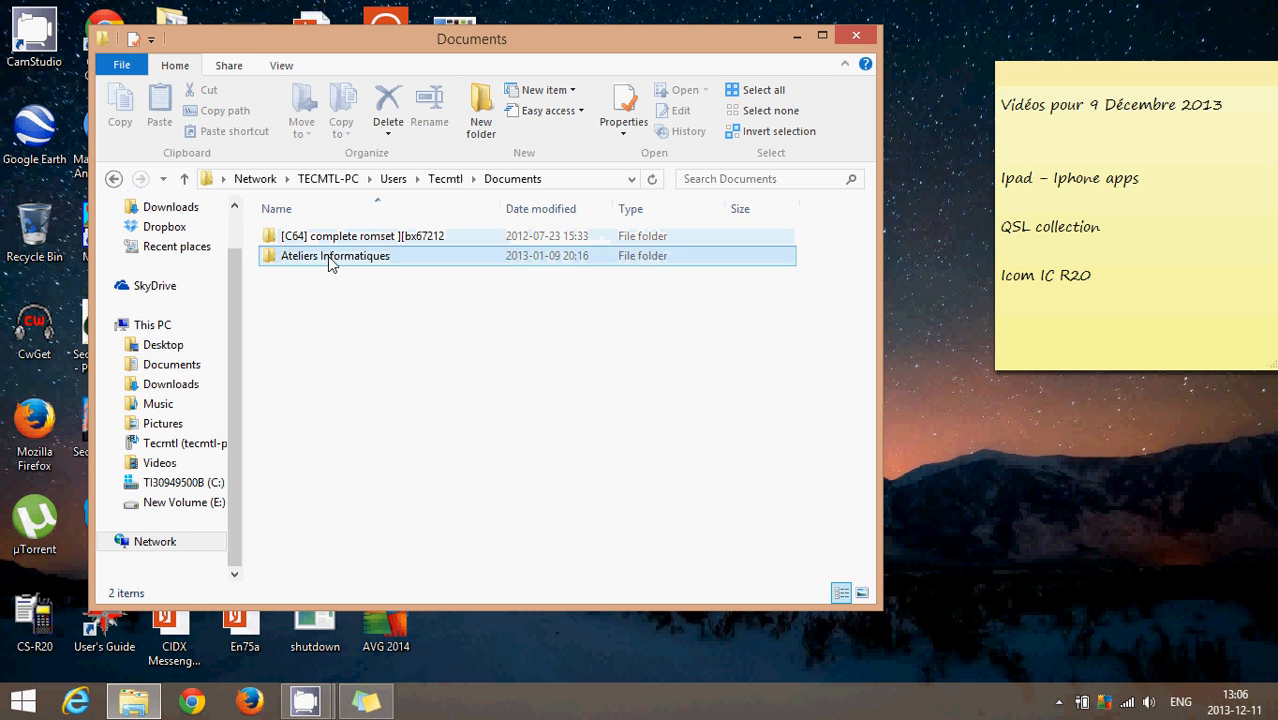
Step: Open the Ateliers Informatiques folder, then close File Explorer
double_click(336, 256)
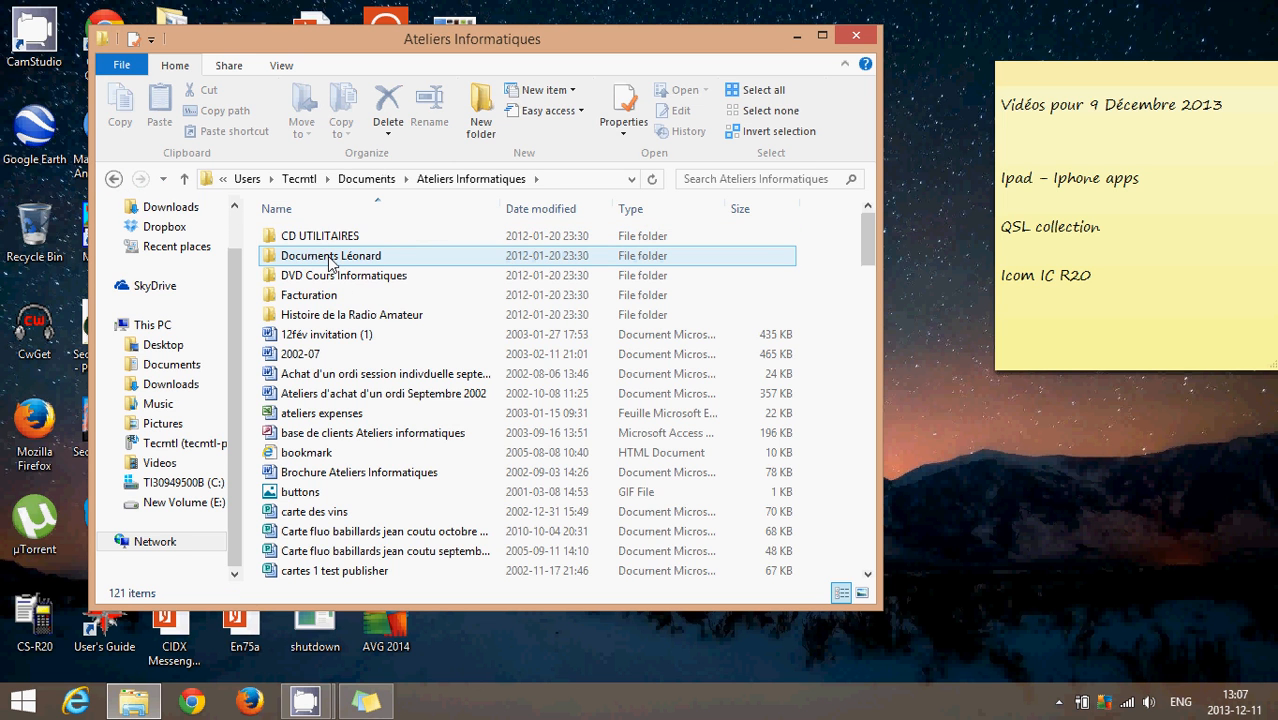
scroll("down", 3)
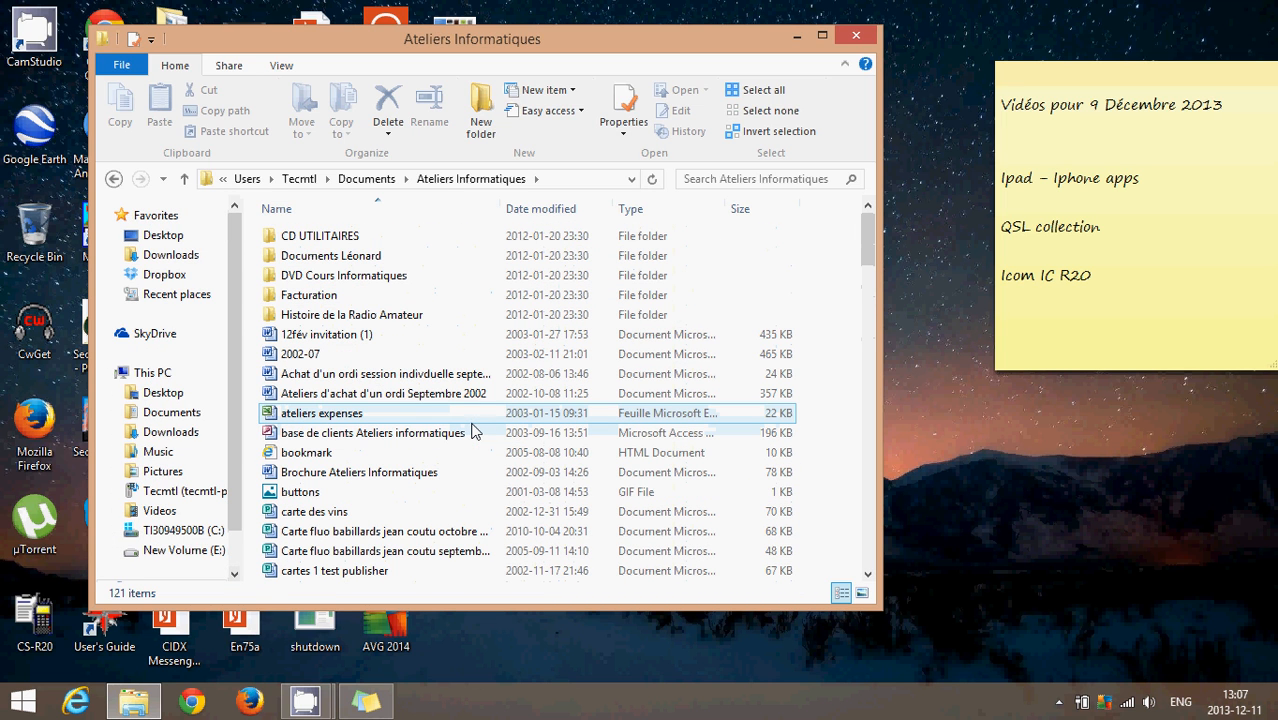
left_click(114, 178)
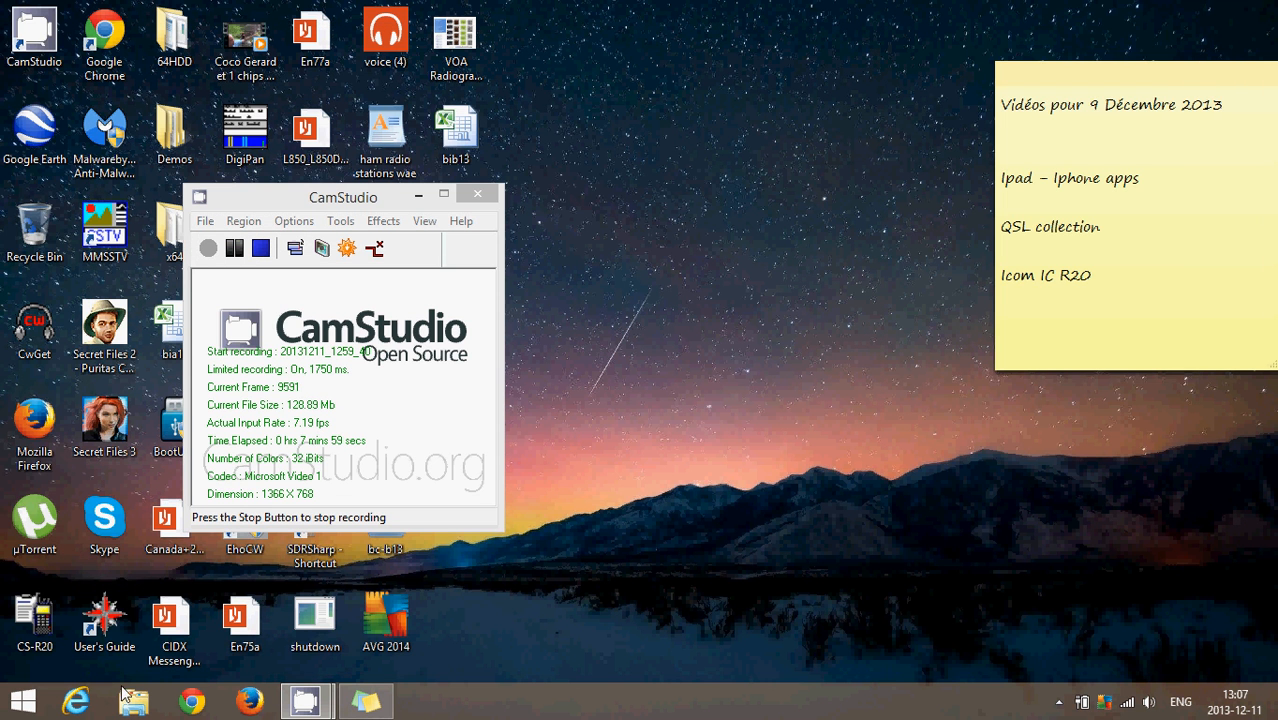
Step: Reopen File Explorer, open local Documents and scroll toward youtube videos accounts
left_click(132, 696)
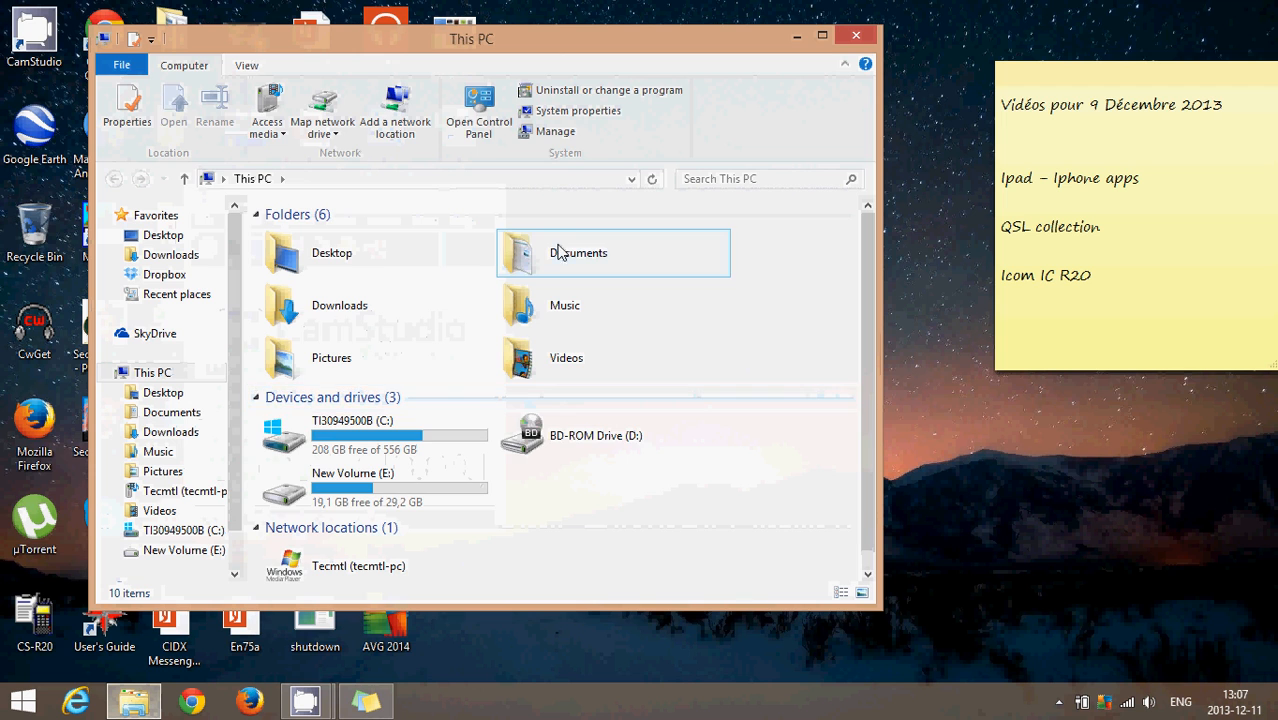
double_click(576, 252)
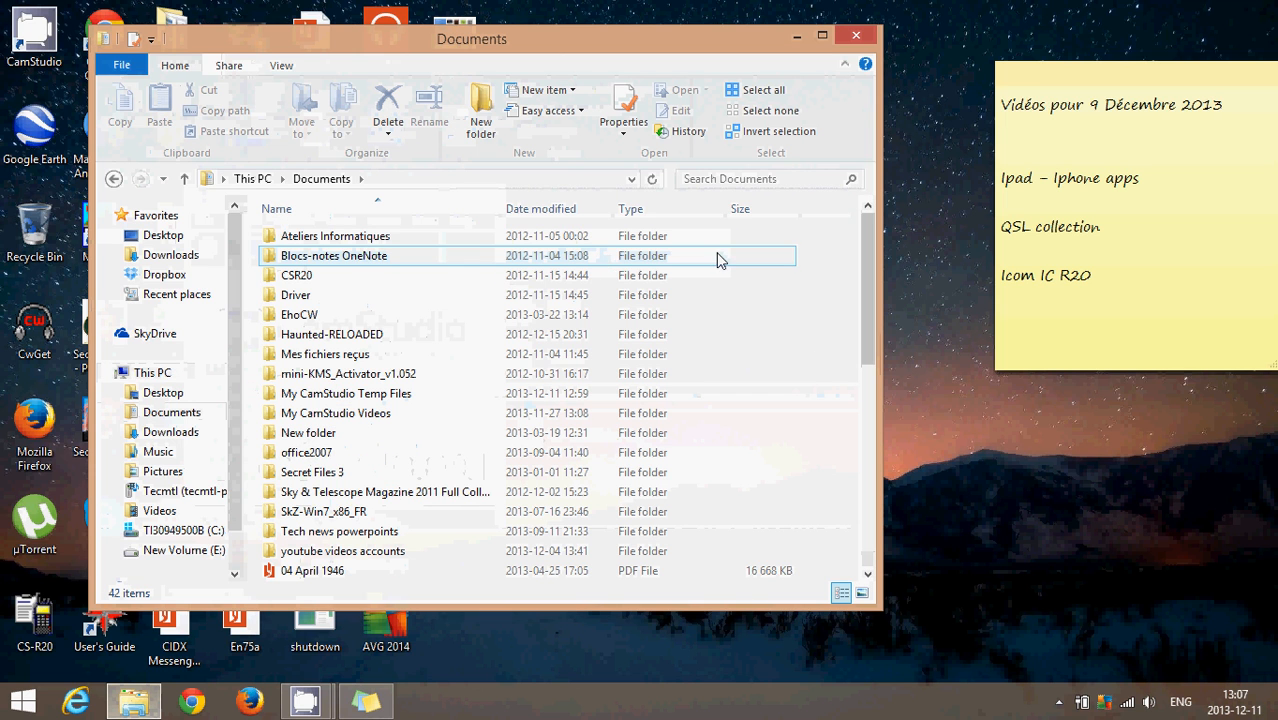
left_click(818, 370)
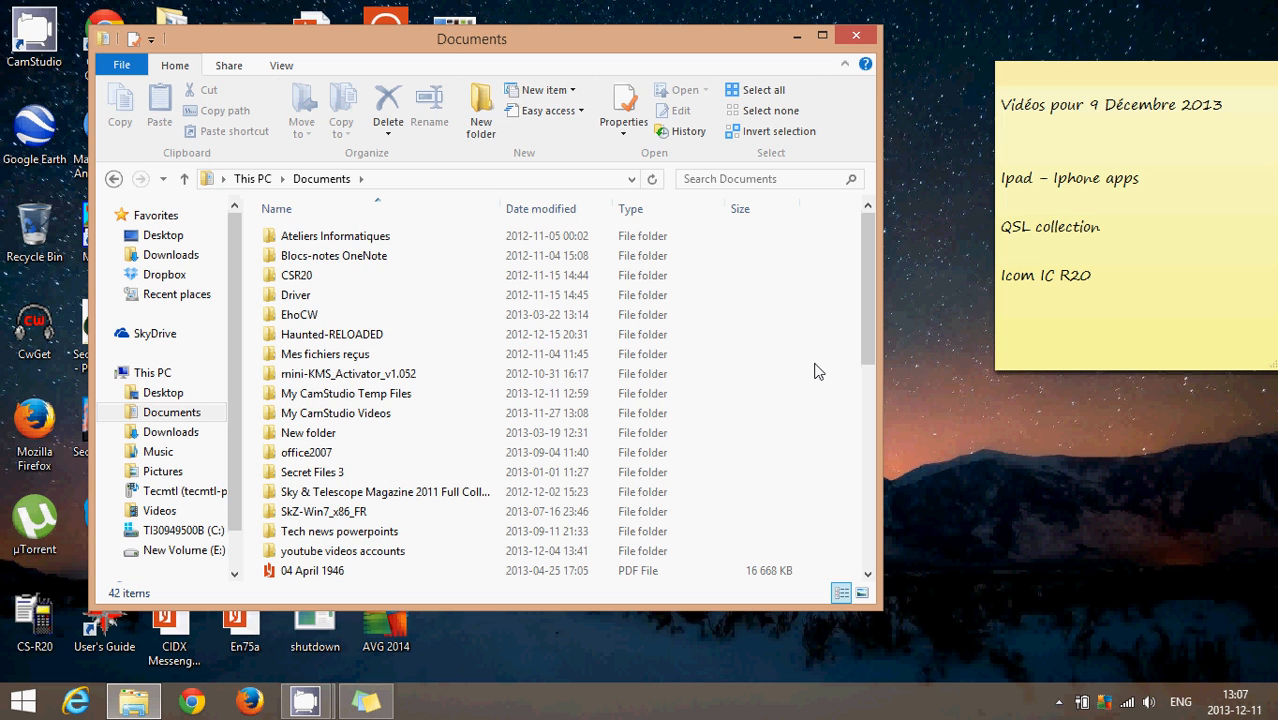
scroll("down", 3)
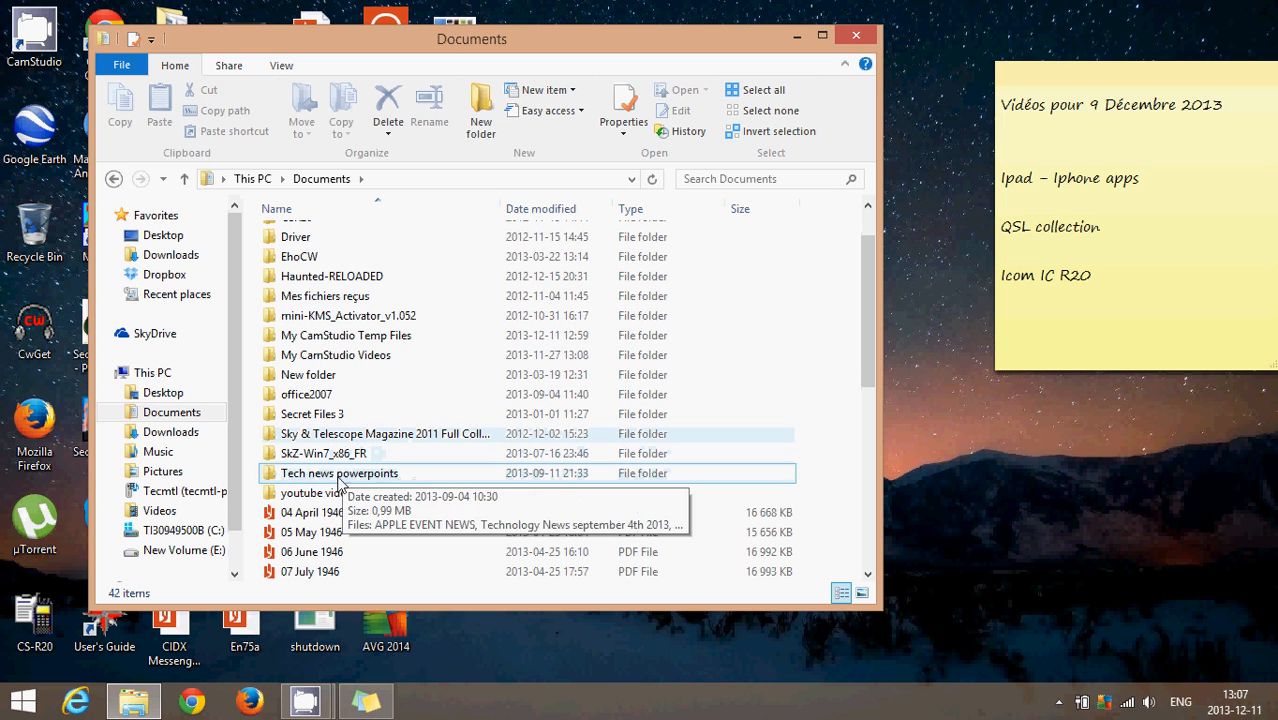
mouse_move(344, 492)
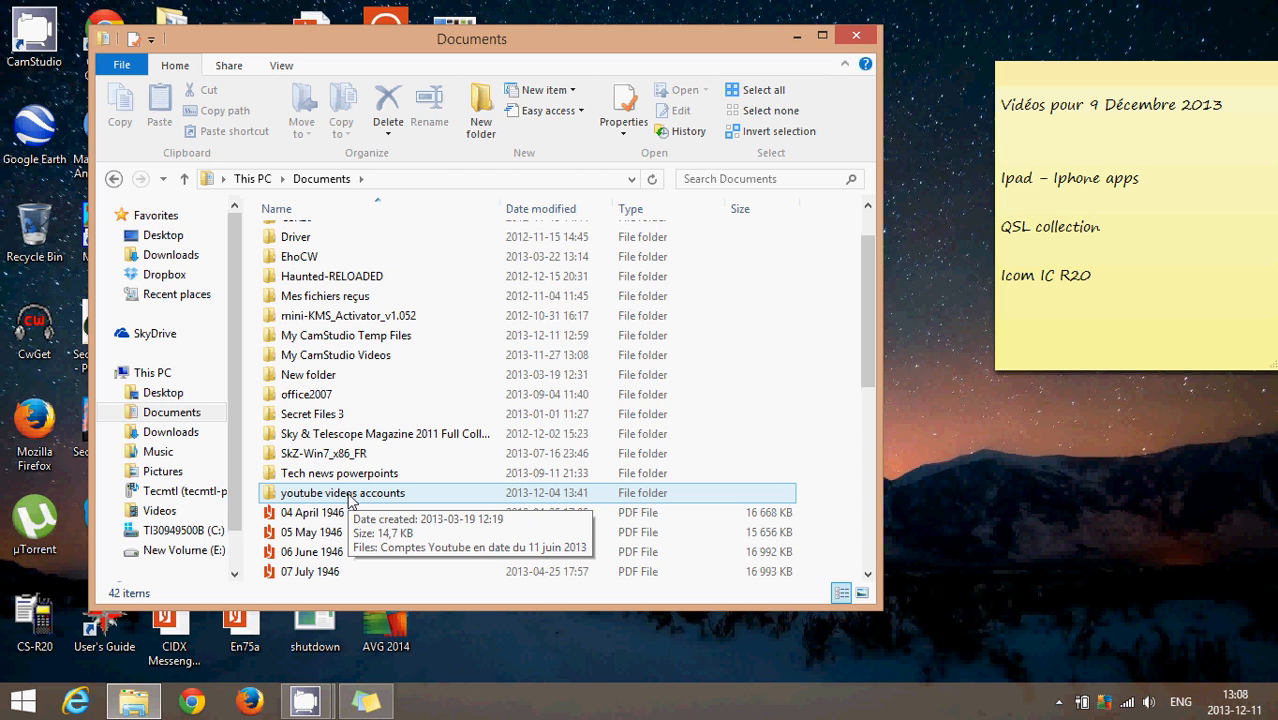
Step: Start sharing youtube videos accounts with Specific people from its context menu
right_click(342, 492)
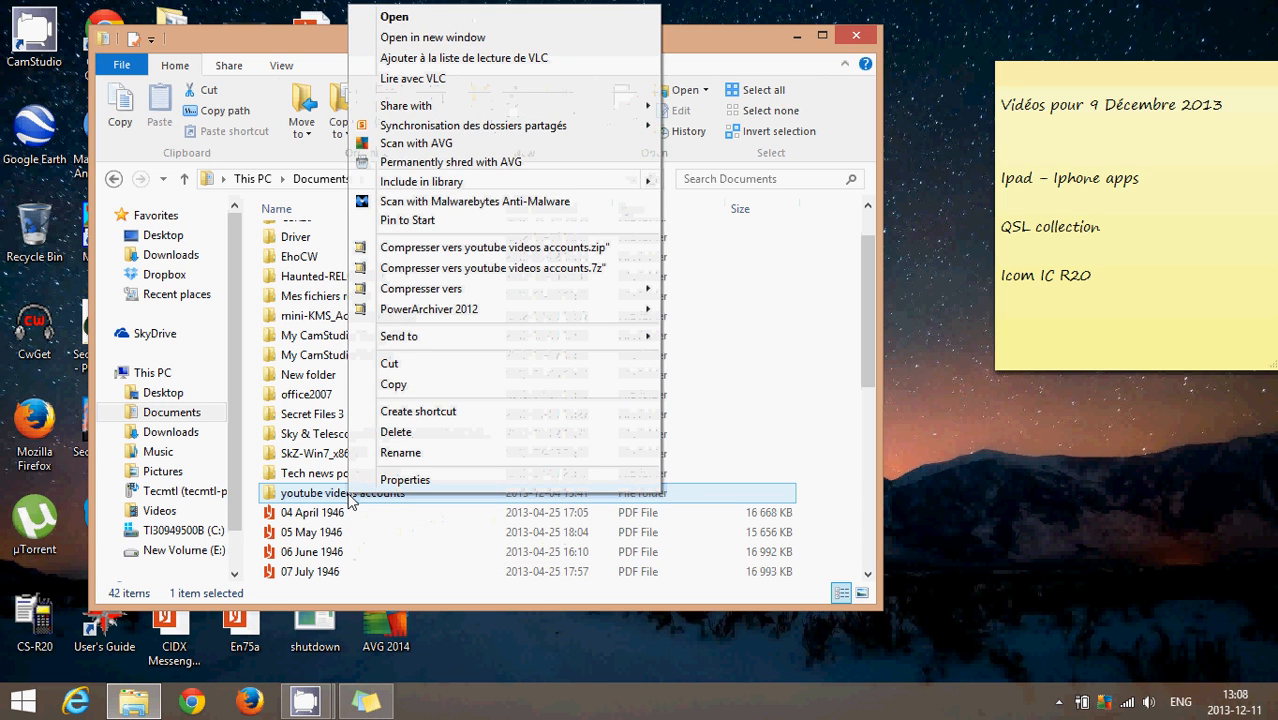
mouse_move(550, 276)
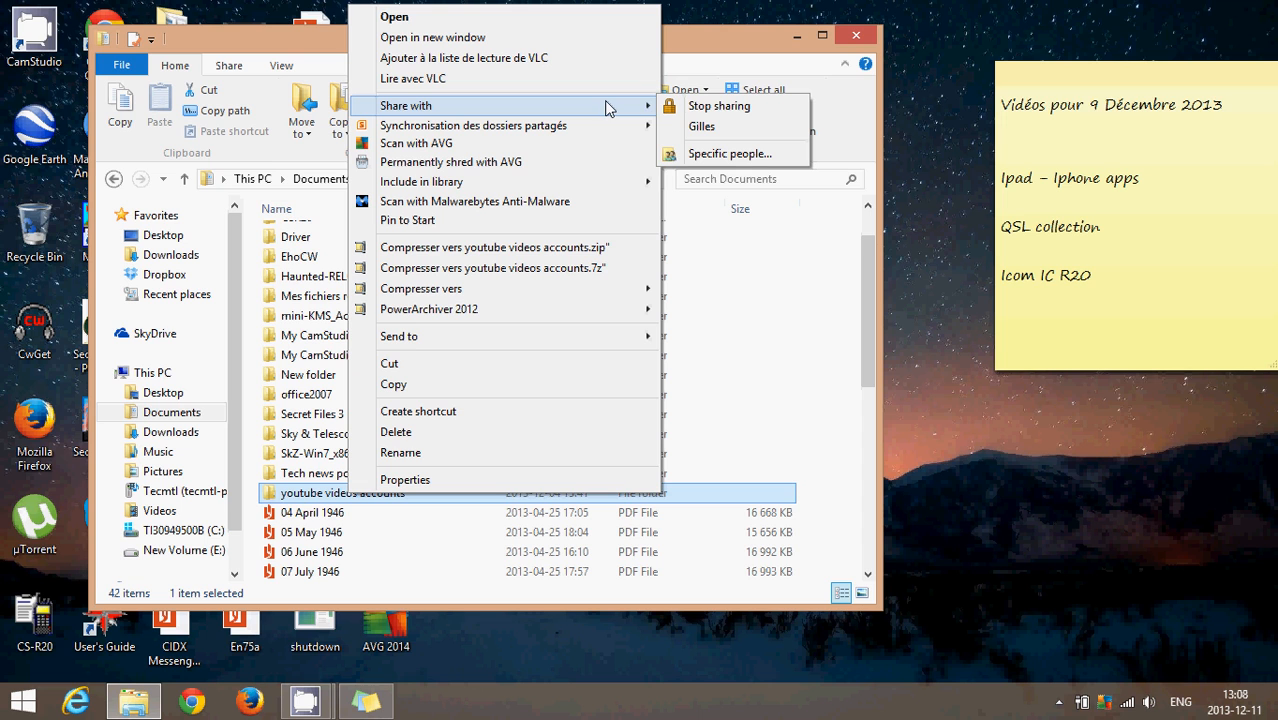
mouse_move(756, 112)
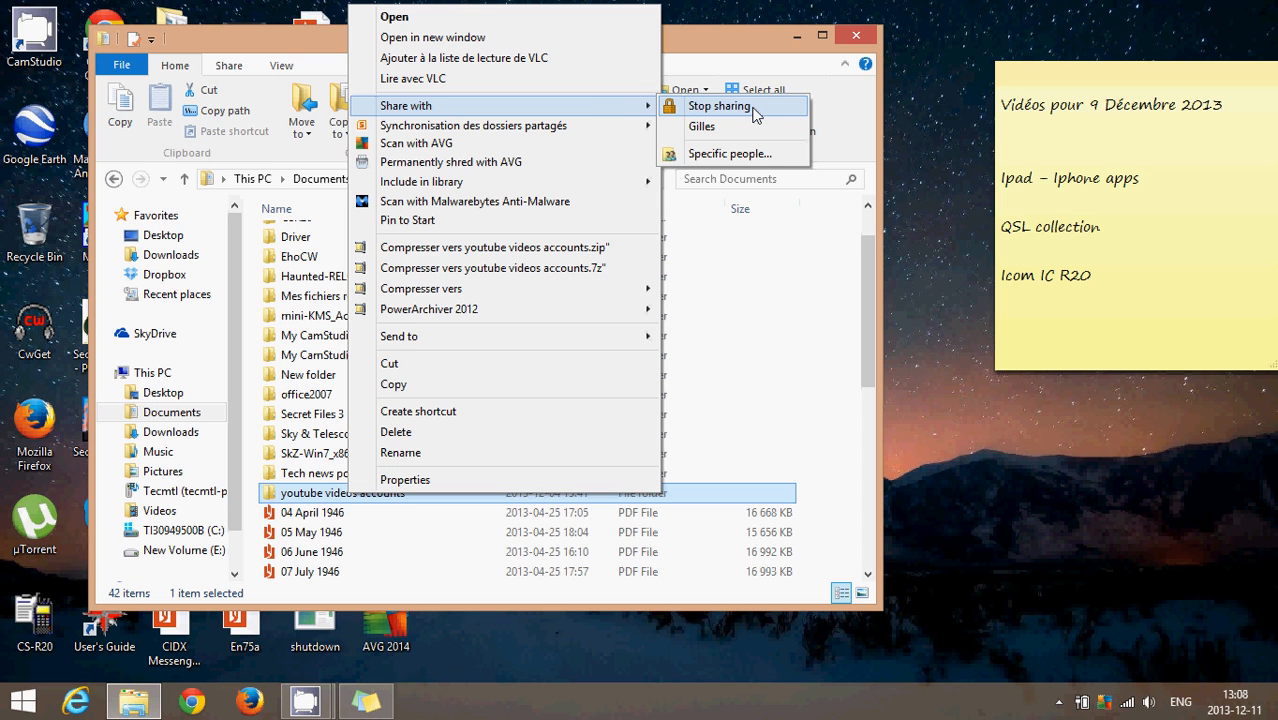
mouse_move(748, 152)
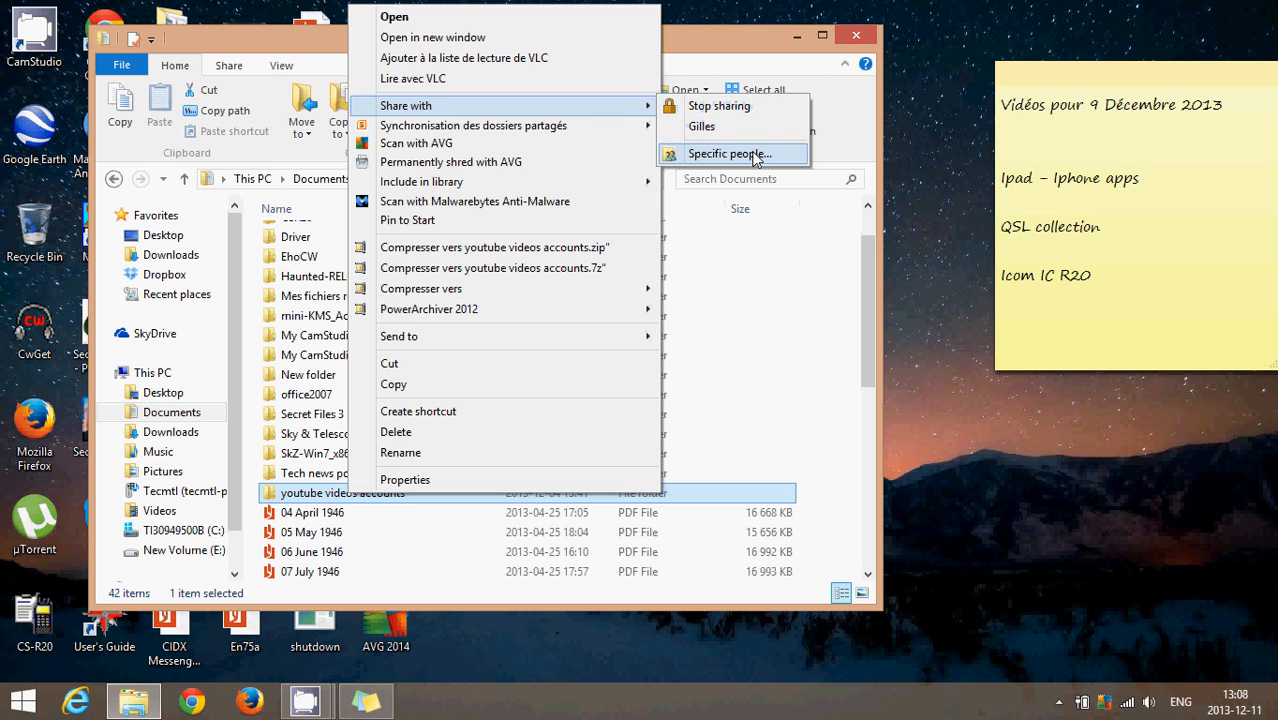
left_click(728, 152)
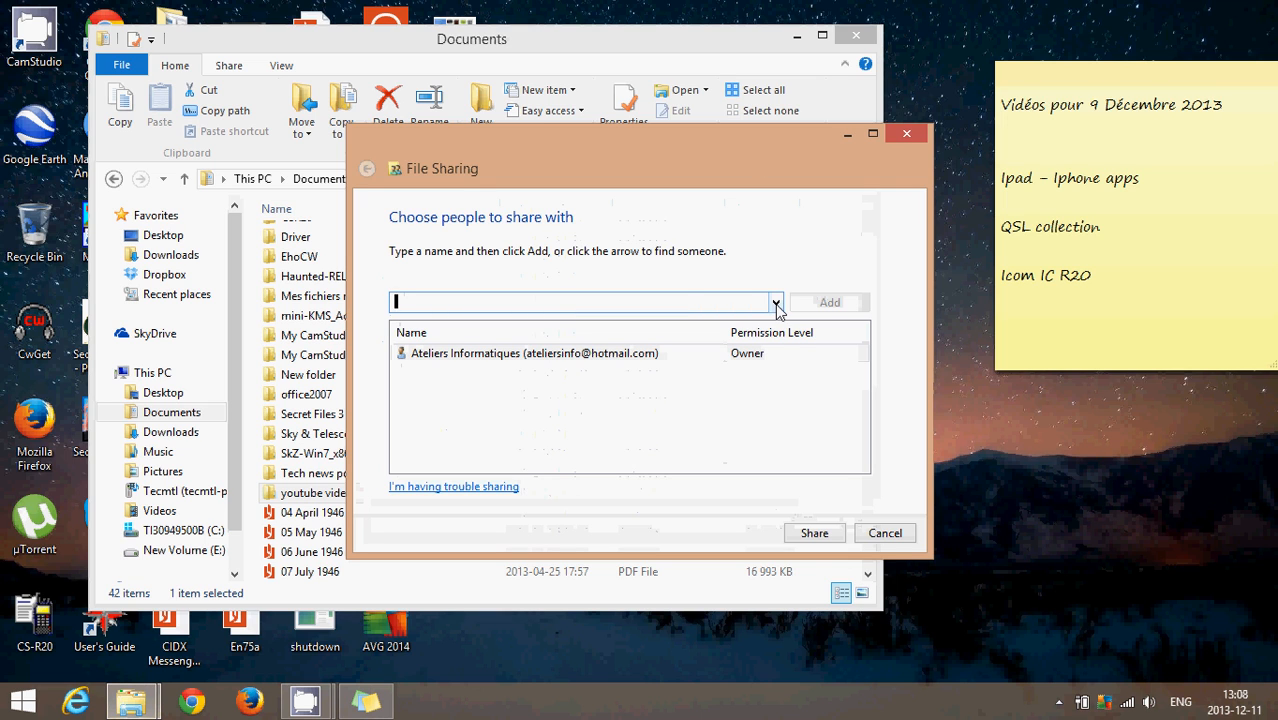
Step: Browse the File Sharing name dropdown without adding anyone
left_click(776, 302)
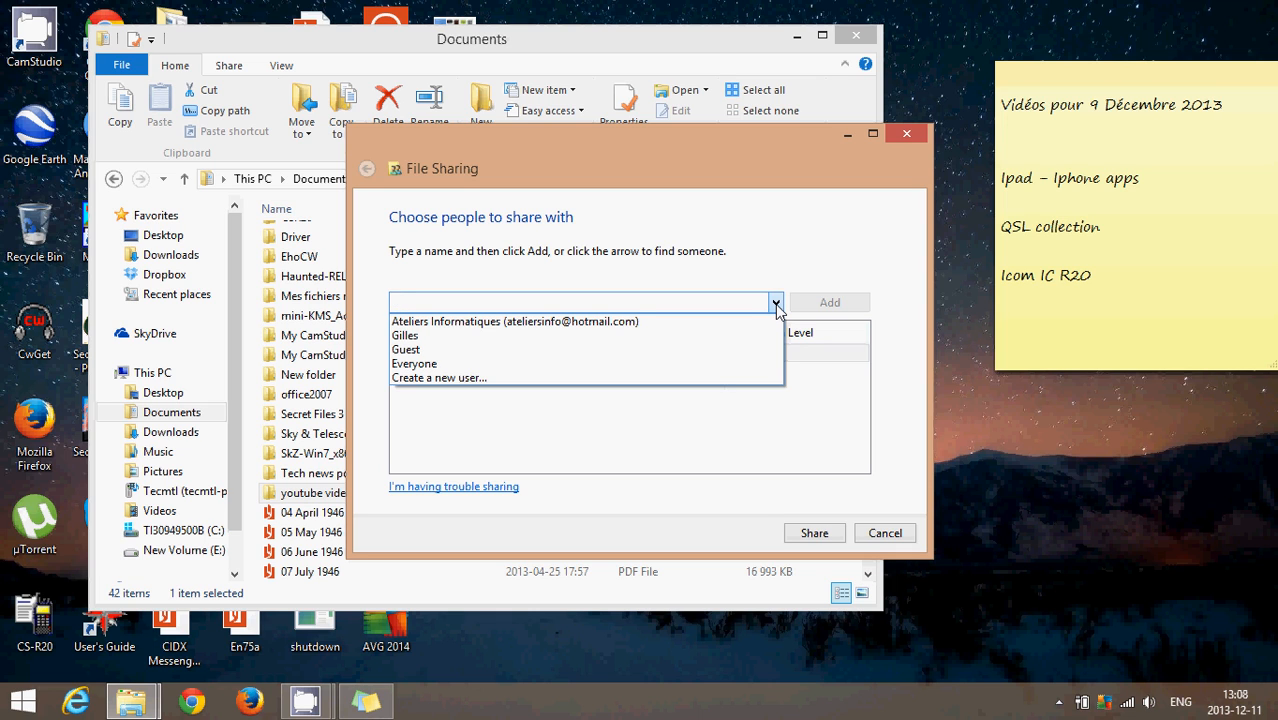
left_click(580, 300)
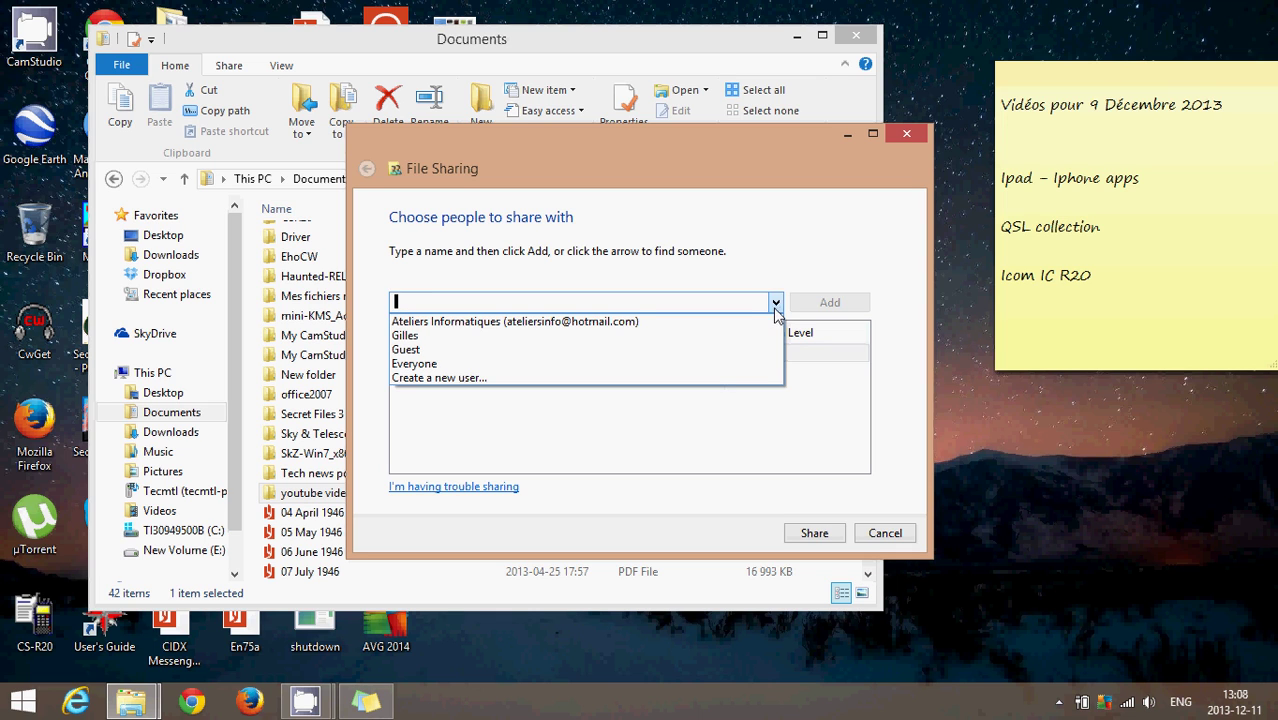
mouse_move(754, 364)
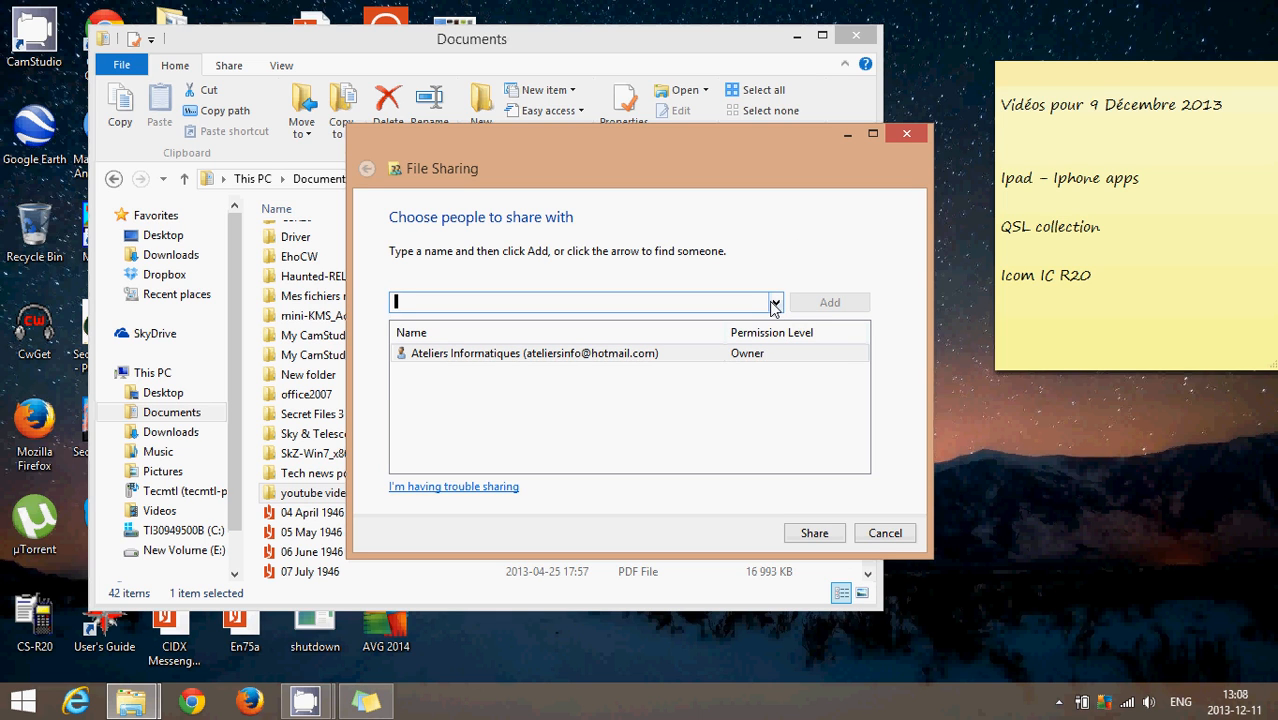
left_click(774, 302)
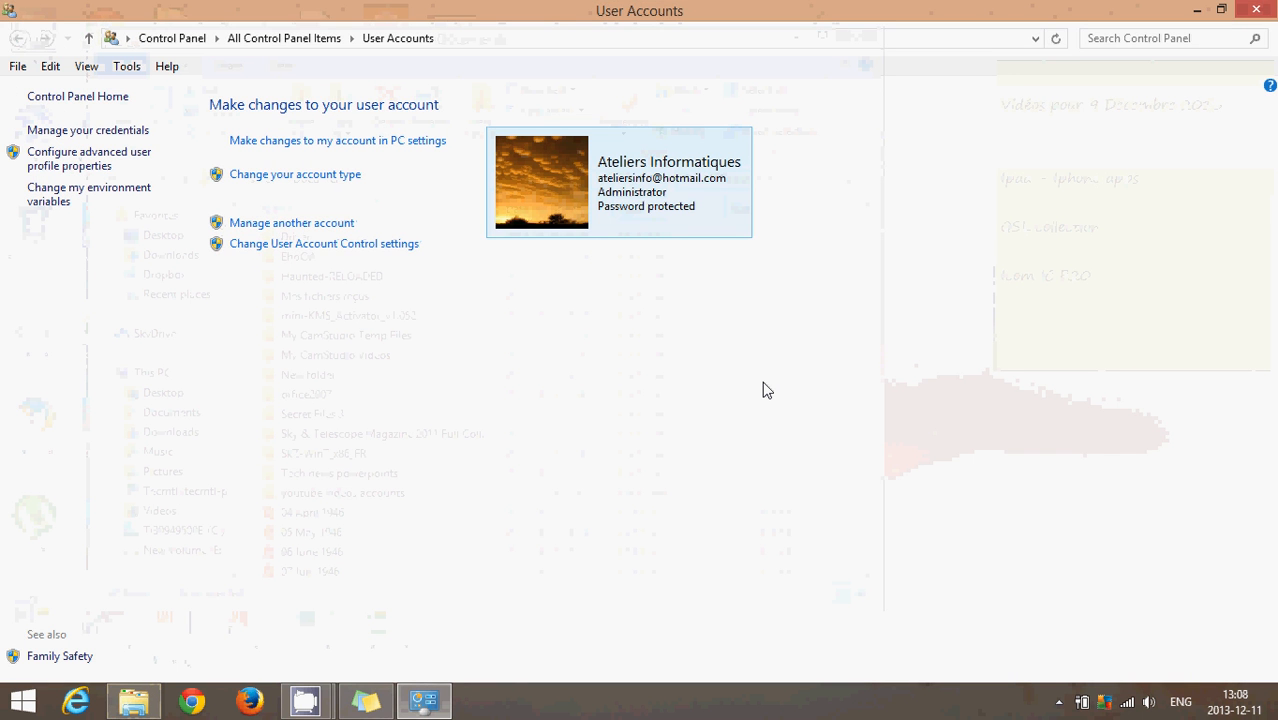
mouse_move(1060, 92)
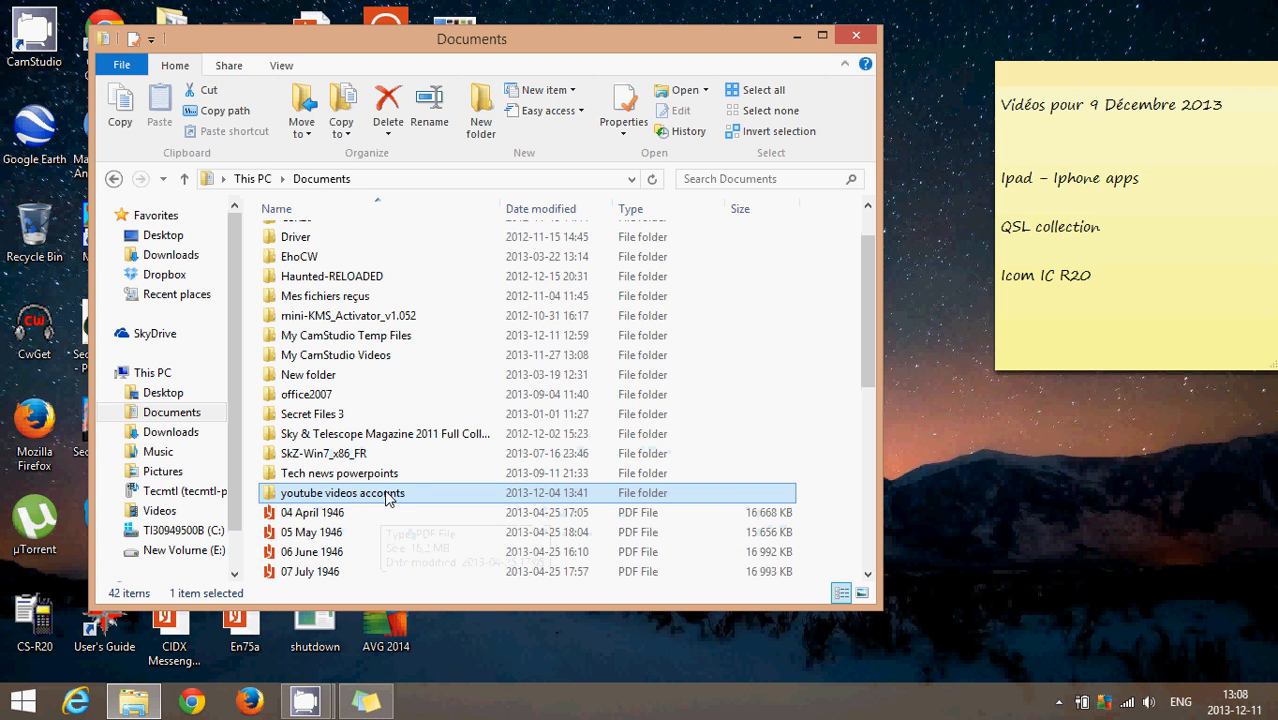
Step: Reopen the File Sharing dialog for the youtube videos accounts folder and enter Everyone as the name
right_click(360, 492)
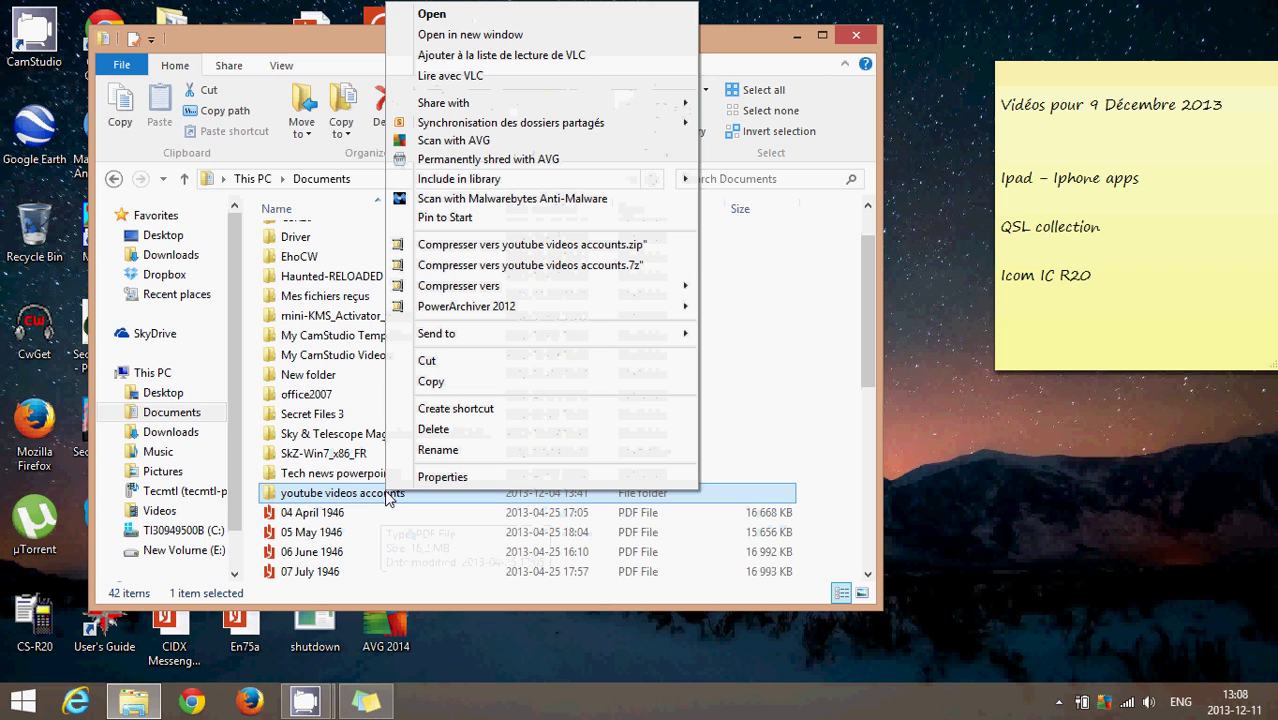
mouse_move(620, 202)
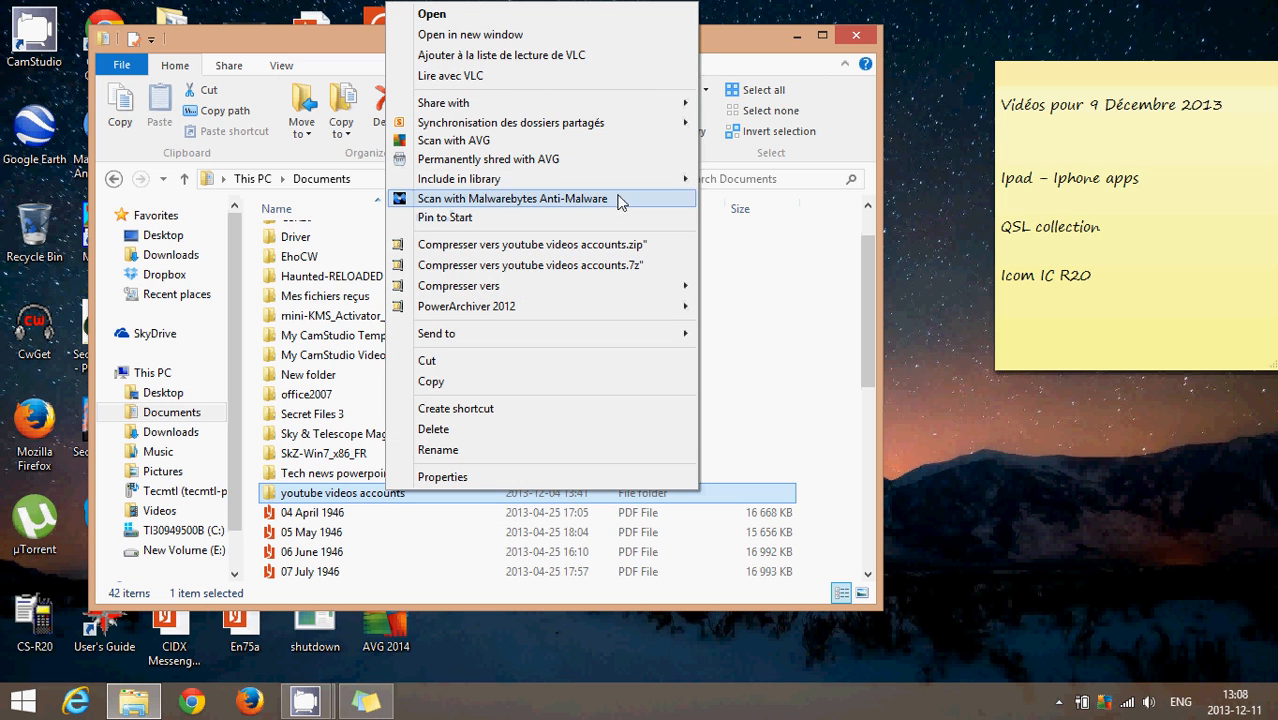
mouse_move(452, 102)
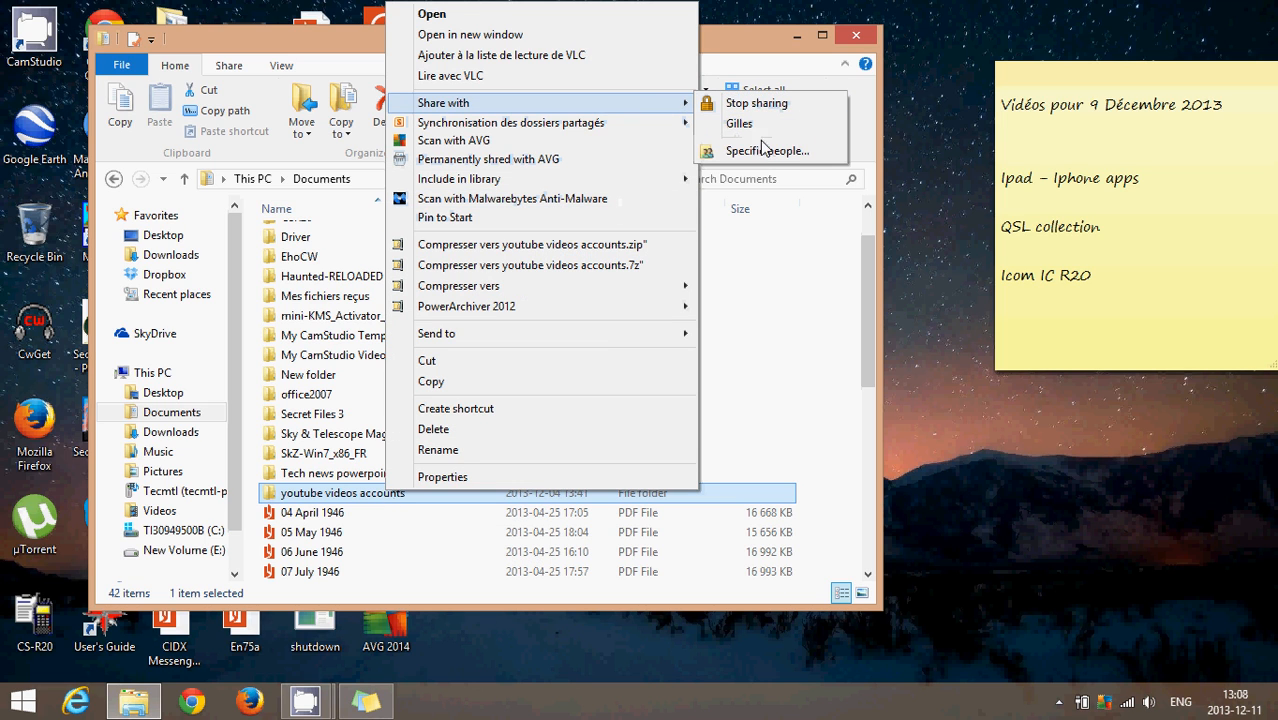
left_click(768, 150)
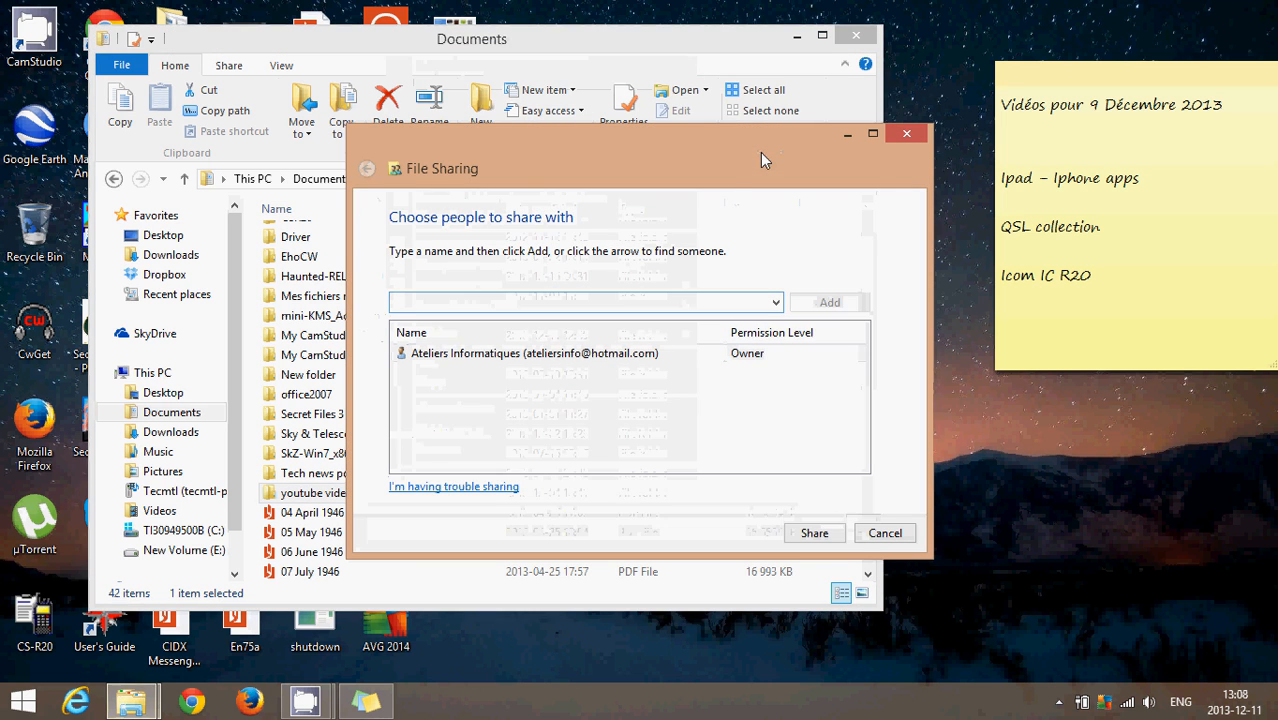
left_click(776, 302)
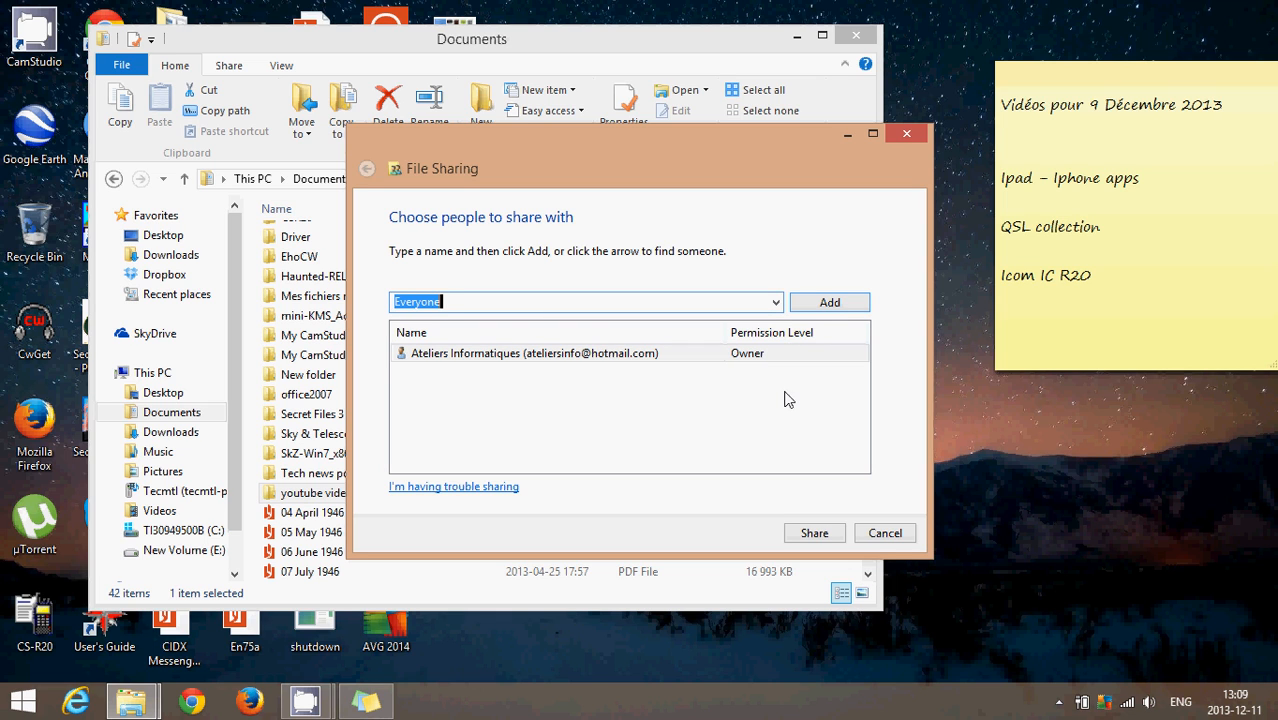
mouse_move(826, 312)
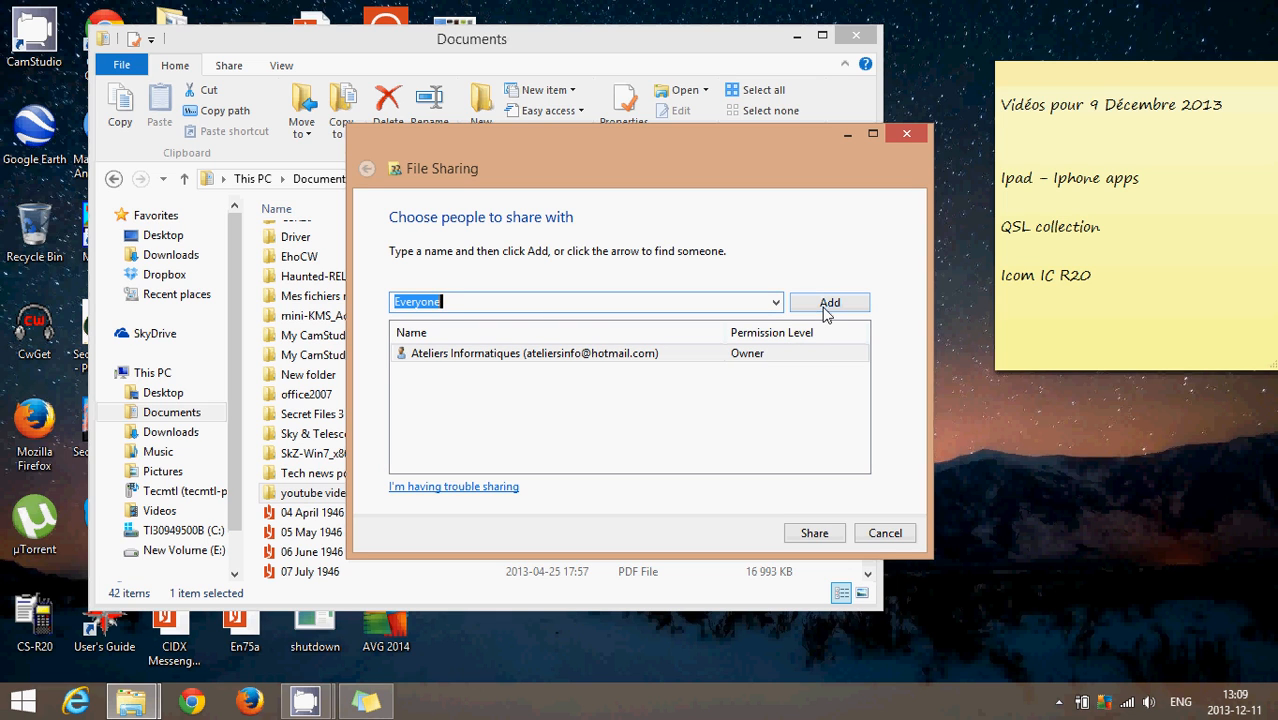
left_click(828, 302)
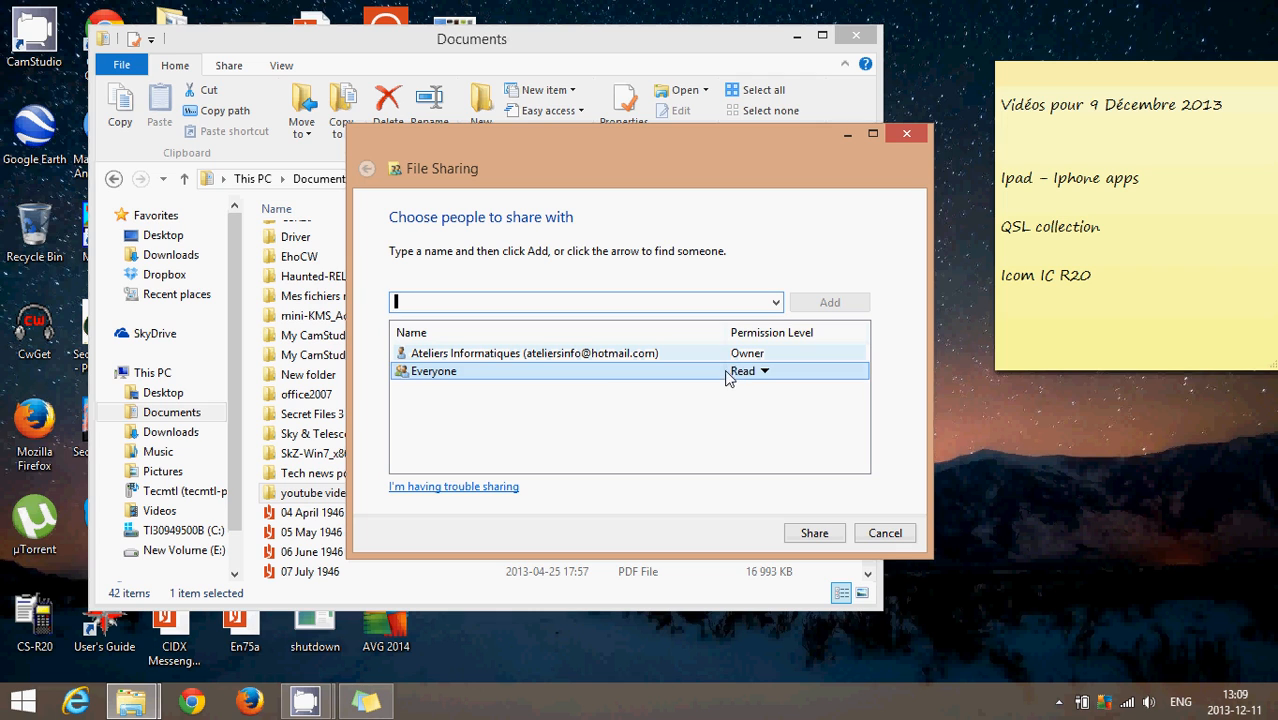
mouse_move(776, 374)
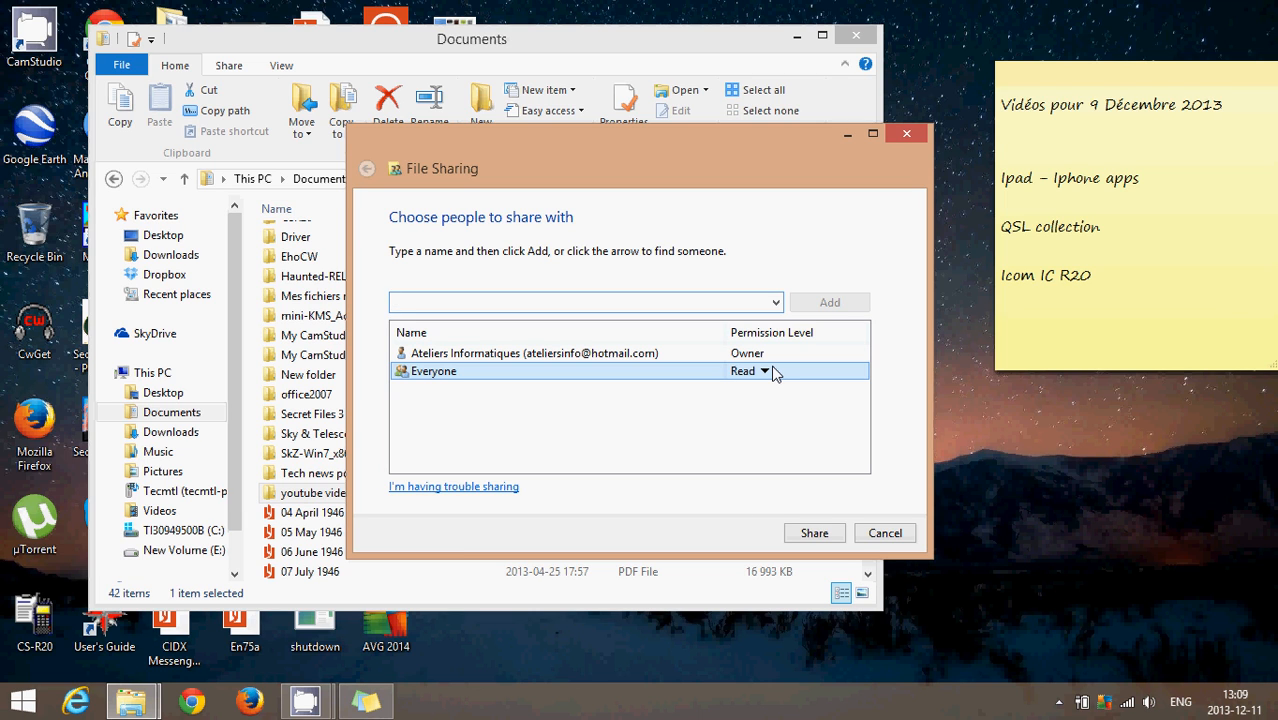
left_click(764, 370)
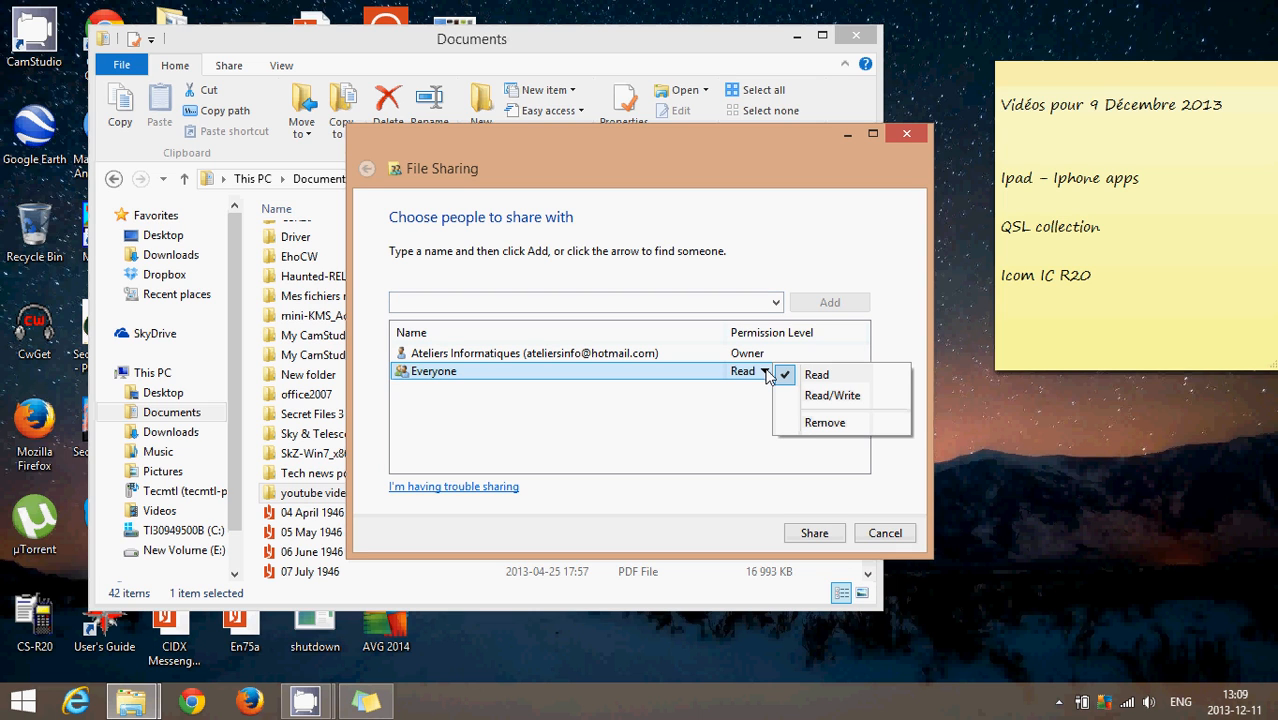
mouse_move(816, 404)
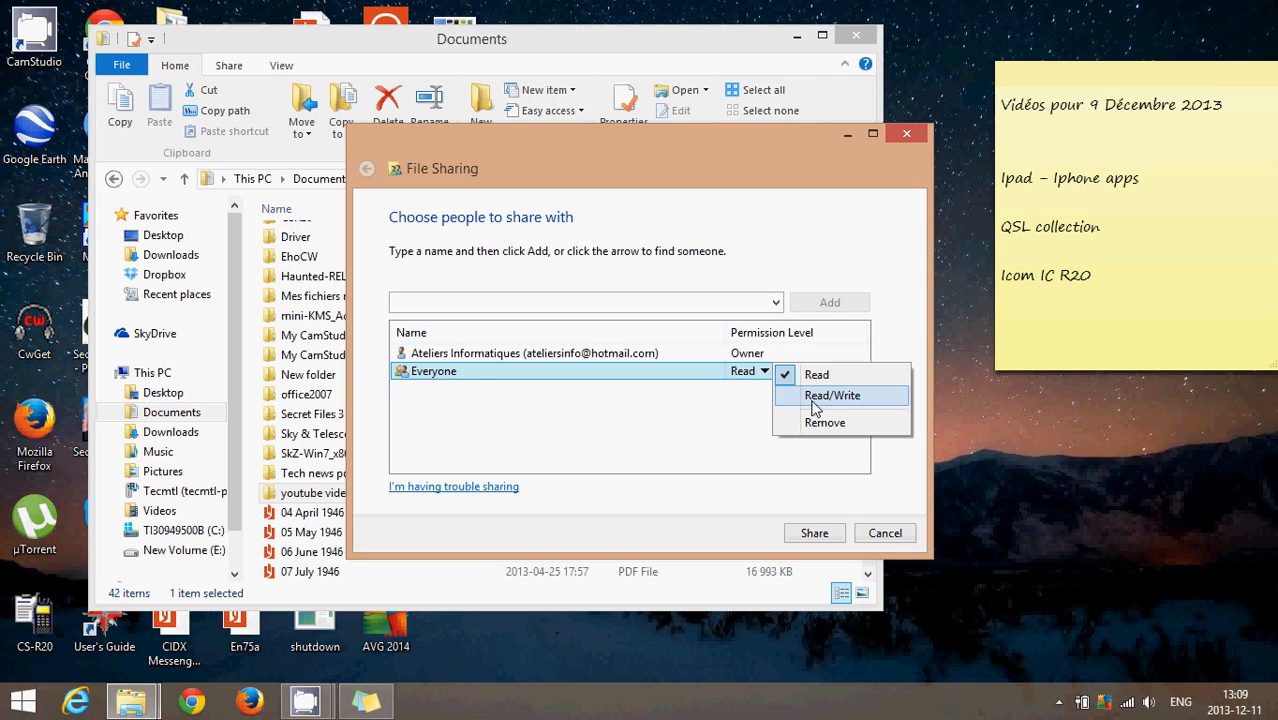
left_click(844, 396)
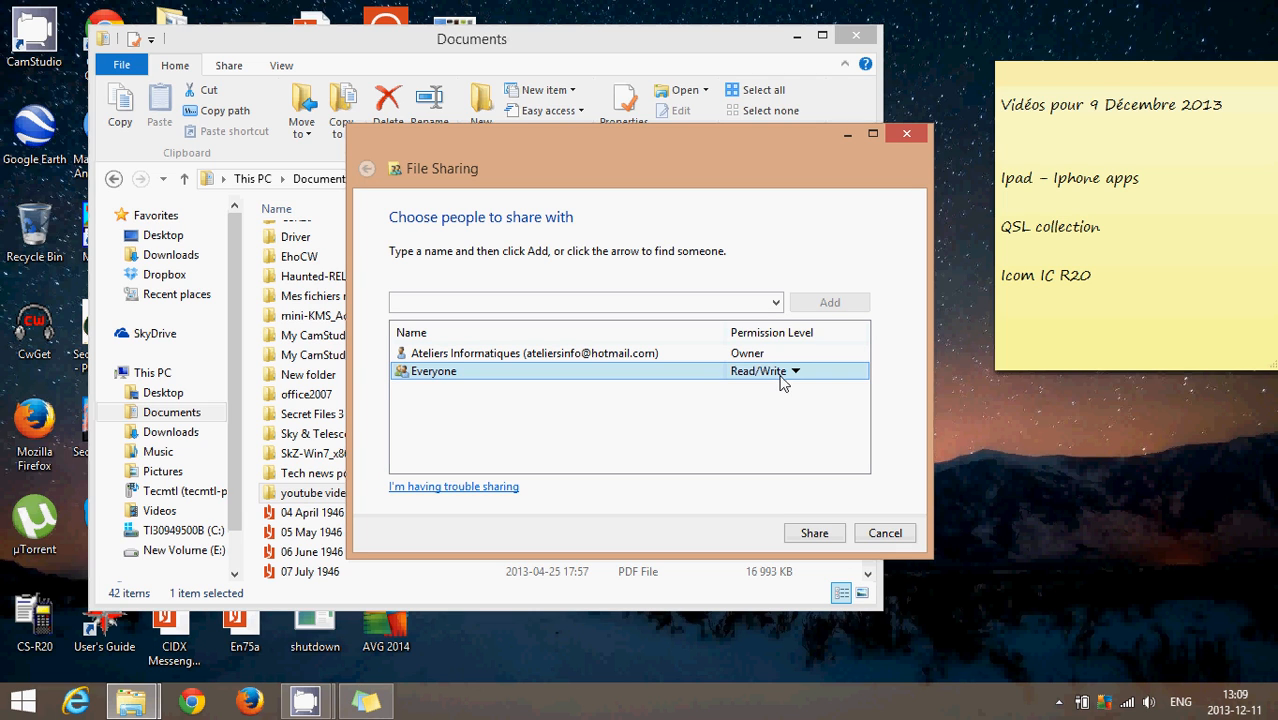
left_click(796, 370)
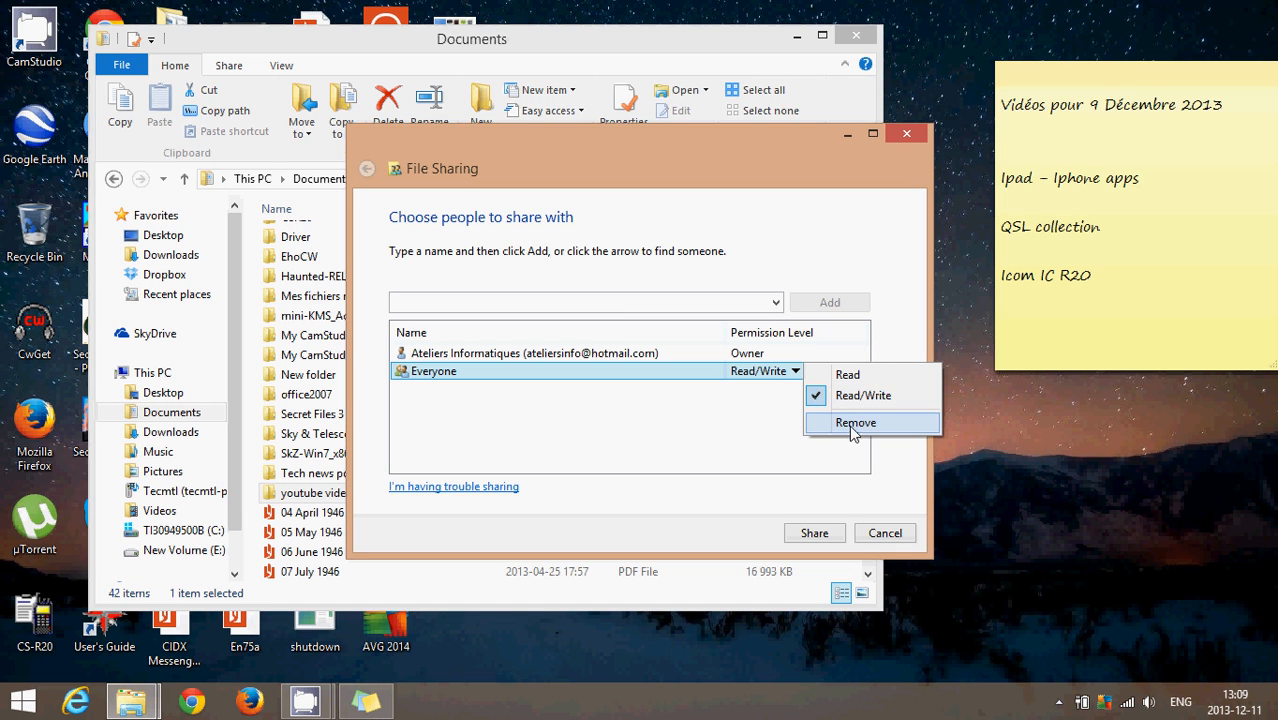
left_click(856, 422)
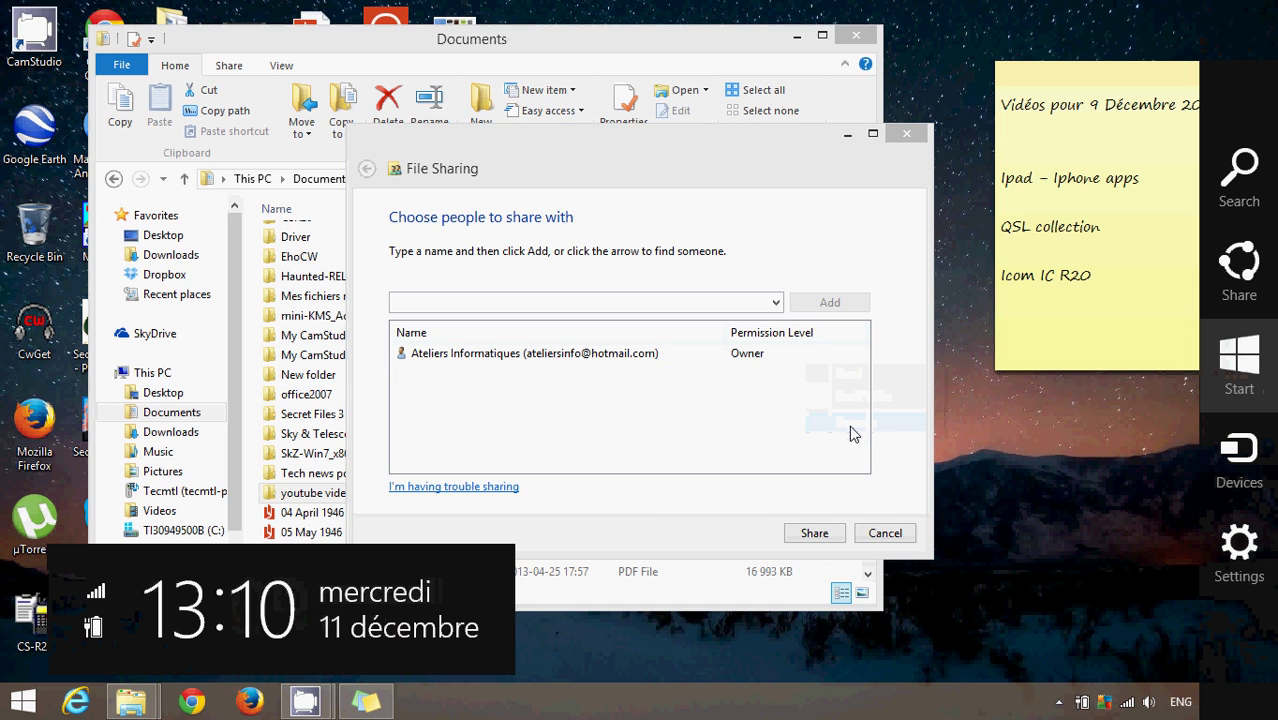
left_click(536, 352)
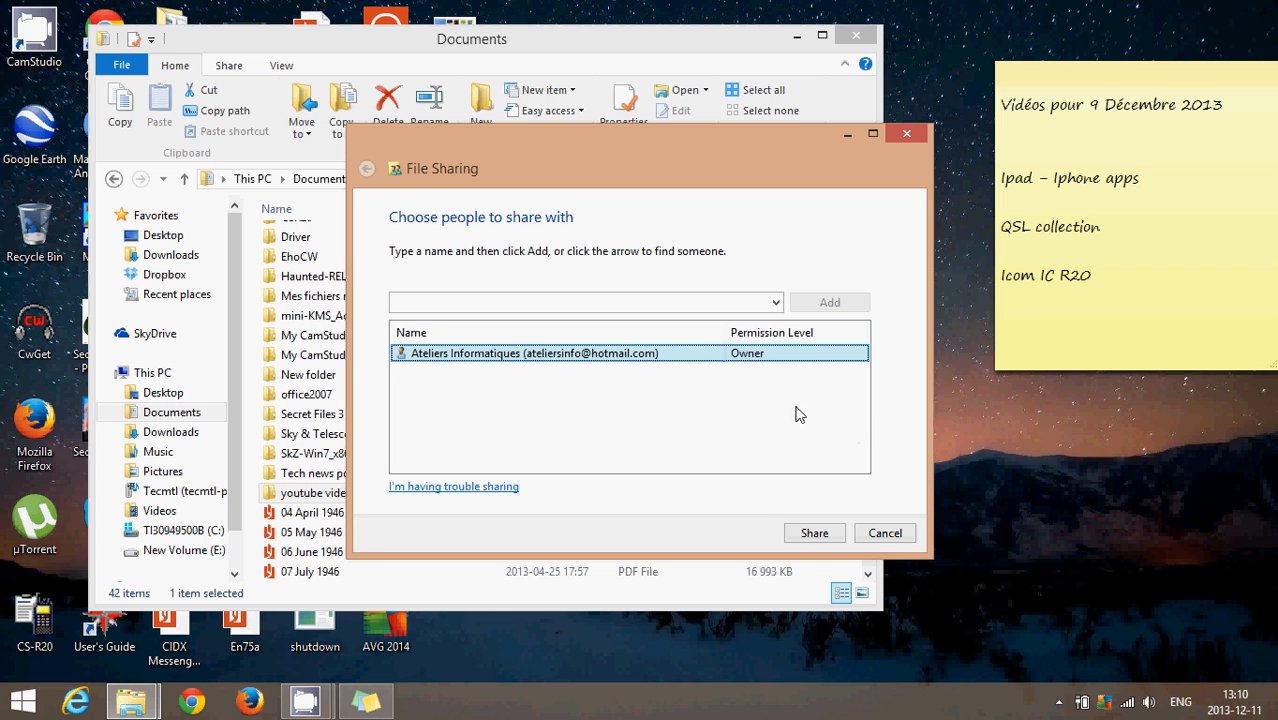
mouse_move(756, 428)
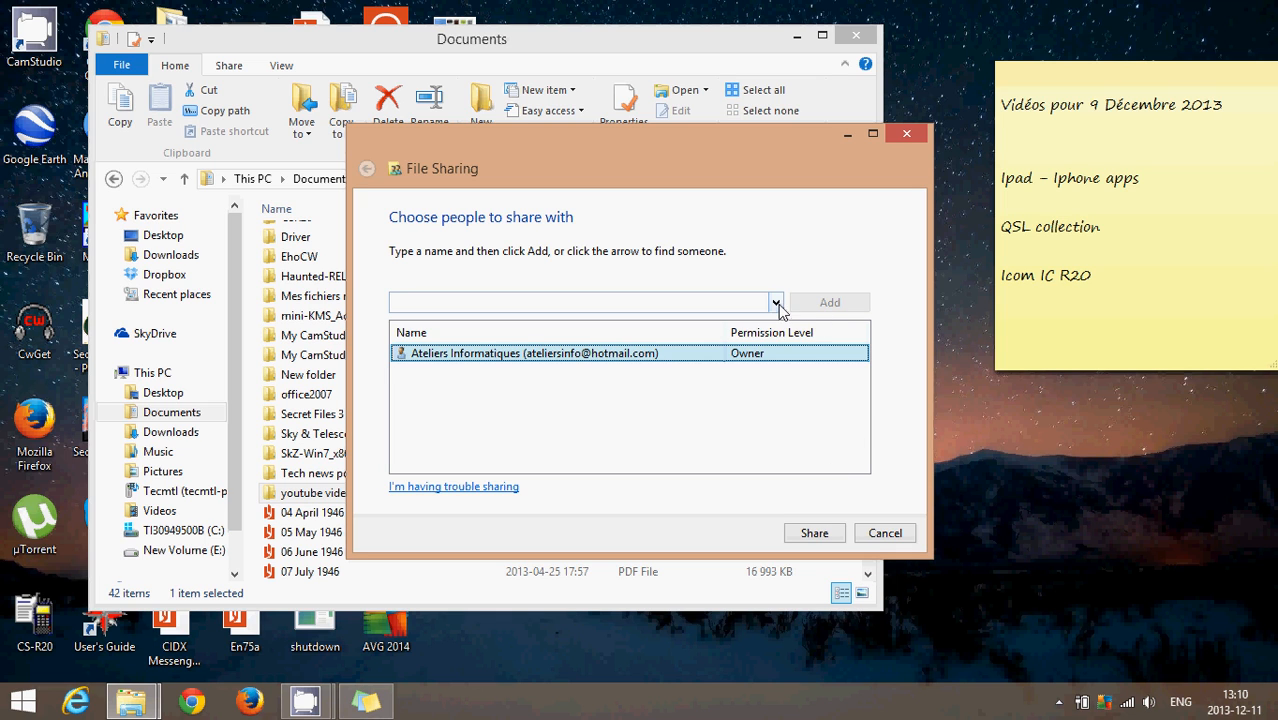
Step: Add Everyone to the sharing list with the Read/Write permission level
left_click(774, 302)
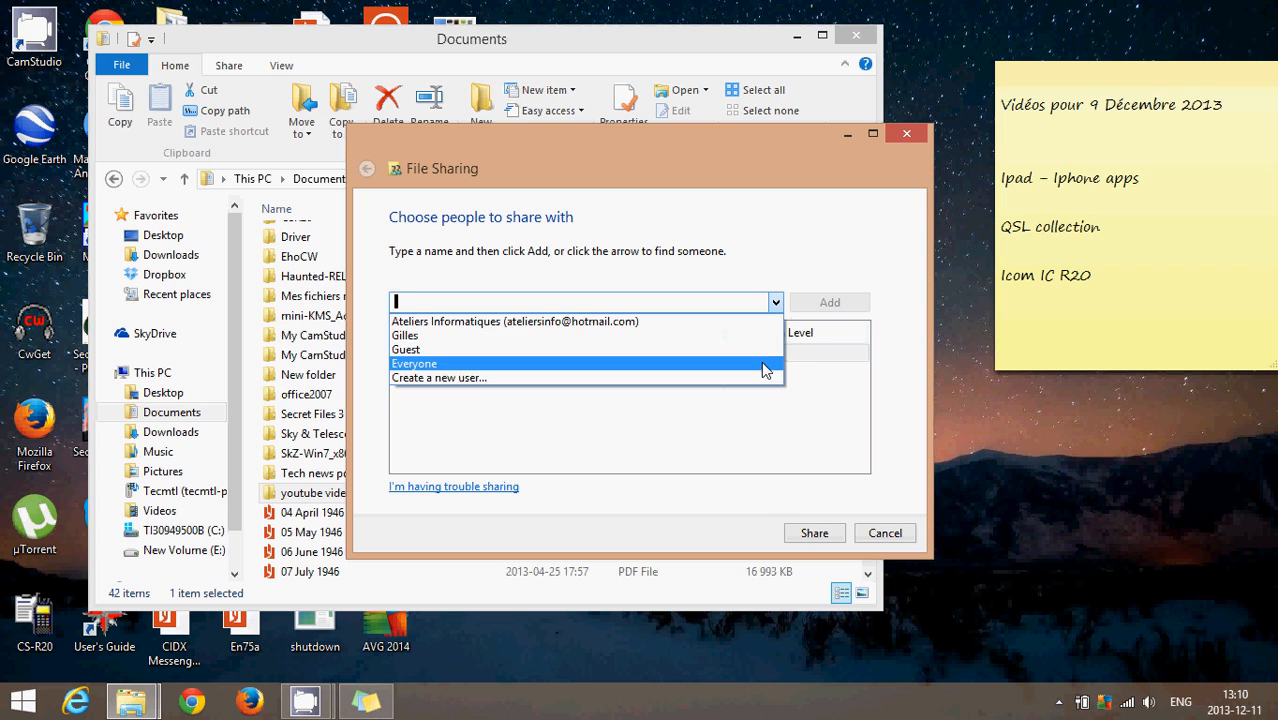
left_click(414, 364)
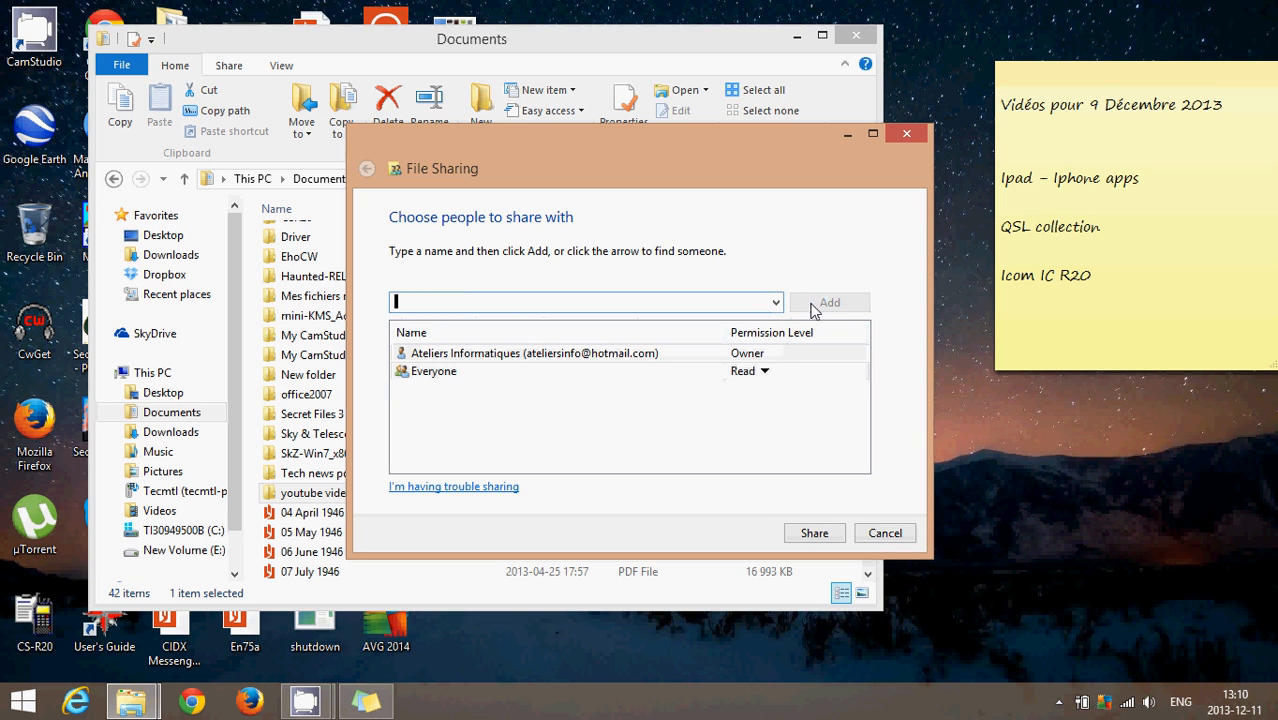
left_click(764, 370)
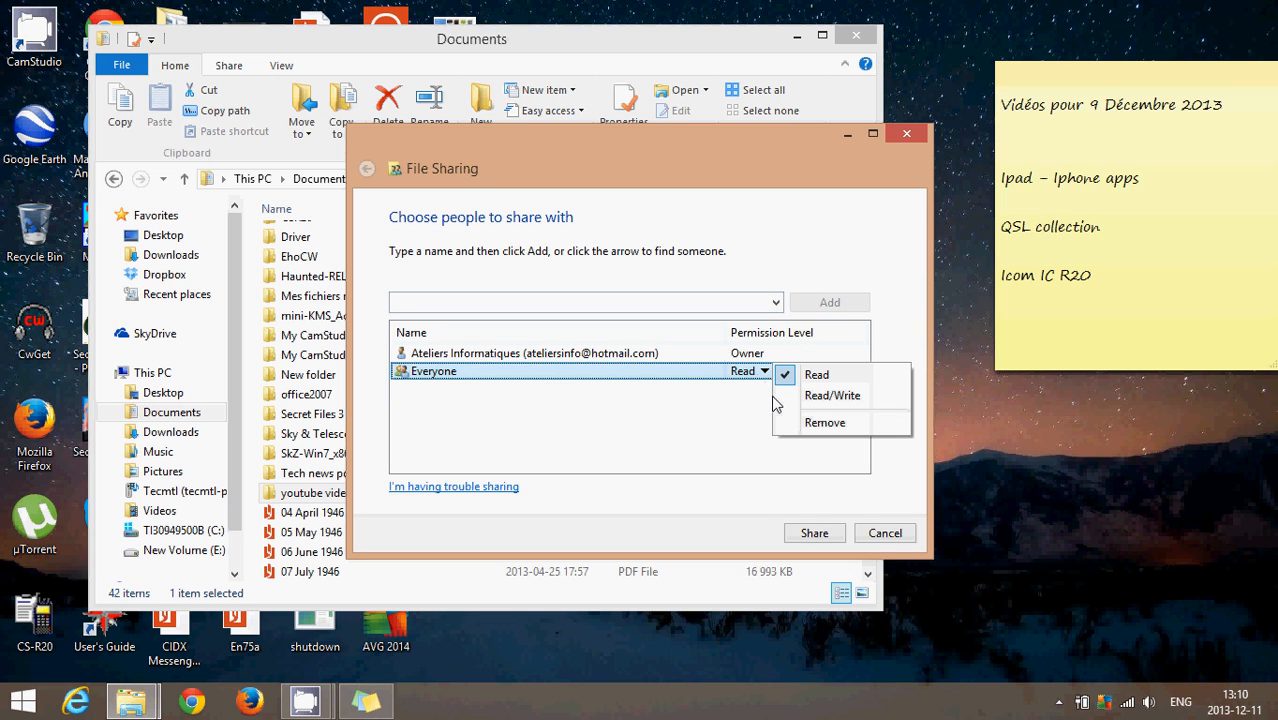
left_click(832, 396)
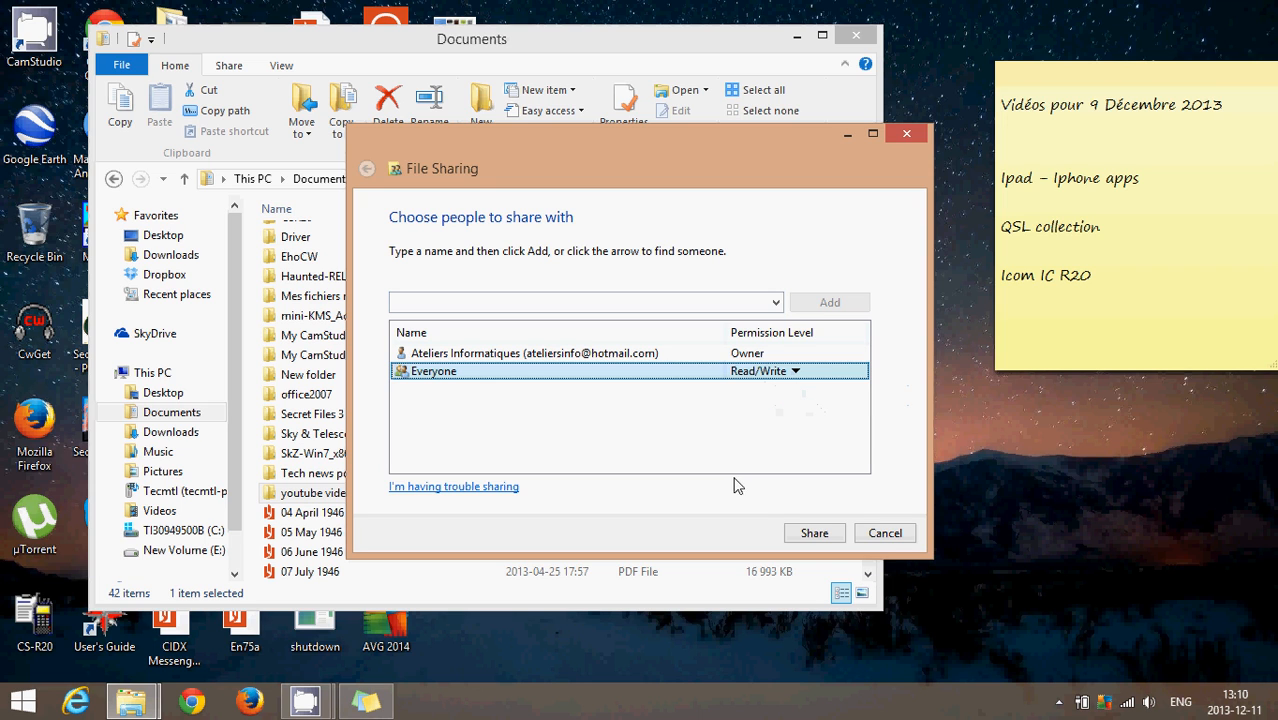
Step: Share the folder and dismiss the 'Your folder is shared' confirmation with Done
left_click(814, 532)
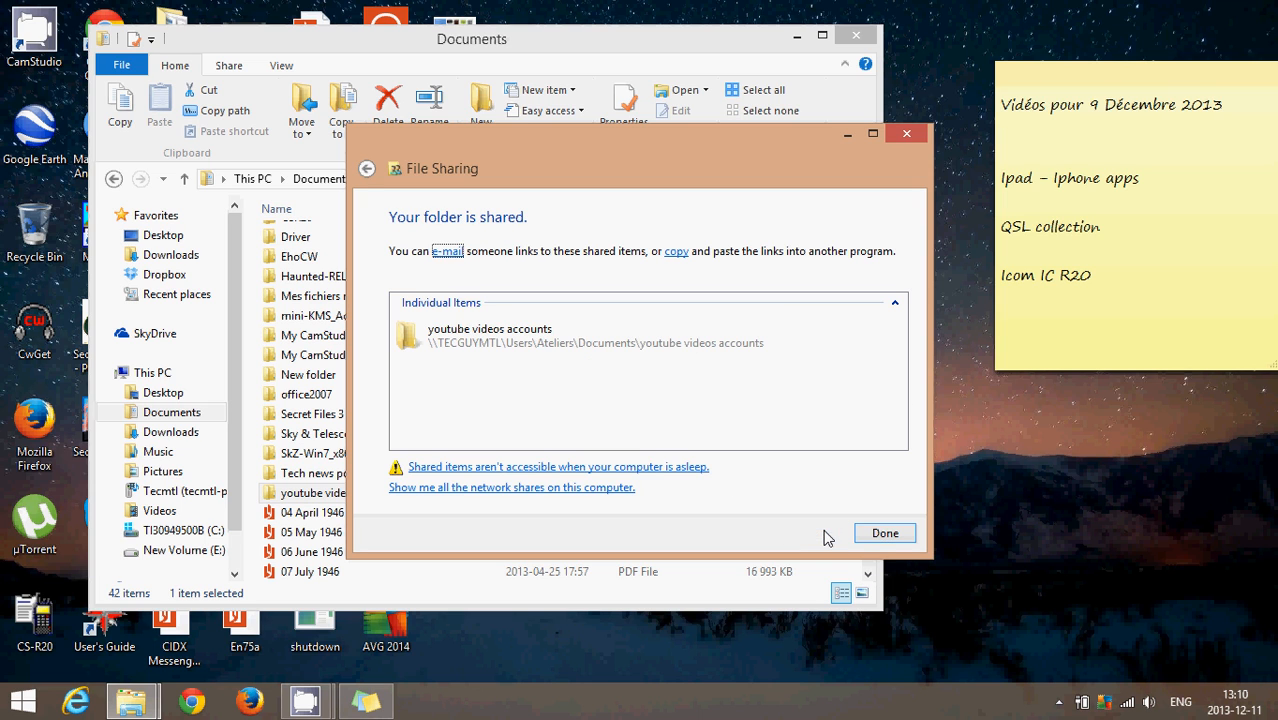
mouse_move(640, 368)
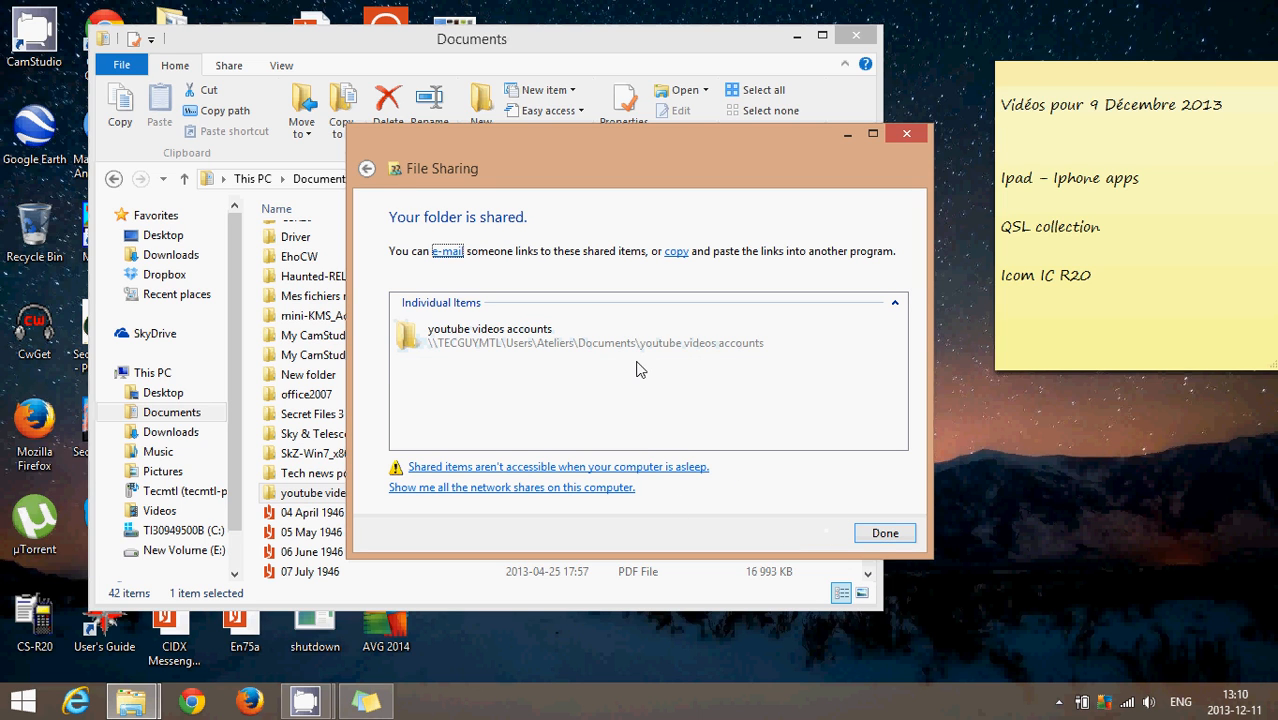
mouse_move(840, 370)
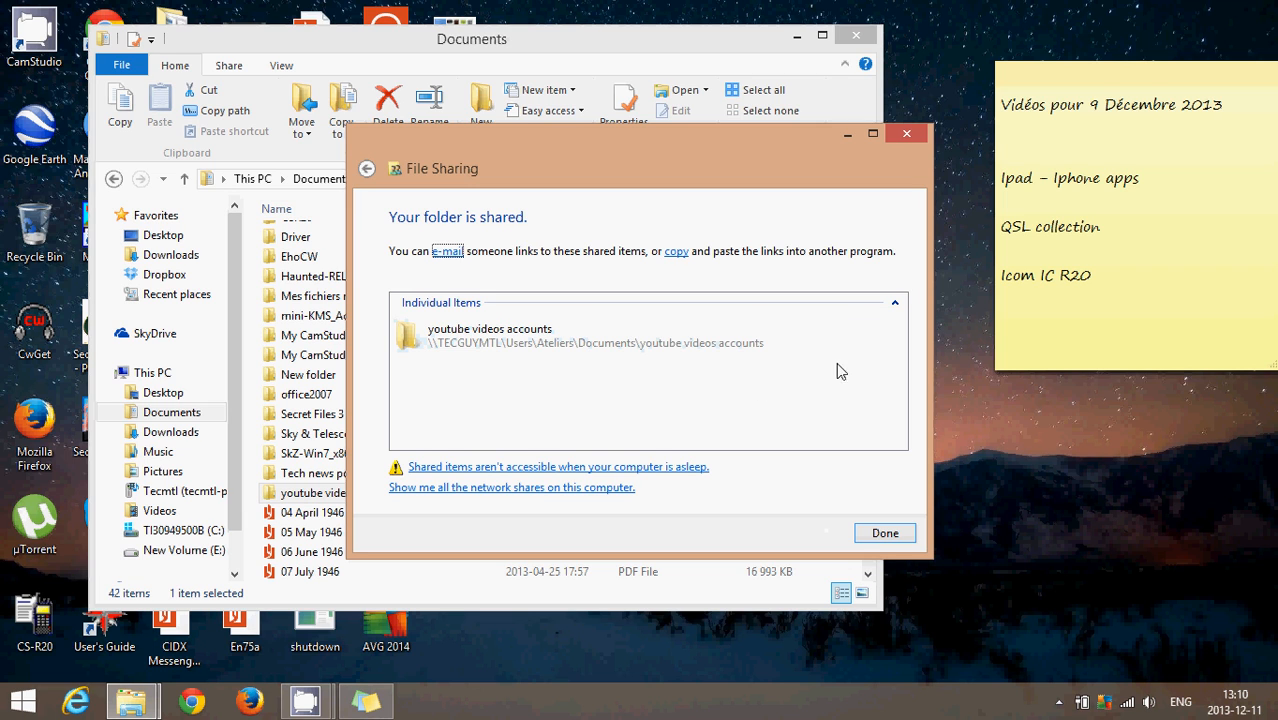
mouse_move(912, 464)
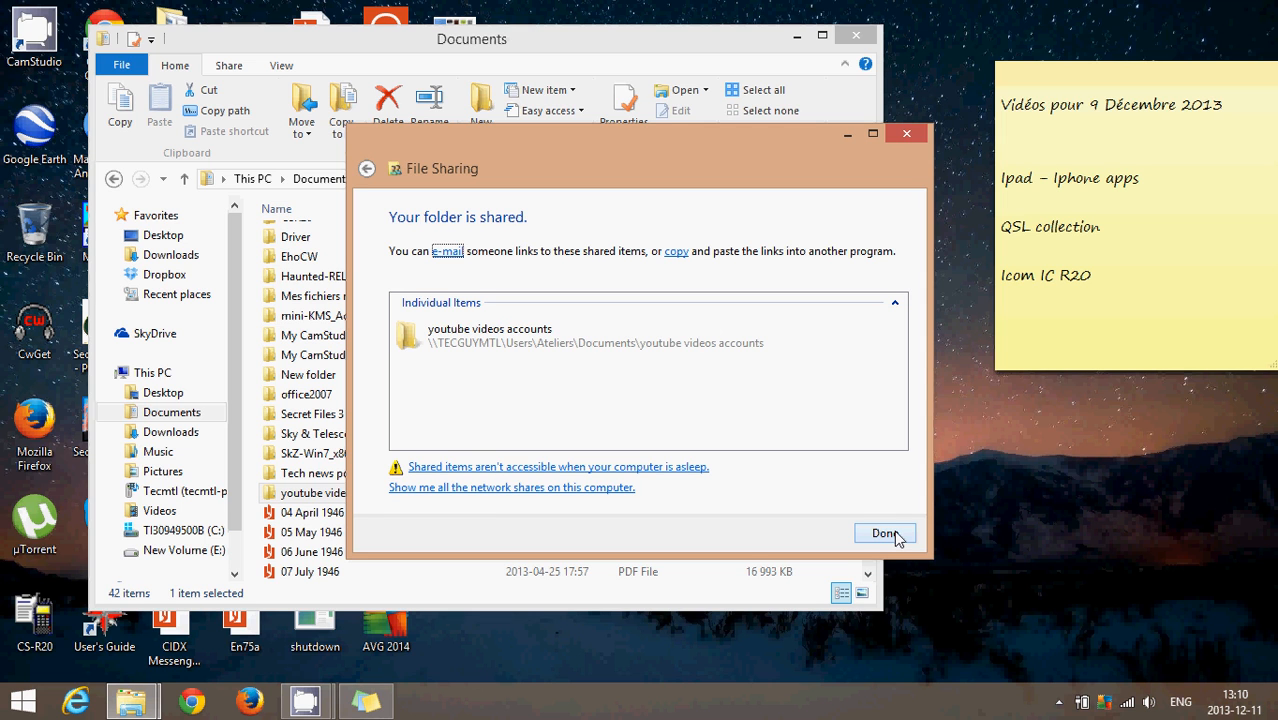
left_click(884, 532)
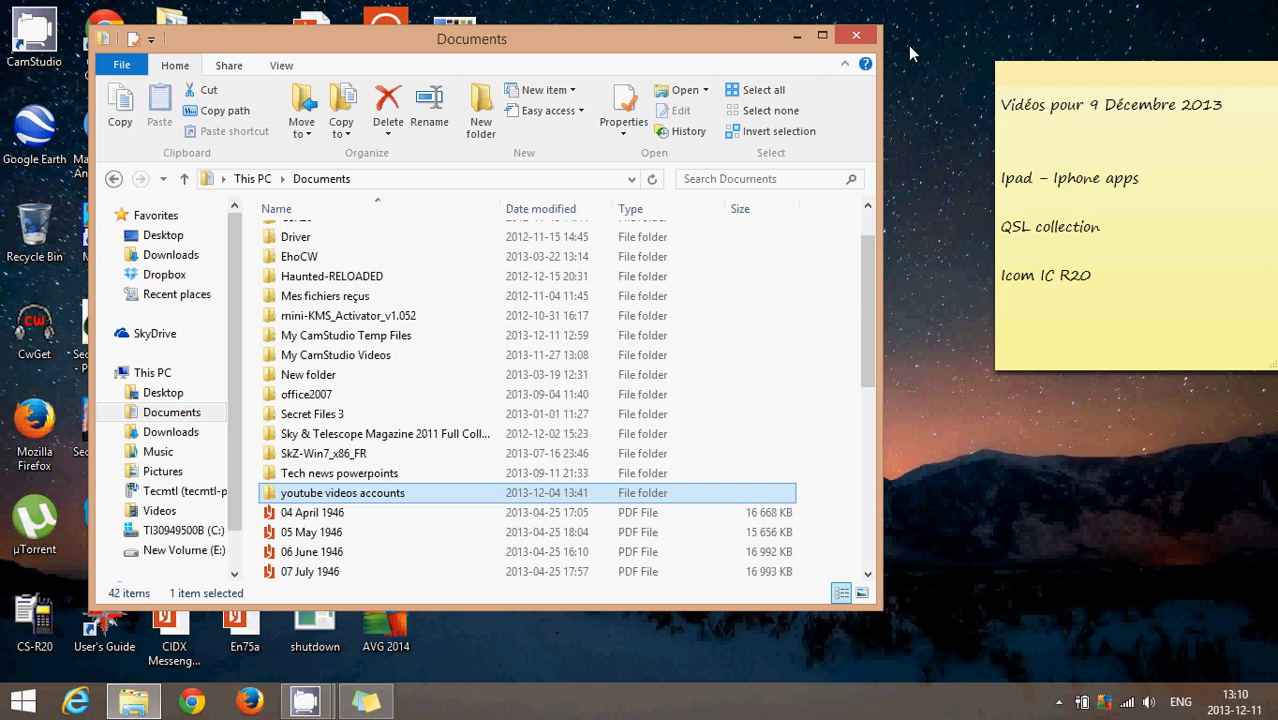
mouse_move(852, 36)
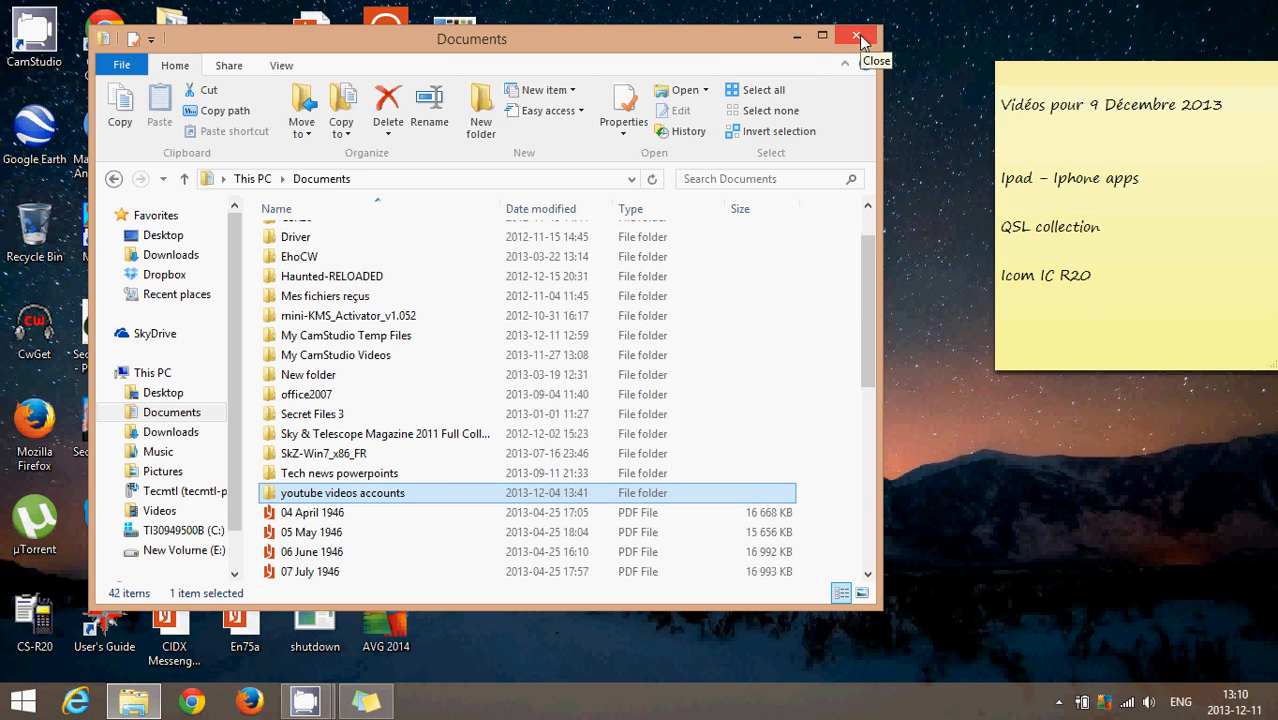
Step: Close the Documents window and scroll the Start screen to the Video streaming and weather tiles
left_click(848, 36)
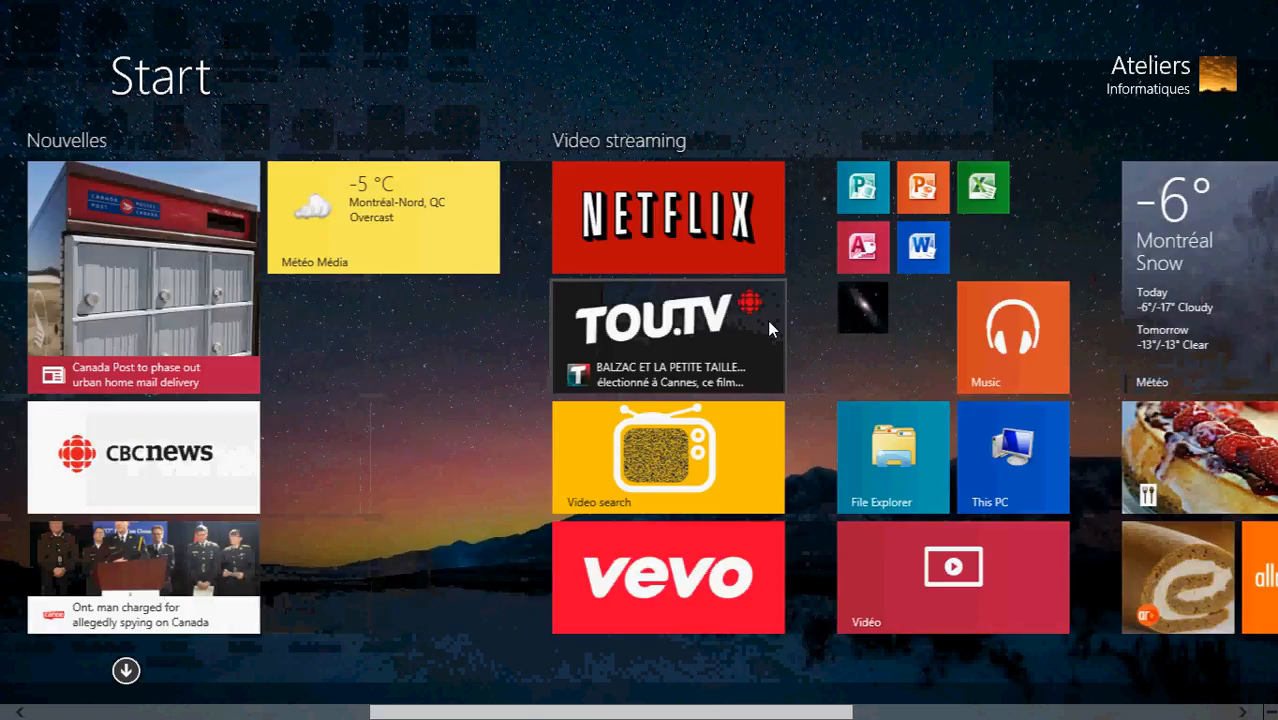
scroll("right", 3)
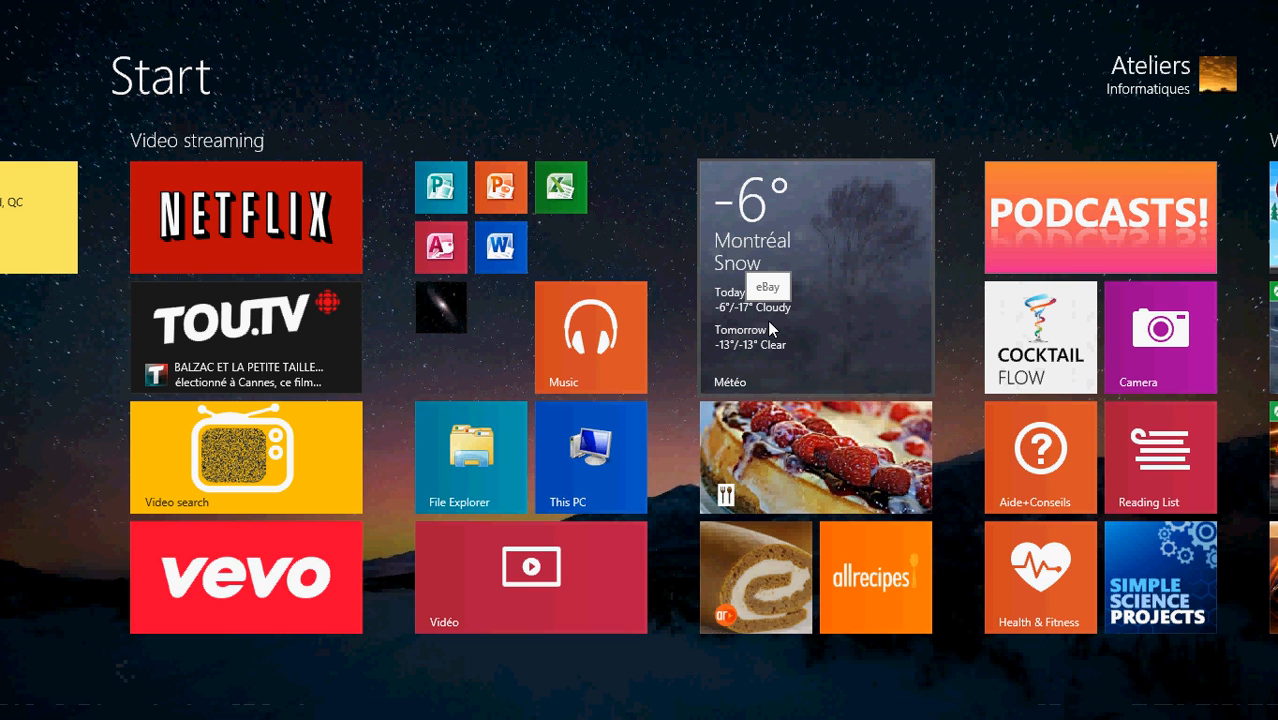
mouse_move(772, 328)
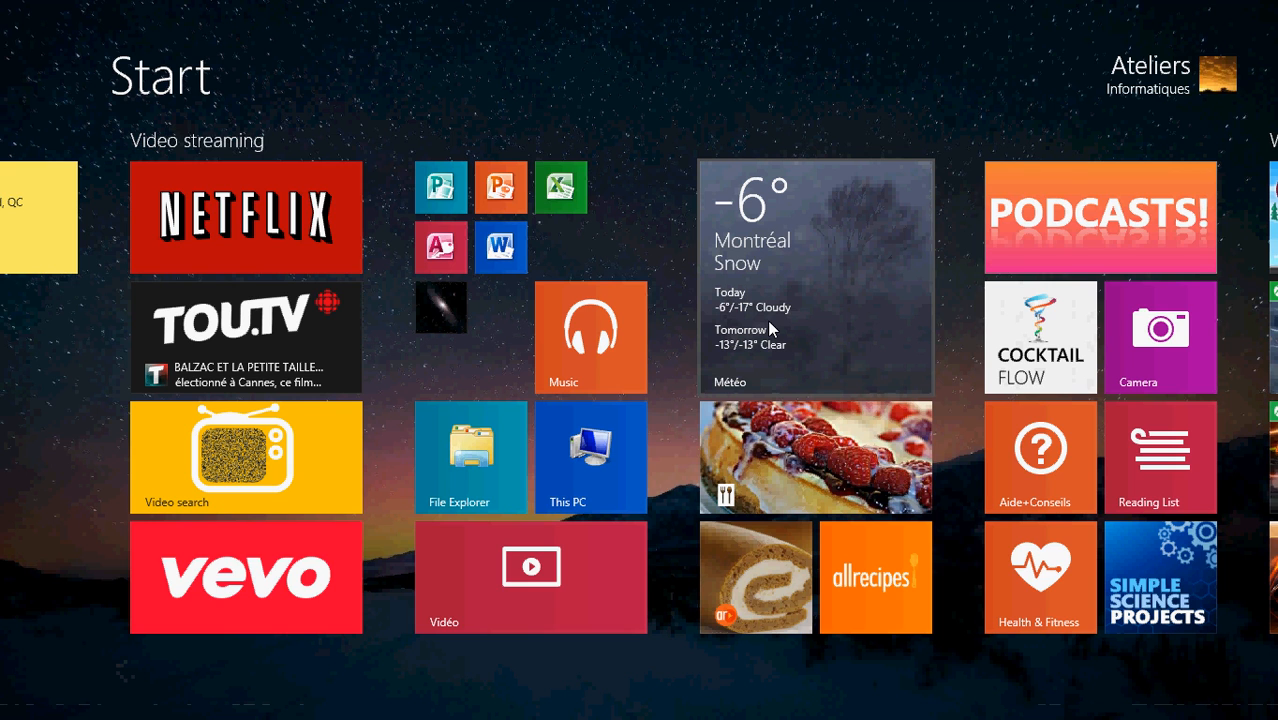